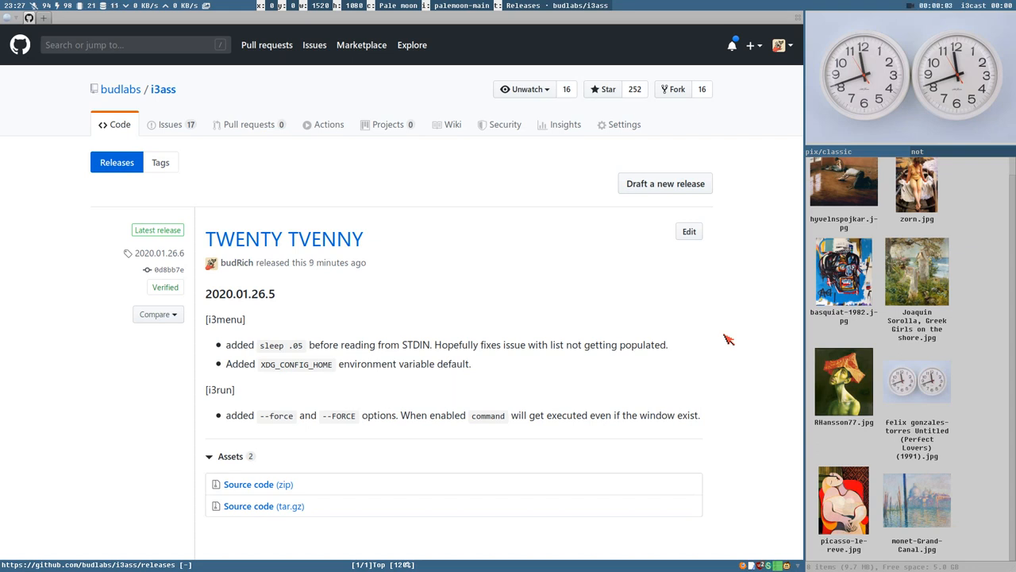
mouse_move(229, 121)
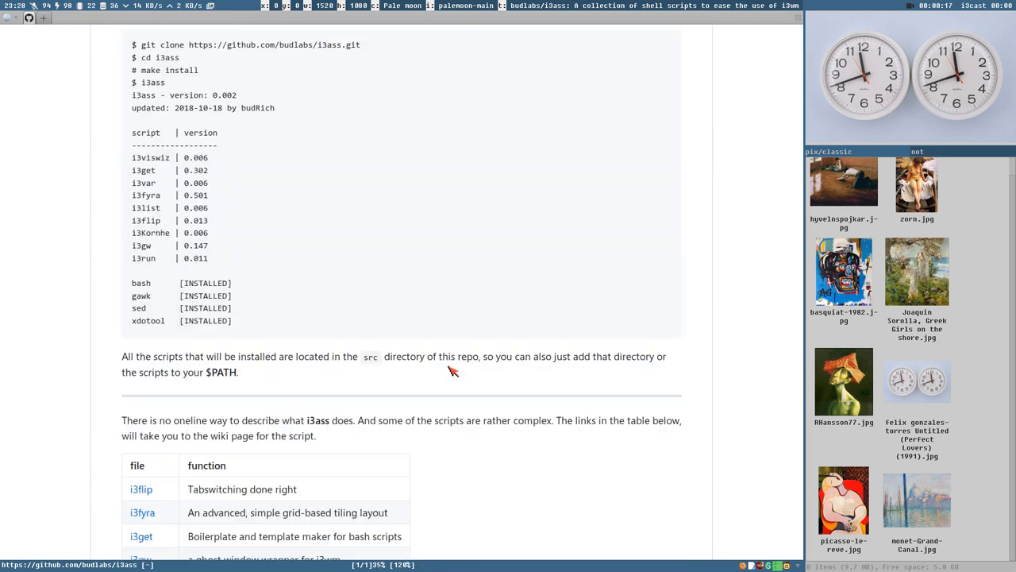
Step: Scroll from the release notes down the i3ass README to its script table
scroll("down", 3)
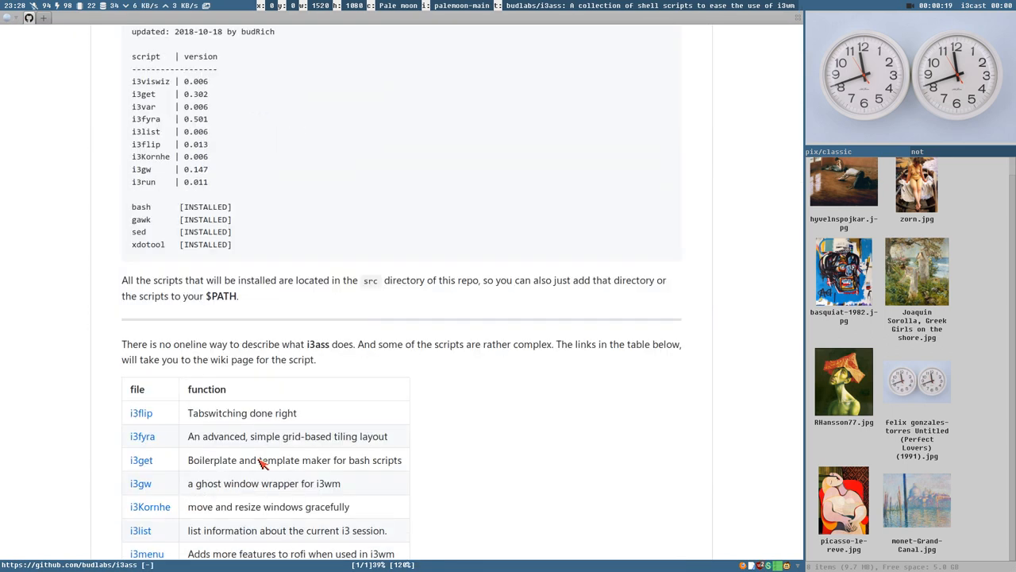
scroll("down", 3)
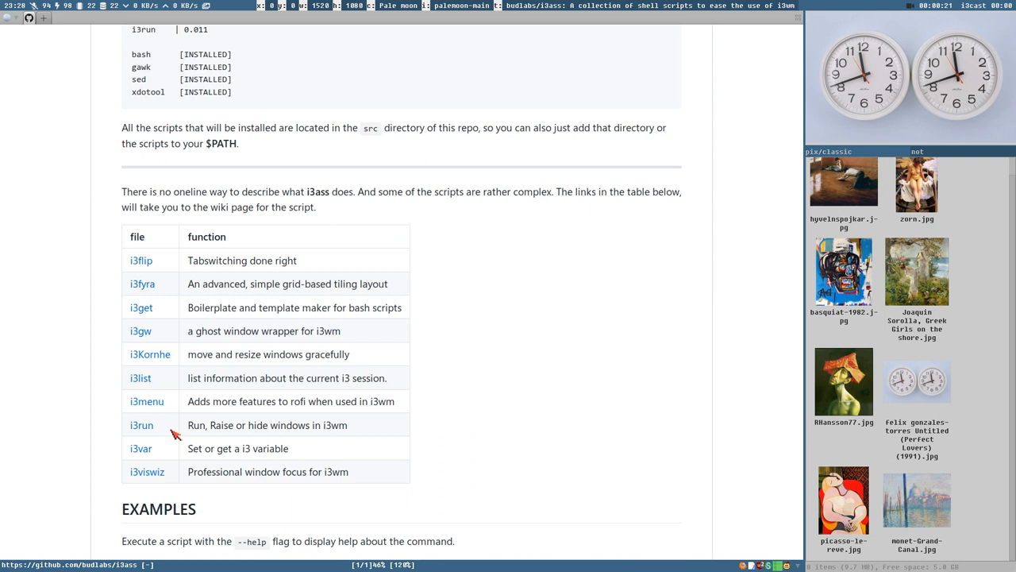
mouse_move(352, 533)
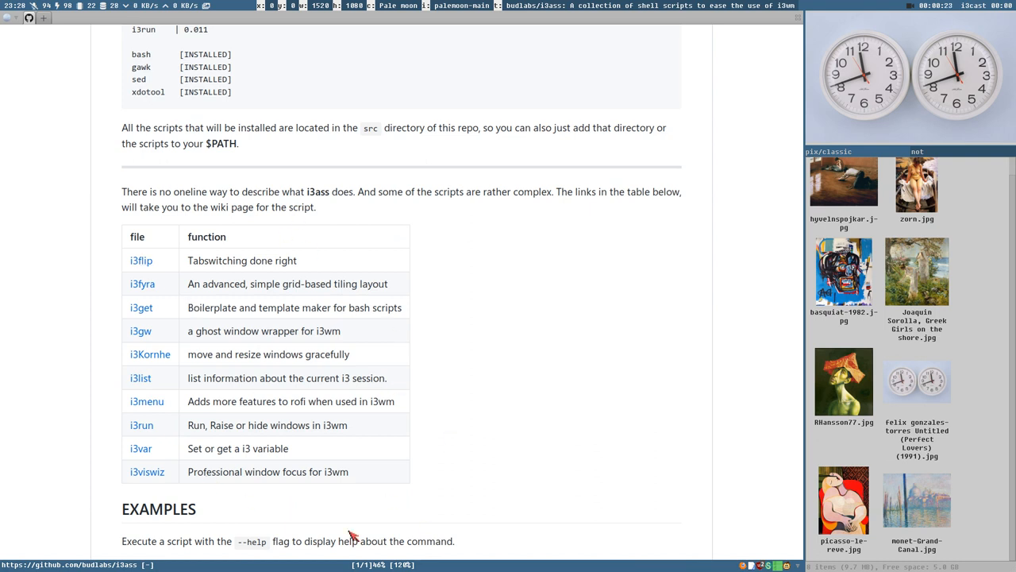
mouse_move(359, 523)
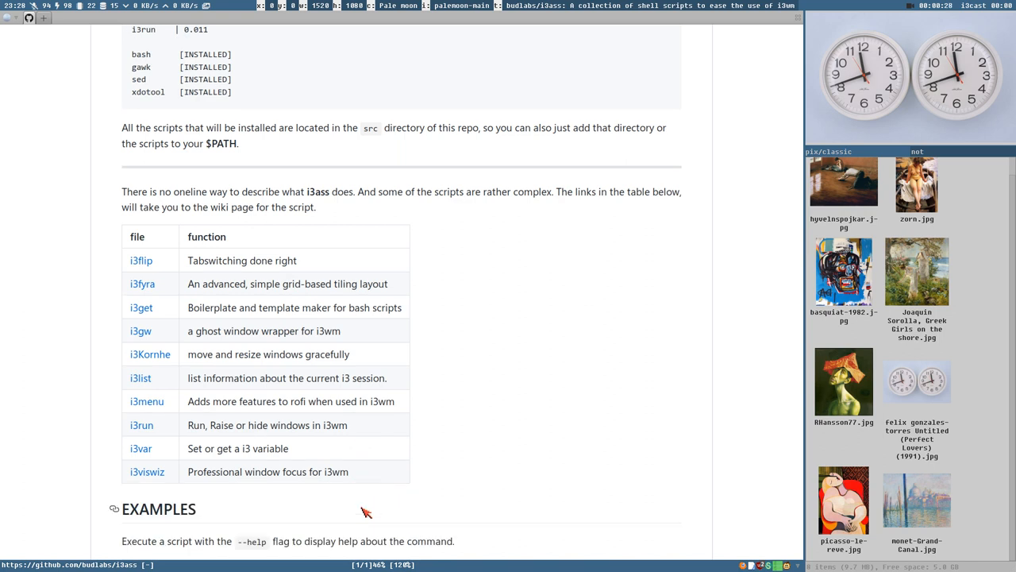
mouse_move(378, 495)
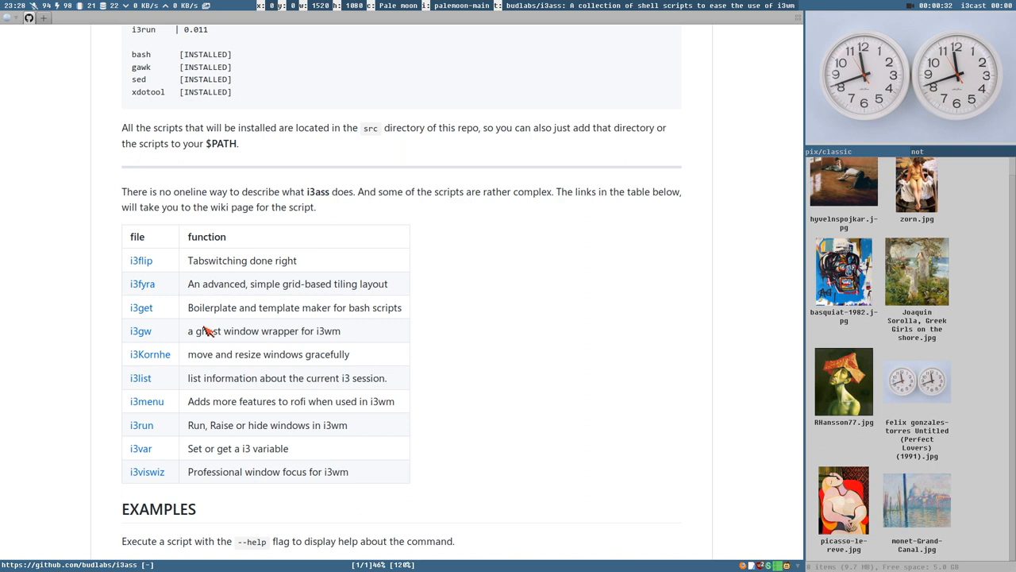
mouse_move(495, 404)
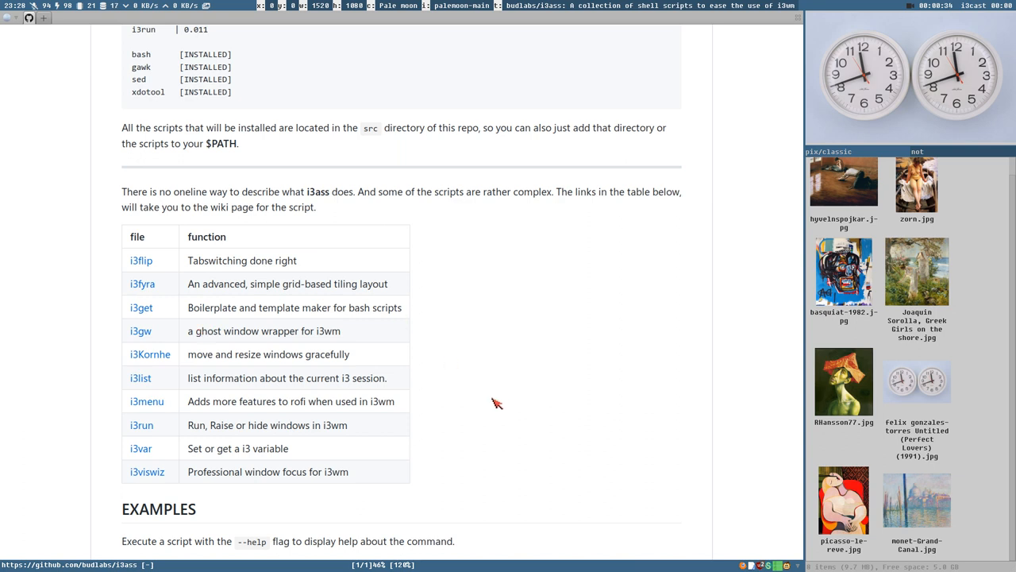
scroll("down", 3)
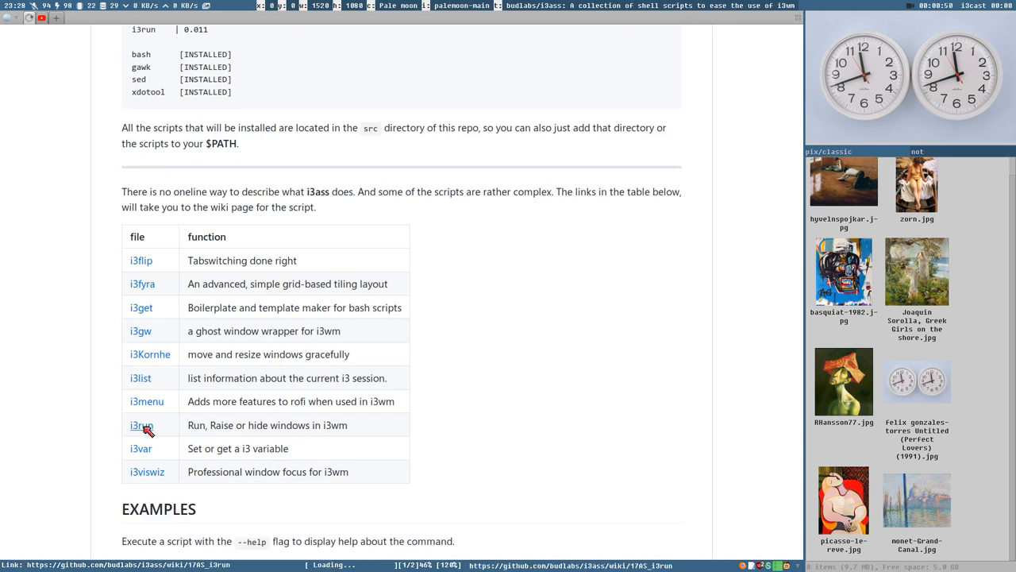
Step: Open the i3run wiki page and single out --force in its synopsis
left_click(141, 425)
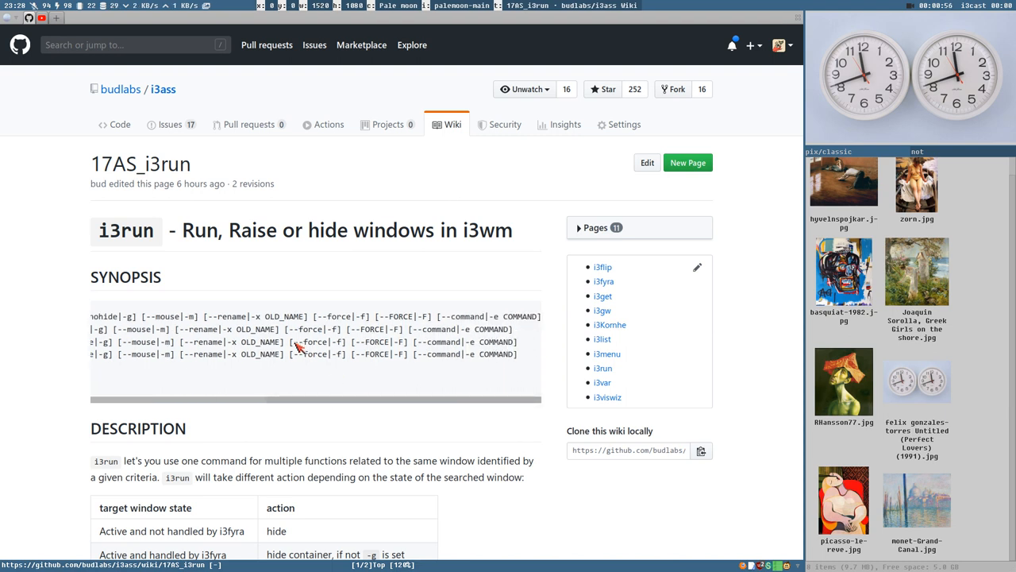
double_click(314, 341)
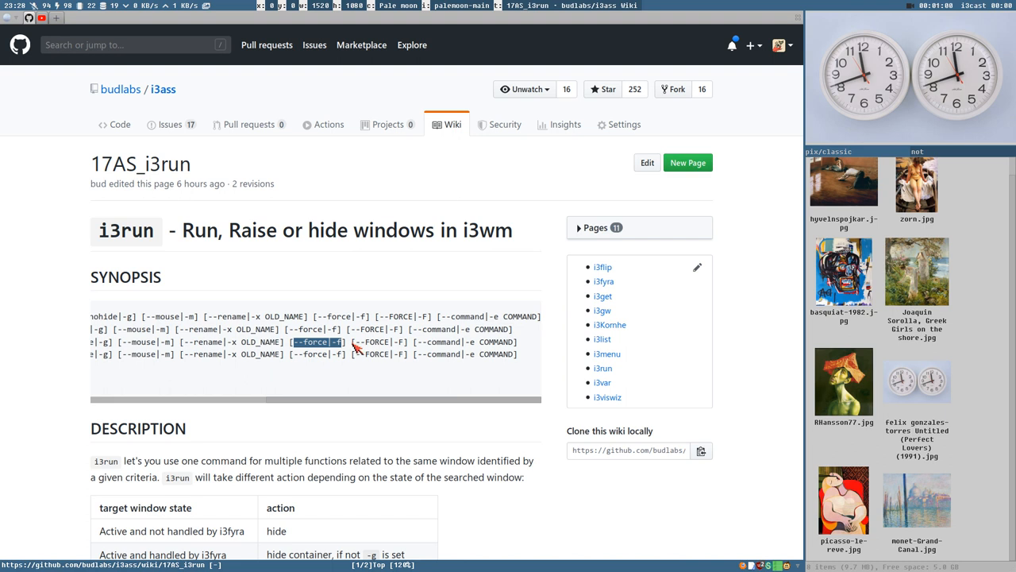
mouse_move(403, 347)
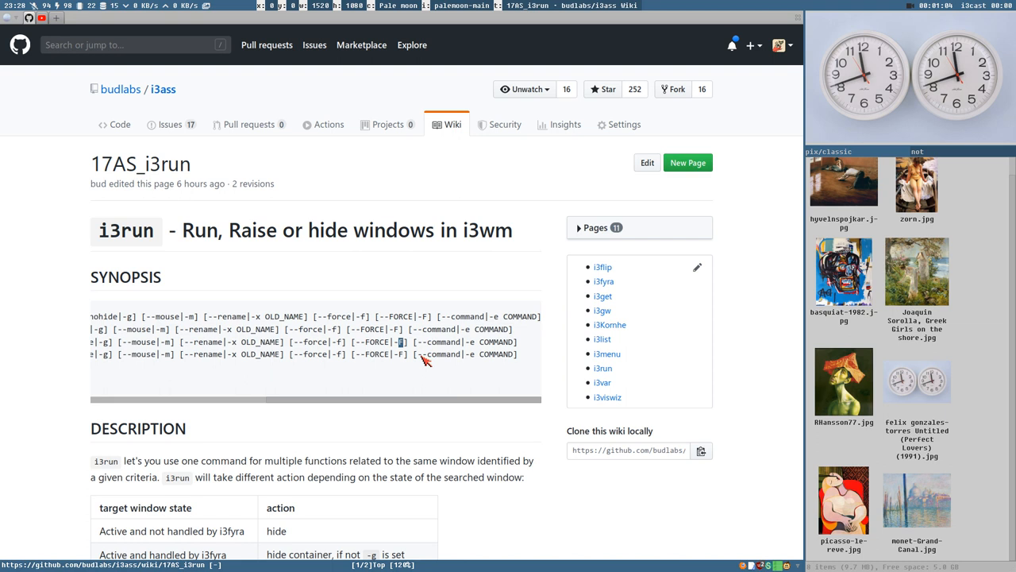
scroll("down", 3)
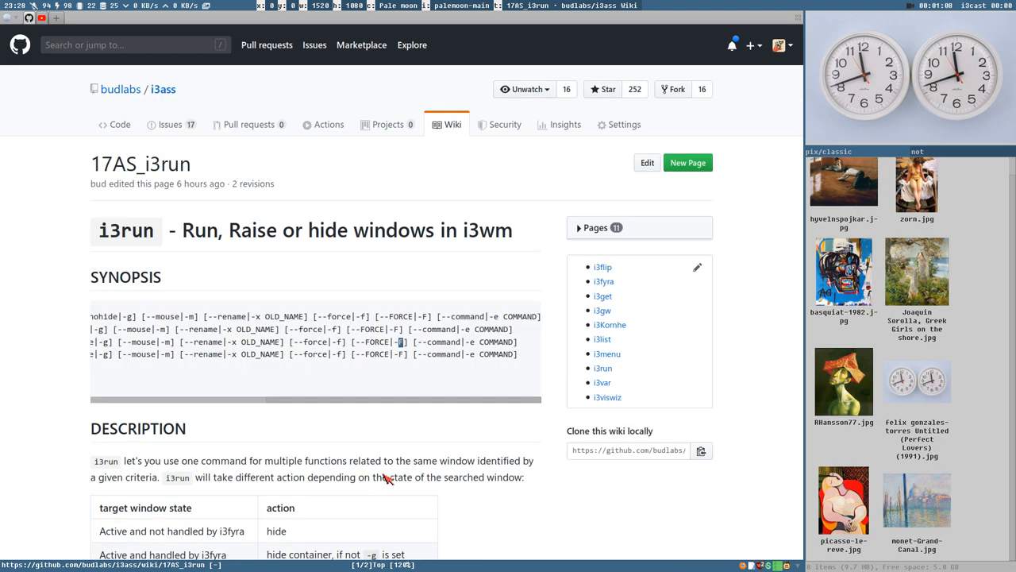
mouse_move(309, 308)
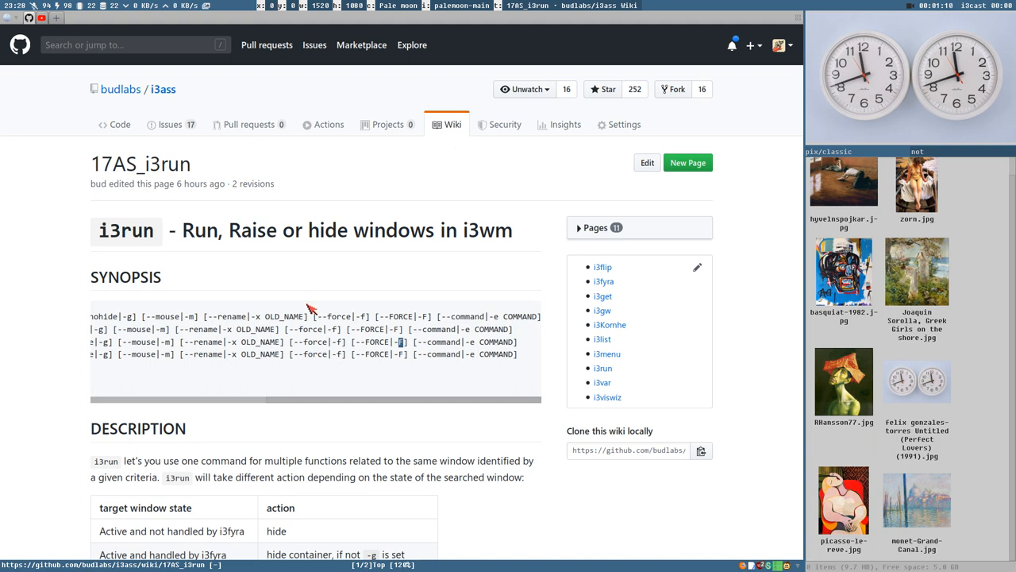
mouse_move(311, 305)
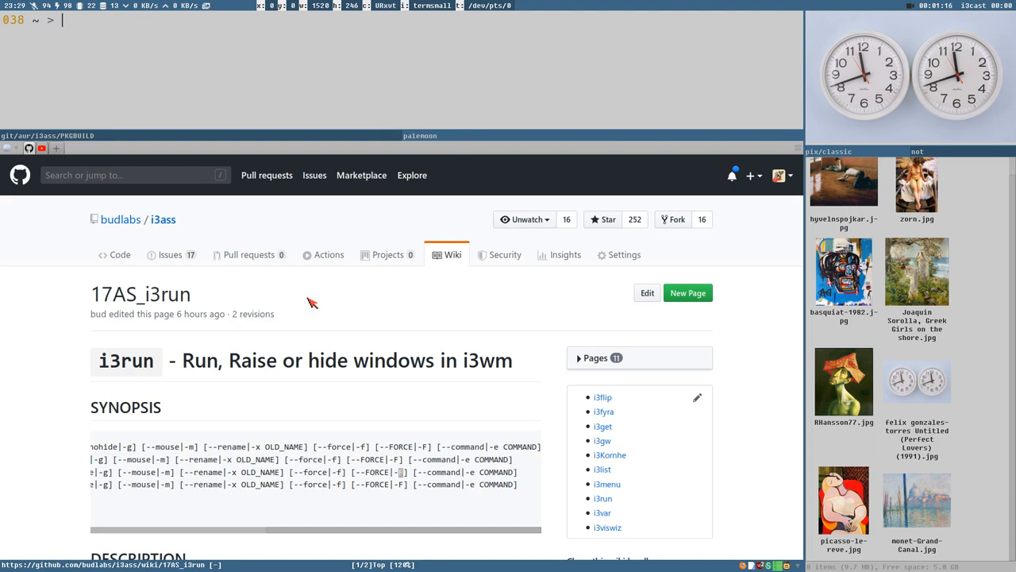
mouse_move(257, 41)
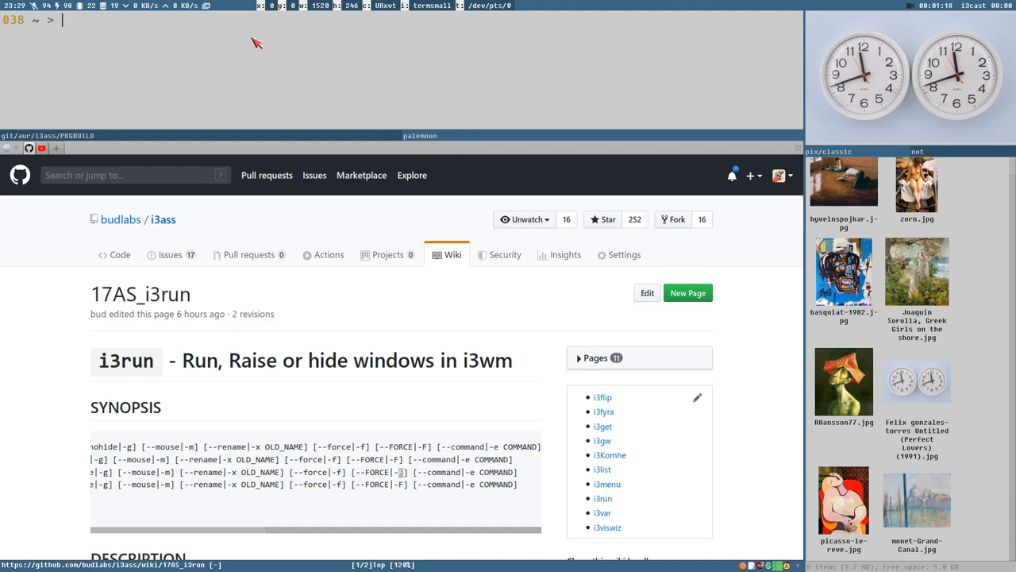
Step: Enter the command i3run -i palemoon-main at the terminal prompt
type("i3")
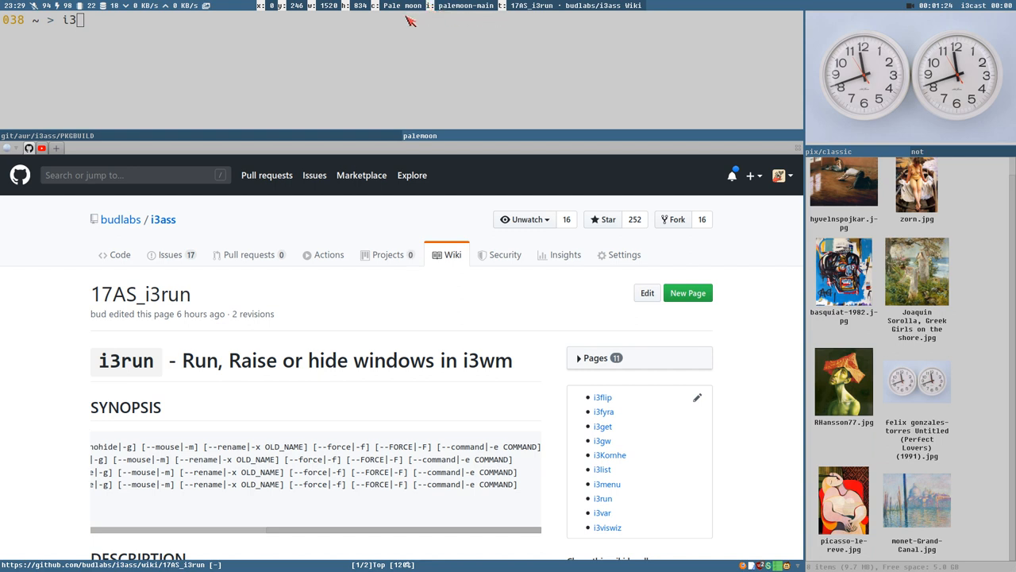
type("r")
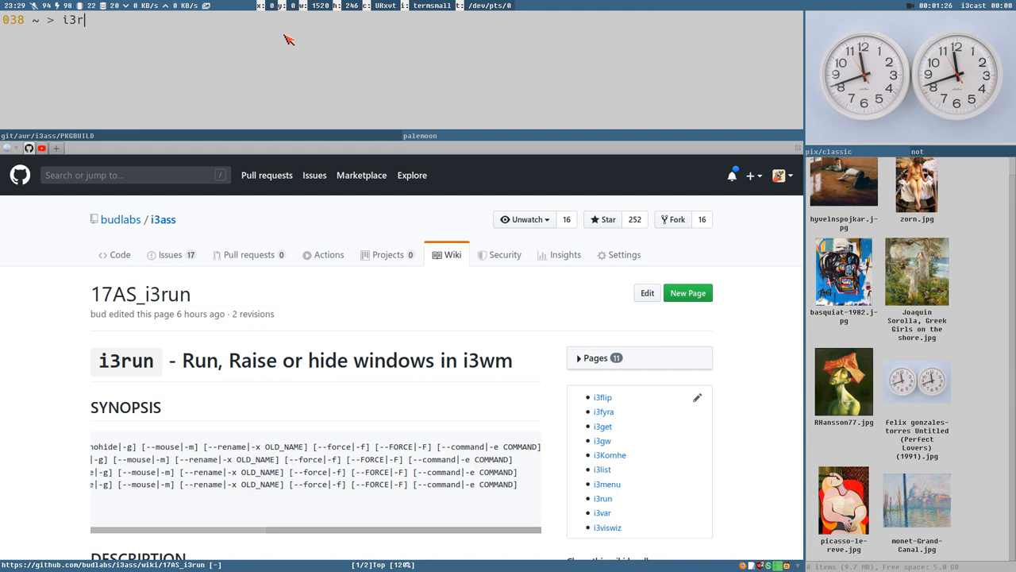
type("un -i palemoo")
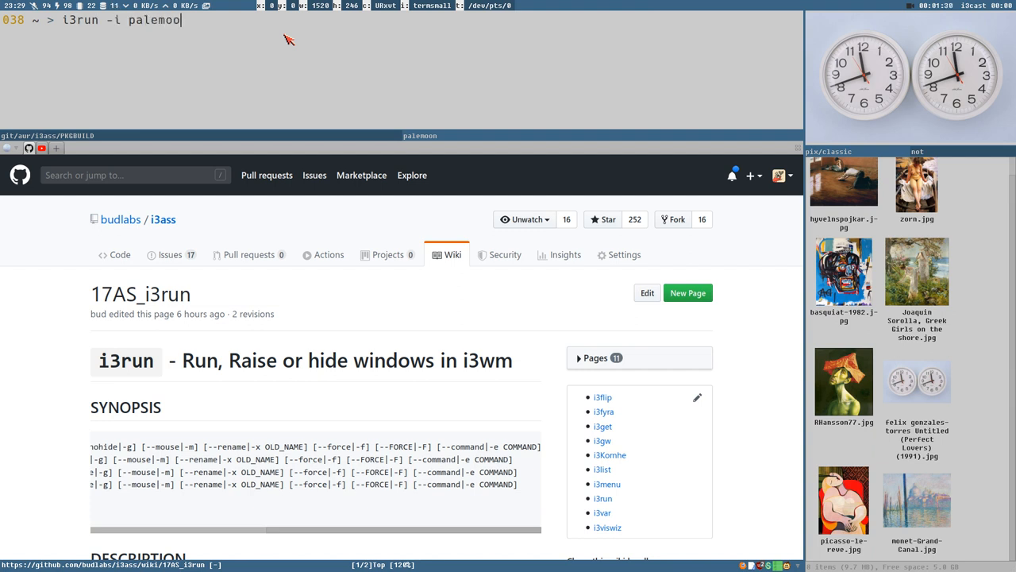
type("n-main")
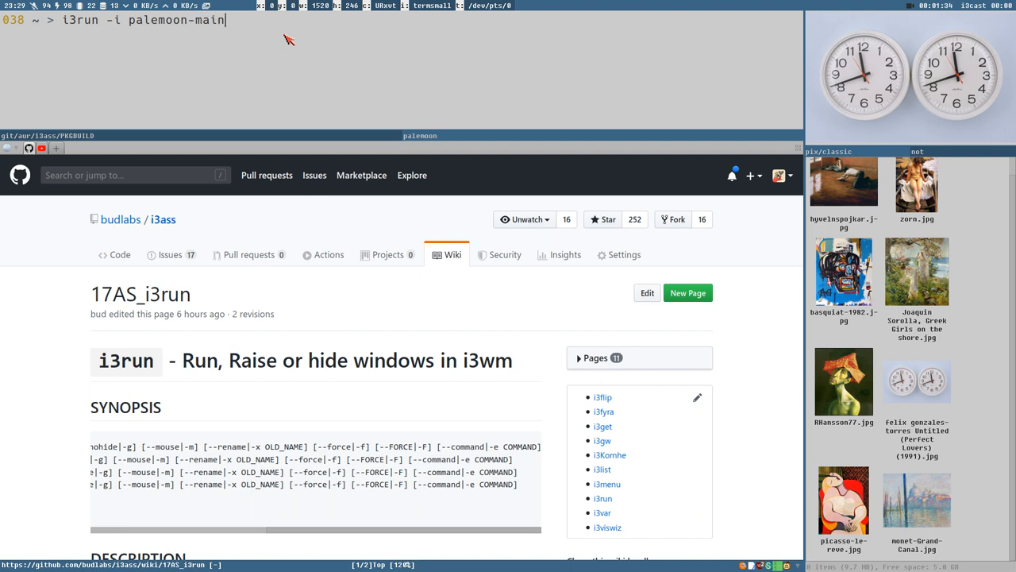
mouse_move(167, 47)
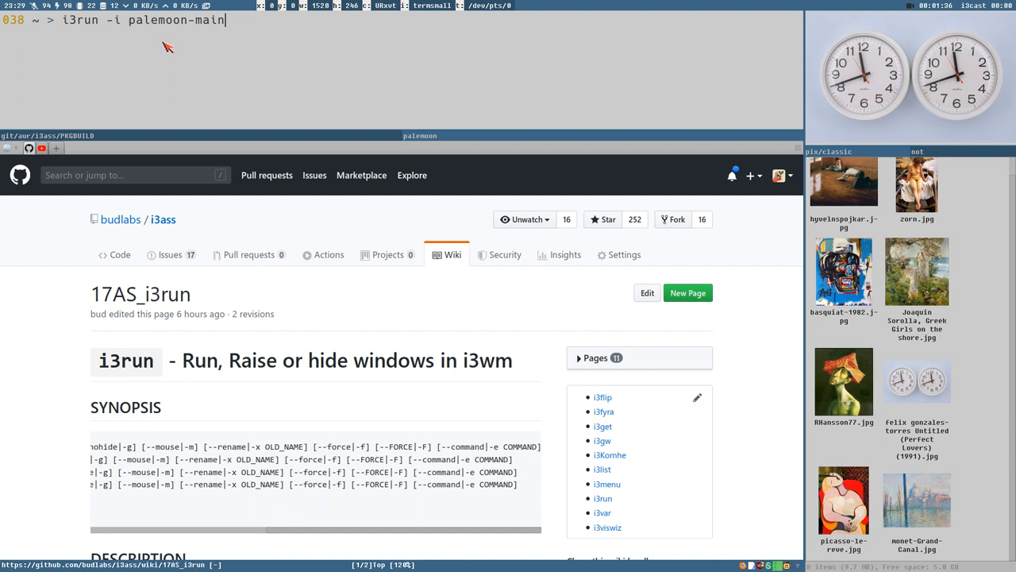
mouse_move(330, 88)
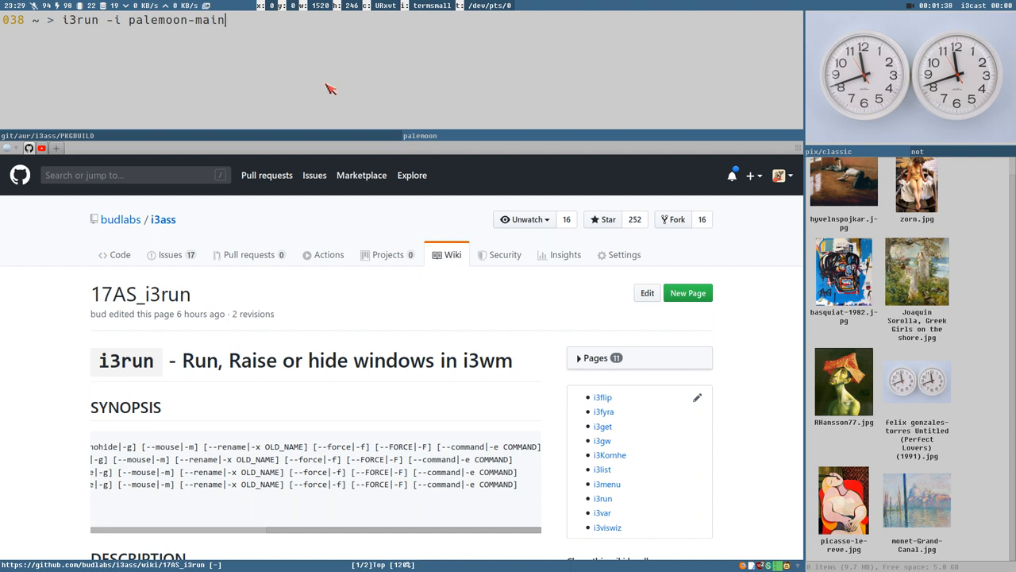
mouse_move(397, 146)
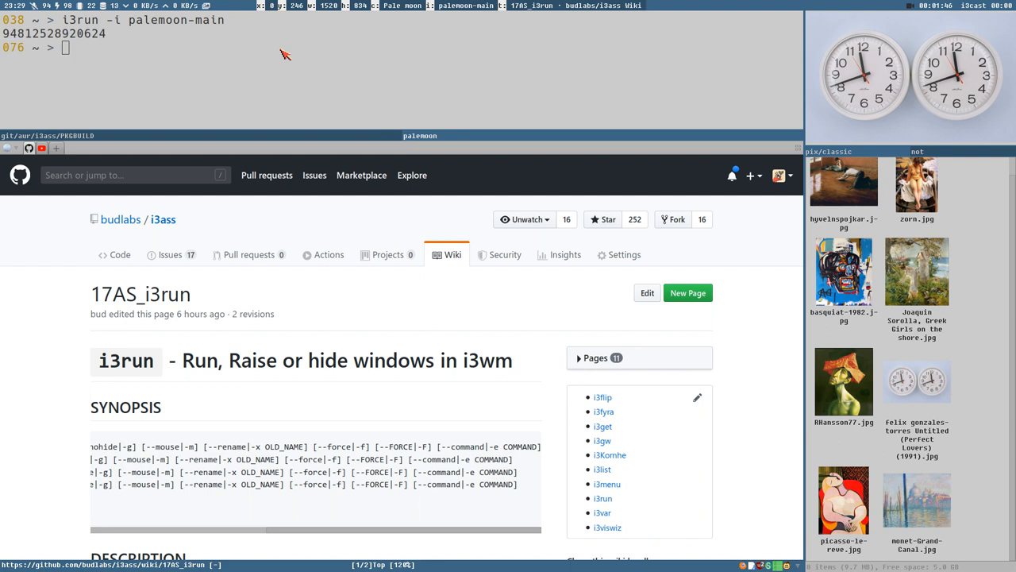
type("i3run -i palemoon-main")
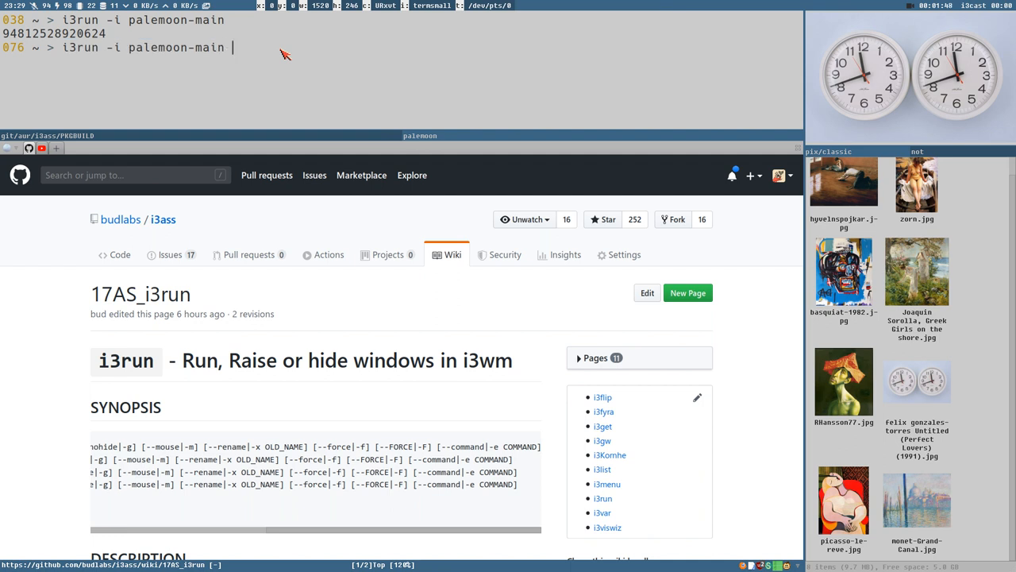
type("-")
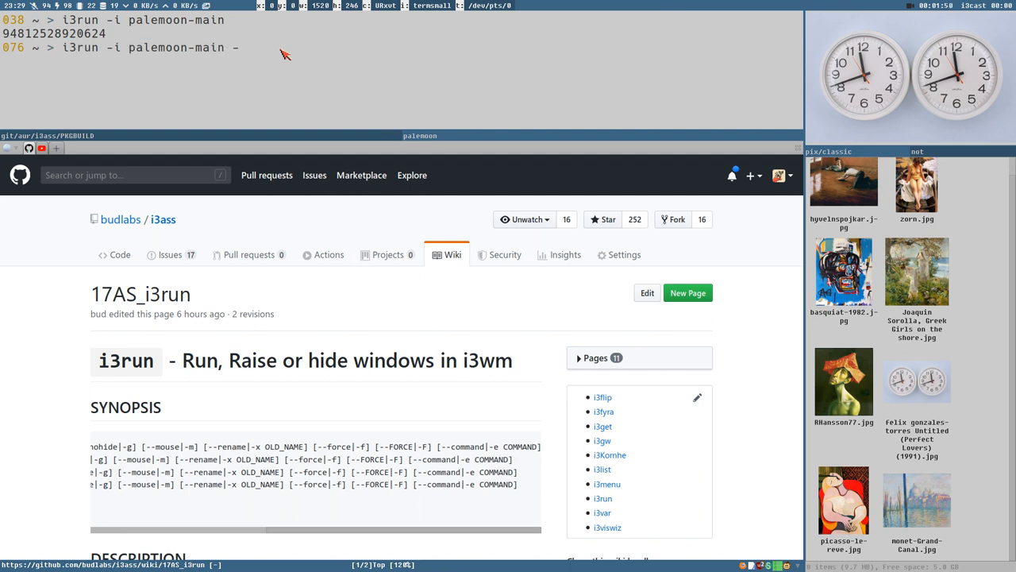
type("e")
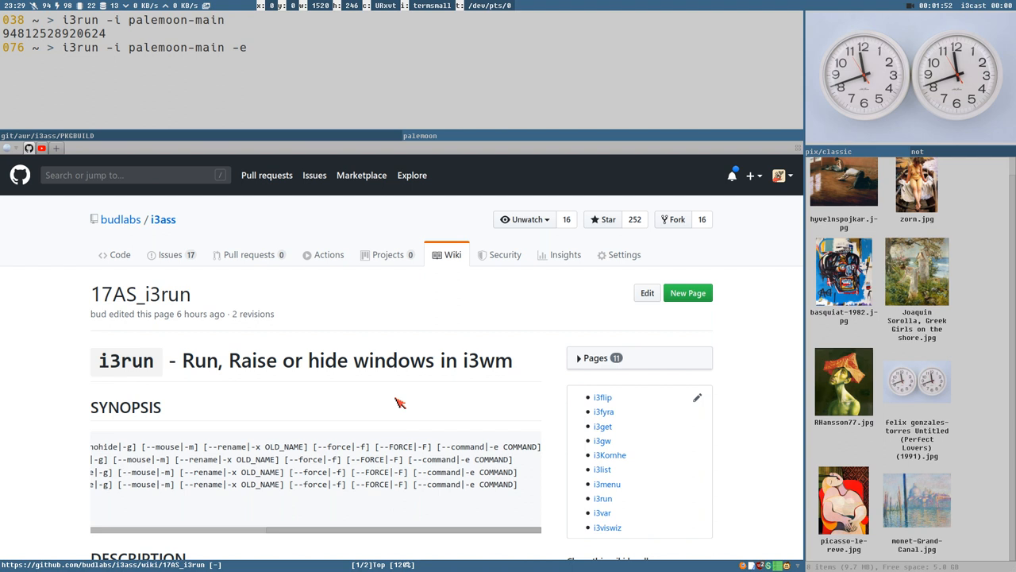
mouse_move(350, 102)
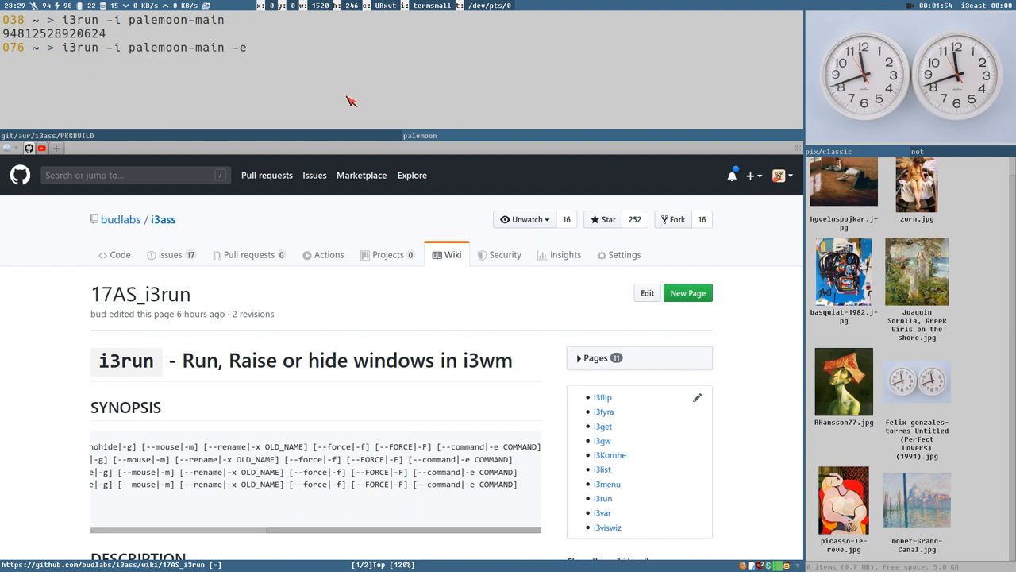
type("palemoon")
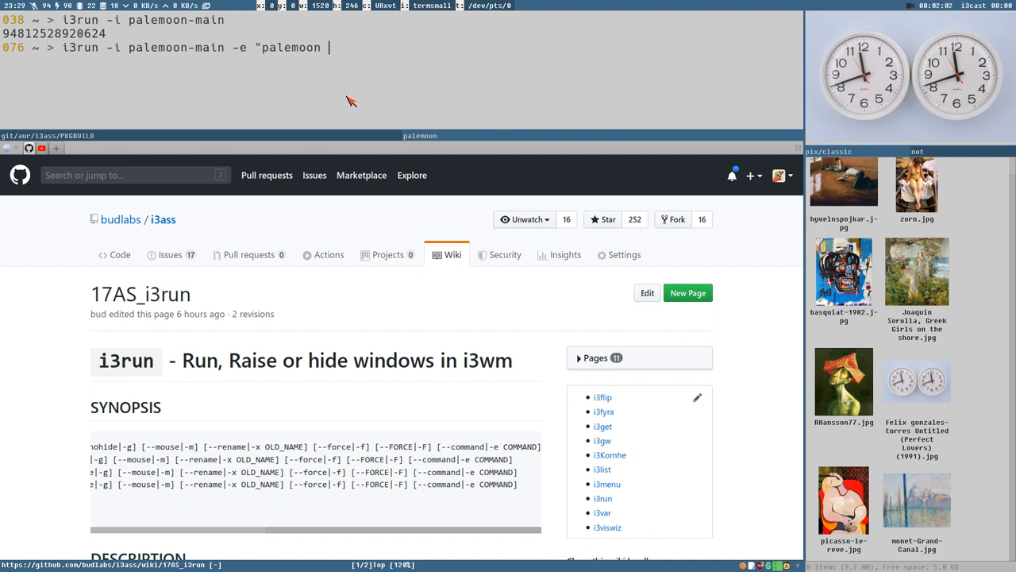
key("BackSpace")
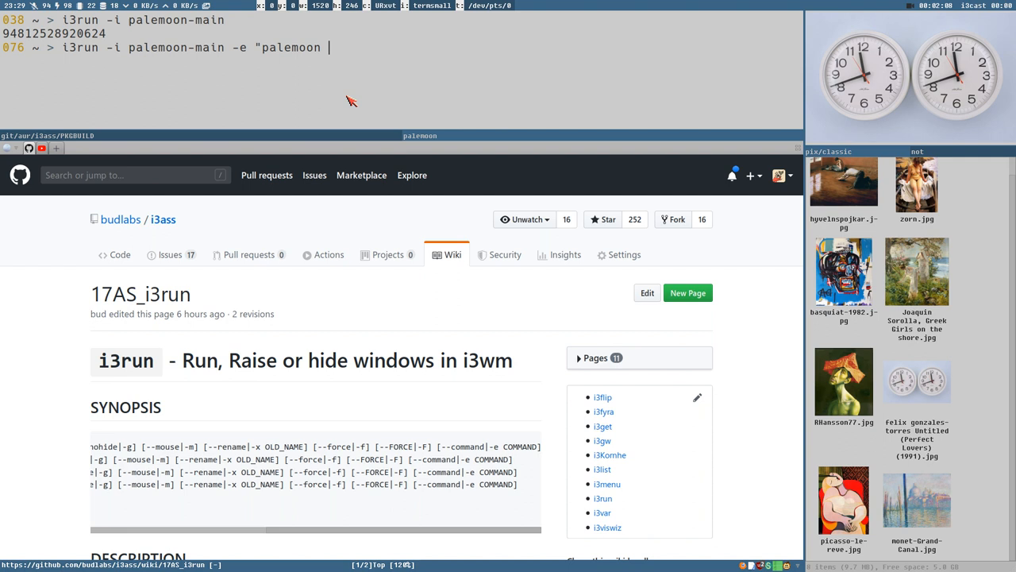
type("google.c")
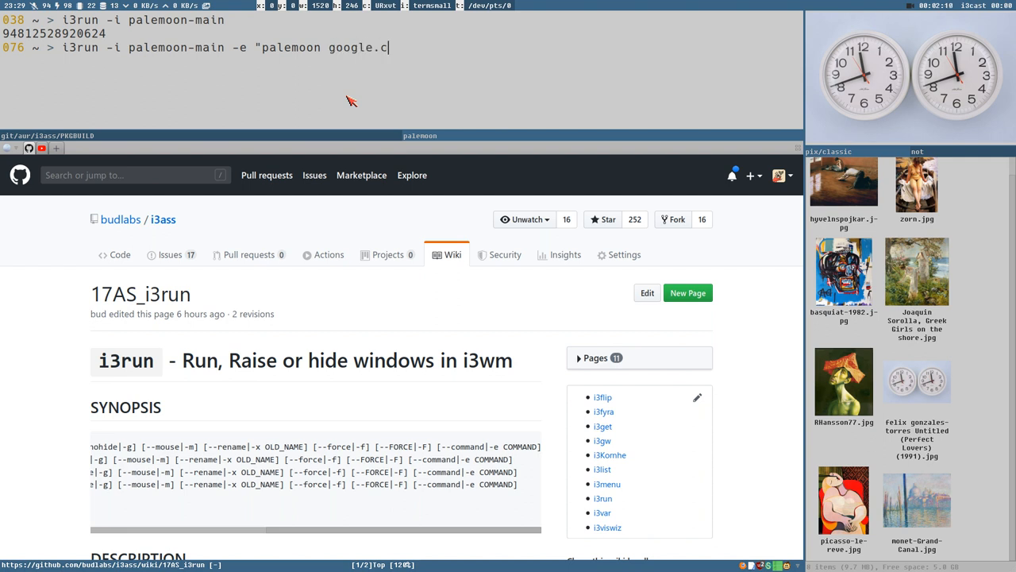
type("om\"")
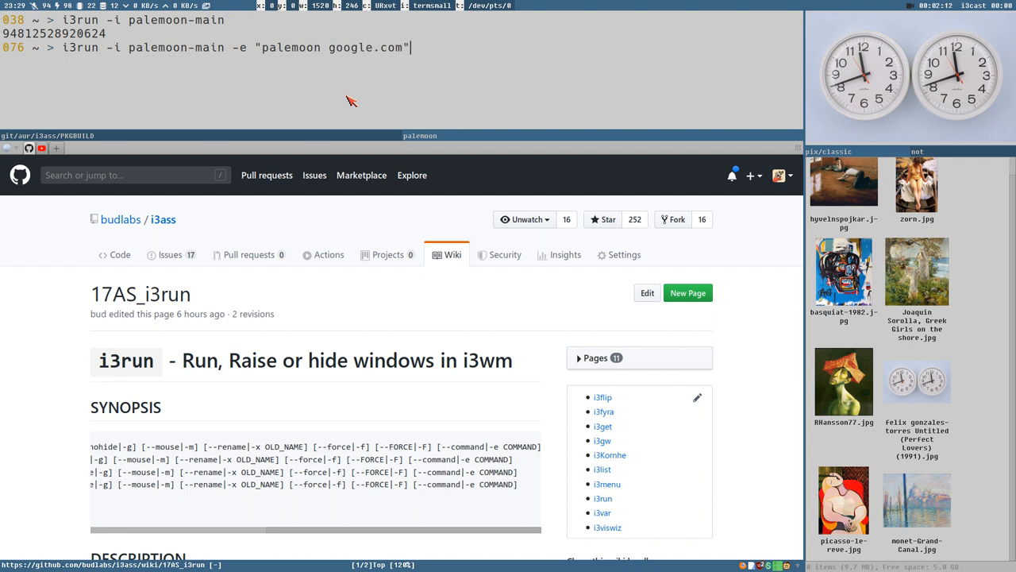
key("Return")
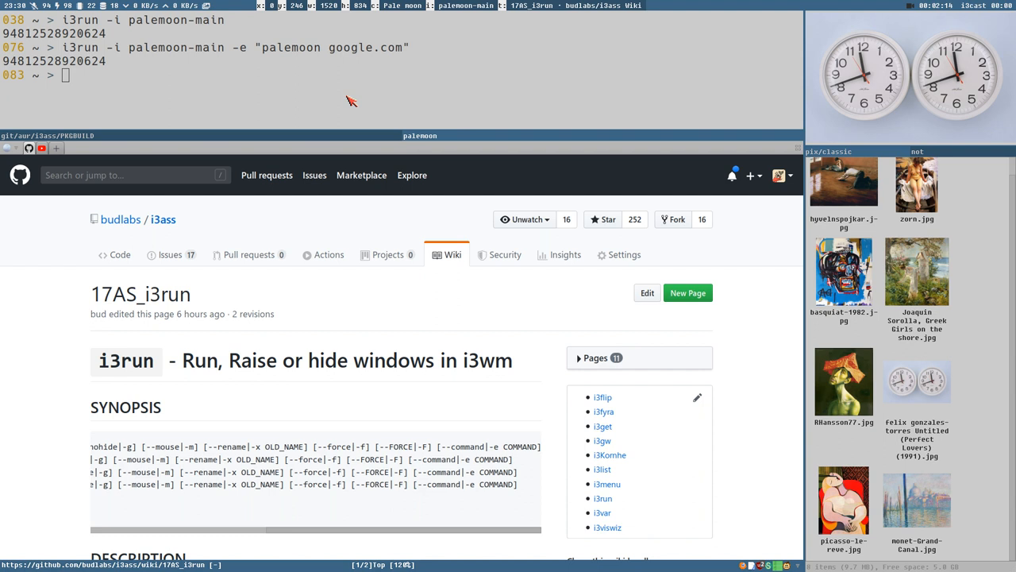
mouse_move(362, 329)
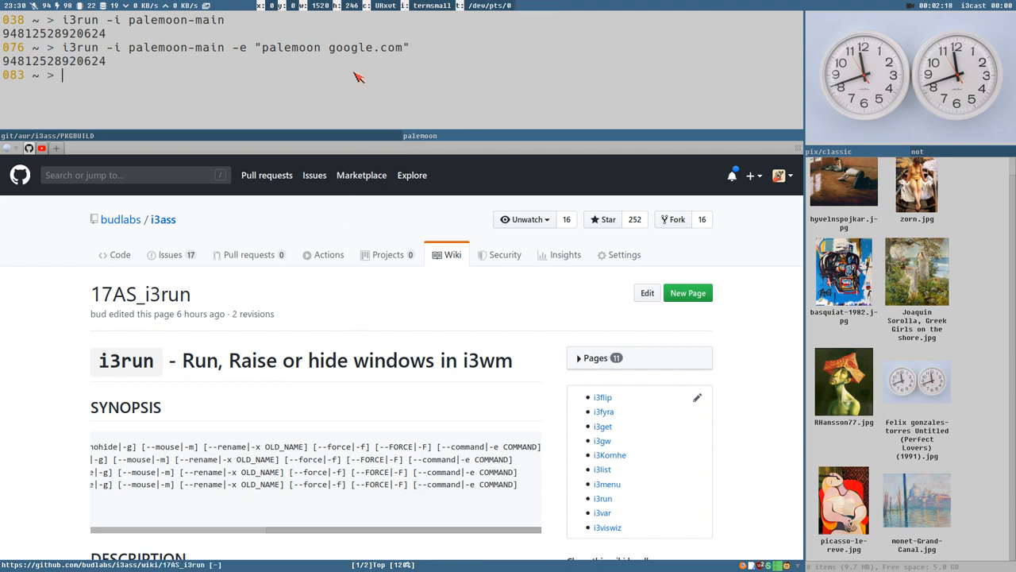
Step: Recall the palemoon-main i3run command and insert --force before -e
type("i3run -i palemoon-main -e \"palemoon google.com\"")
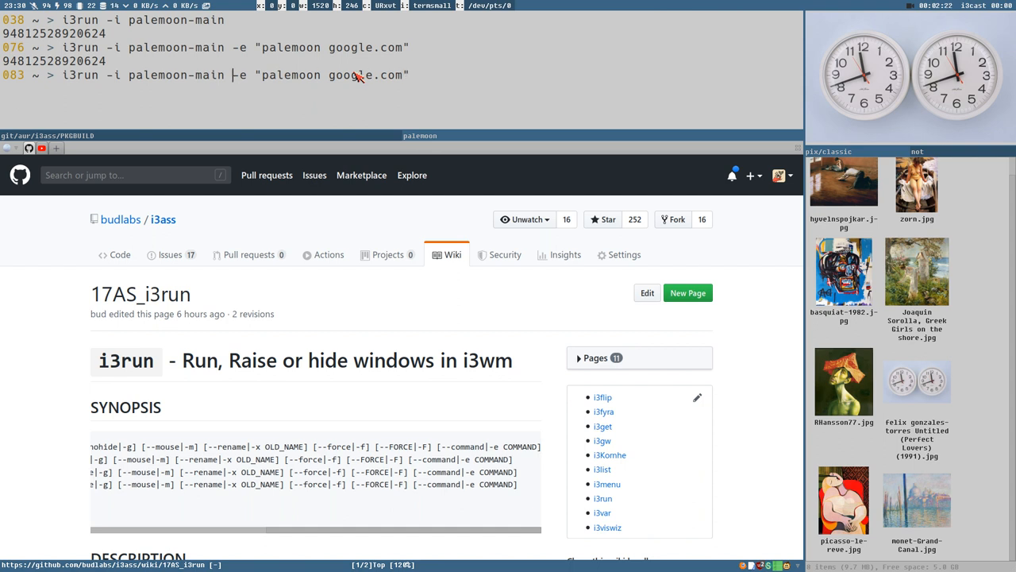
type("--force")
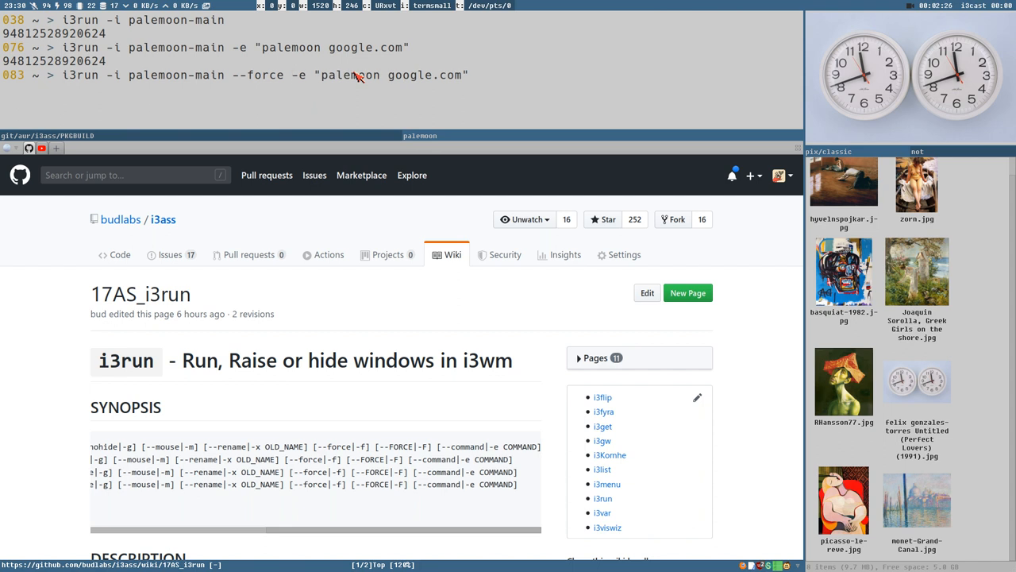
mouse_move(489, 119)
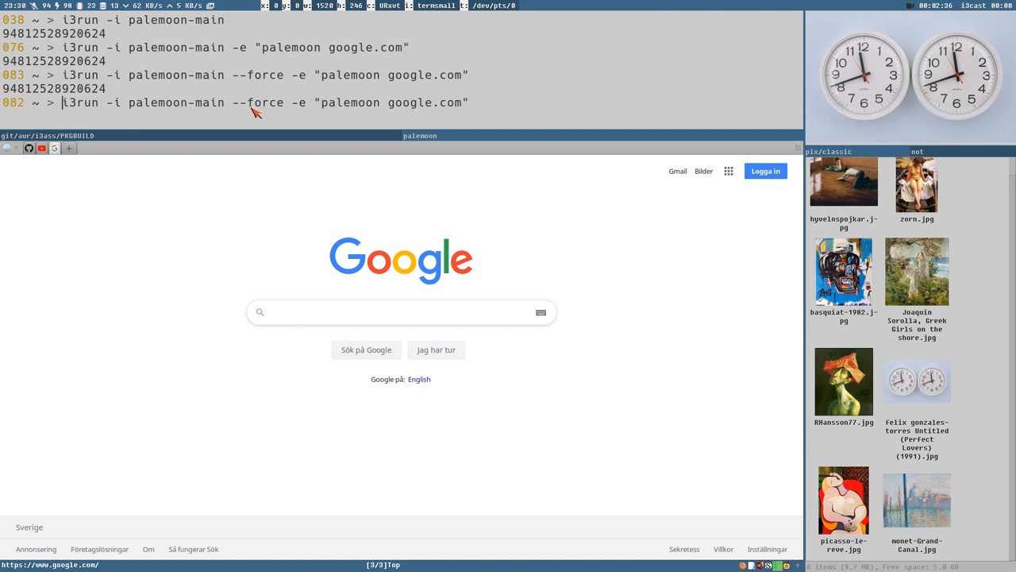
Step: Wrap the forced i3run command in linklord --exec with \"%u\" in place of google.com and run it
type("linklord")
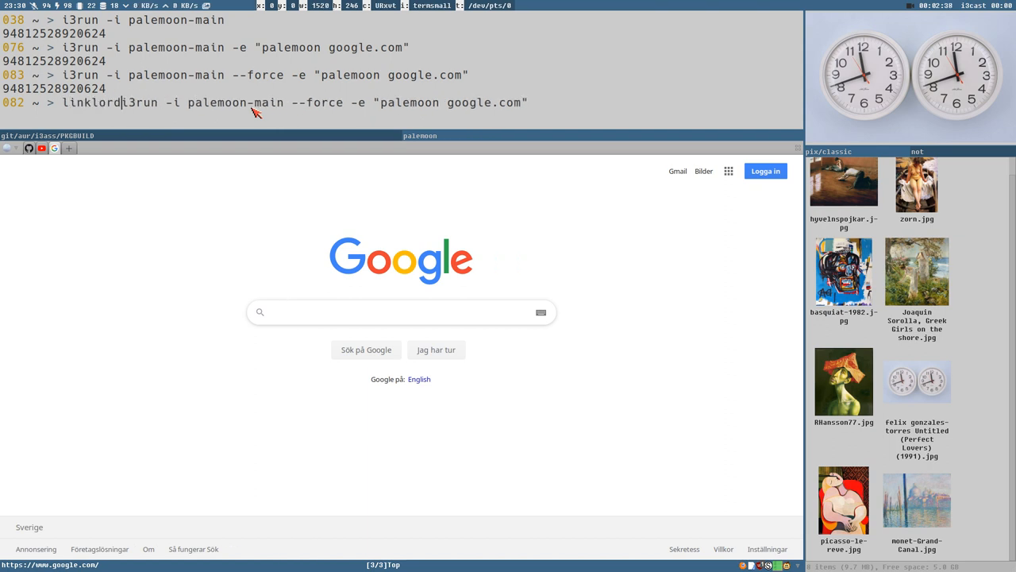
type("--exec \"")
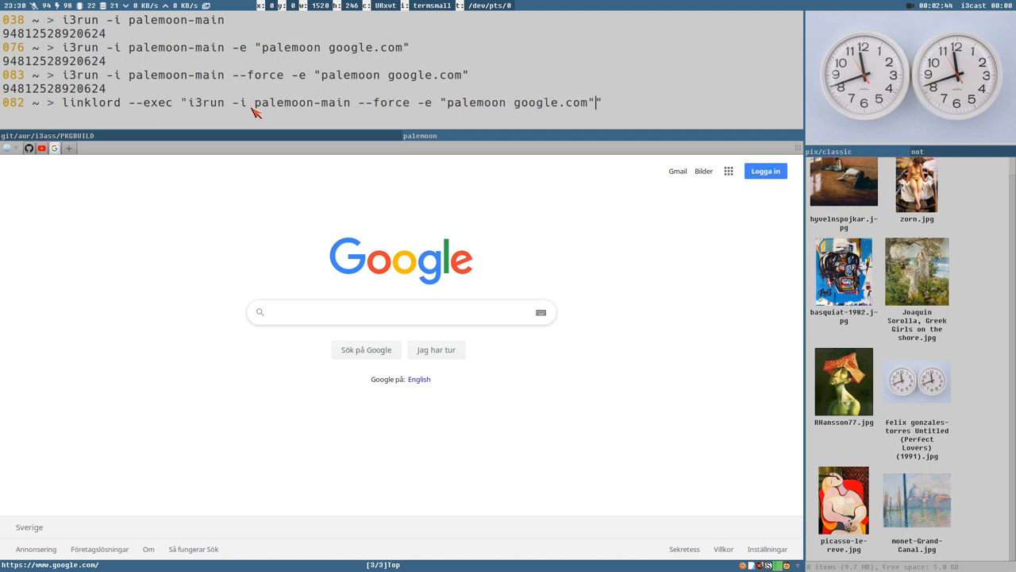
type("'")
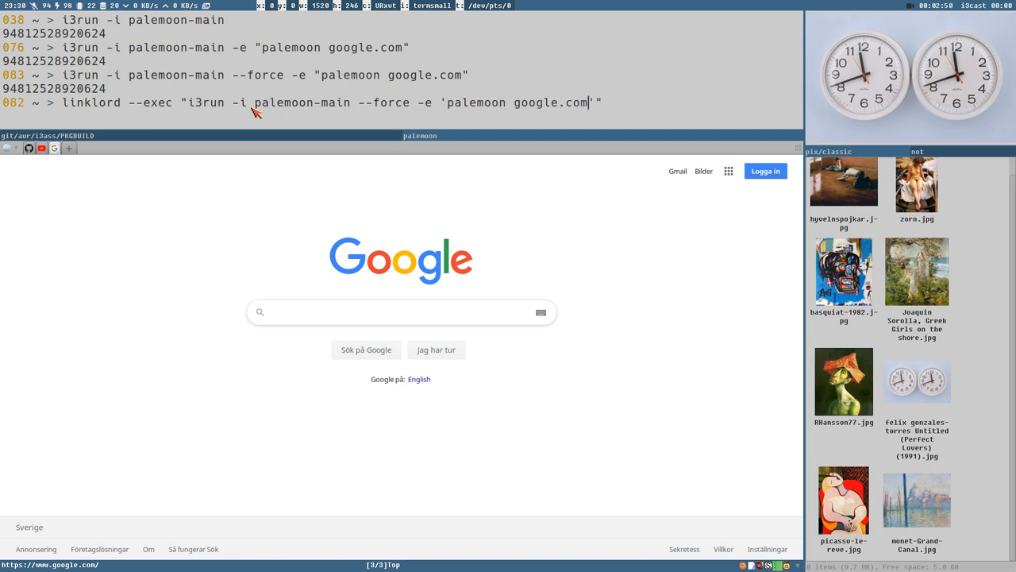
key("BackSpace")
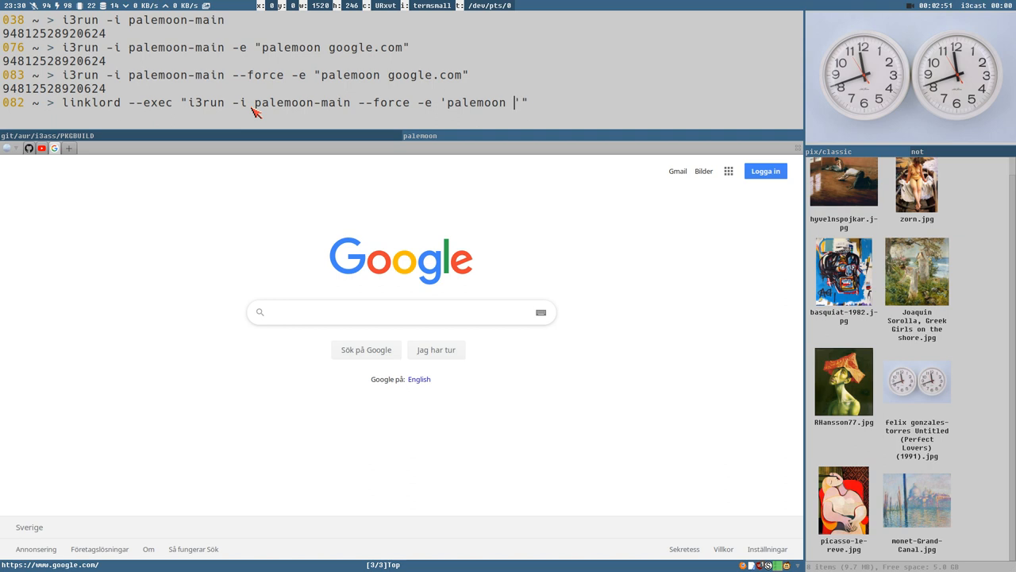
type("\\\"%u")
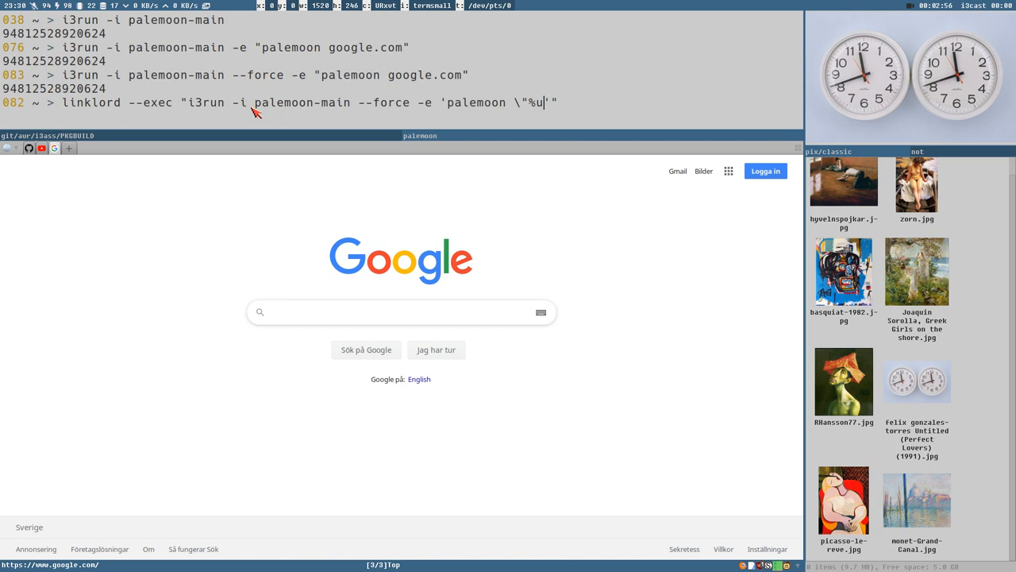
type("\\\"'")
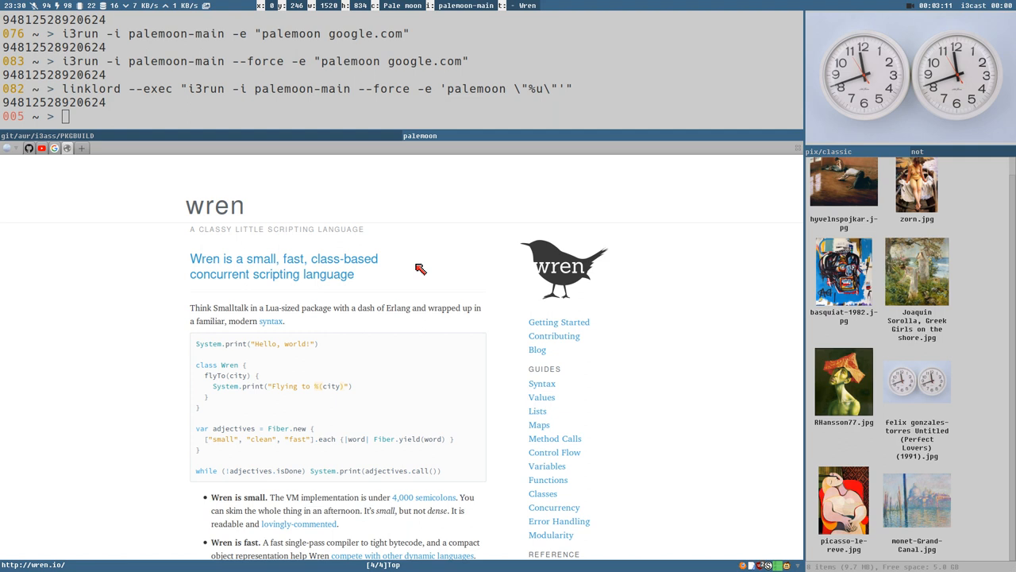
mouse_move(205, 89)
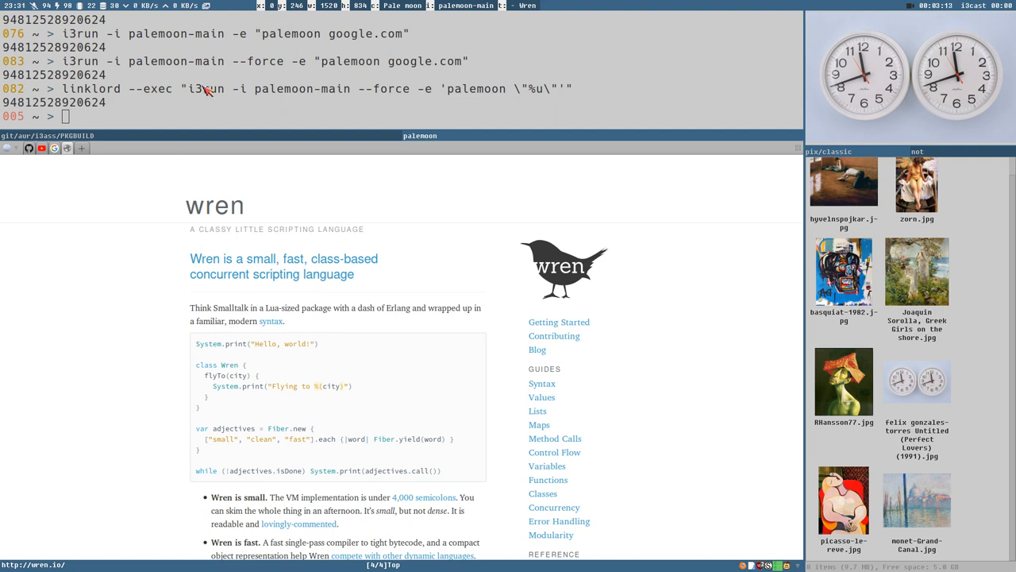
mouse_move(300, 110)
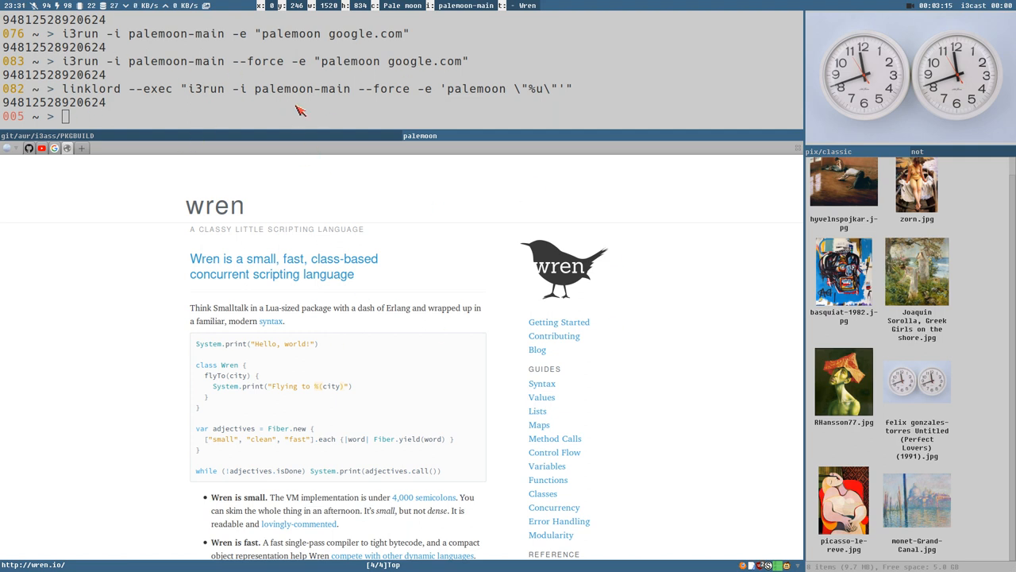
mouse_move(246, 143)
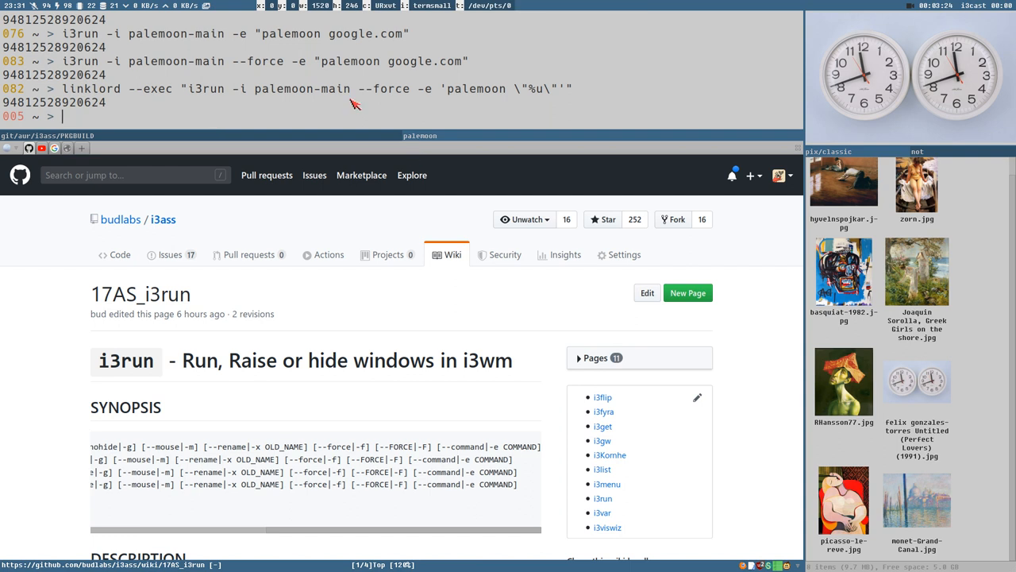
mouse_move(365, 109)
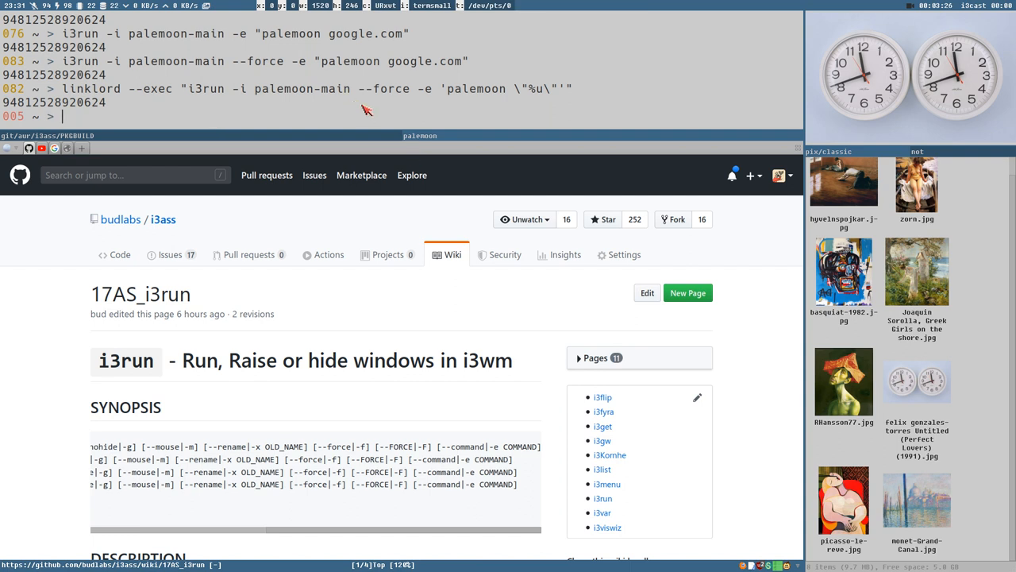
mouse_move(384, 95)
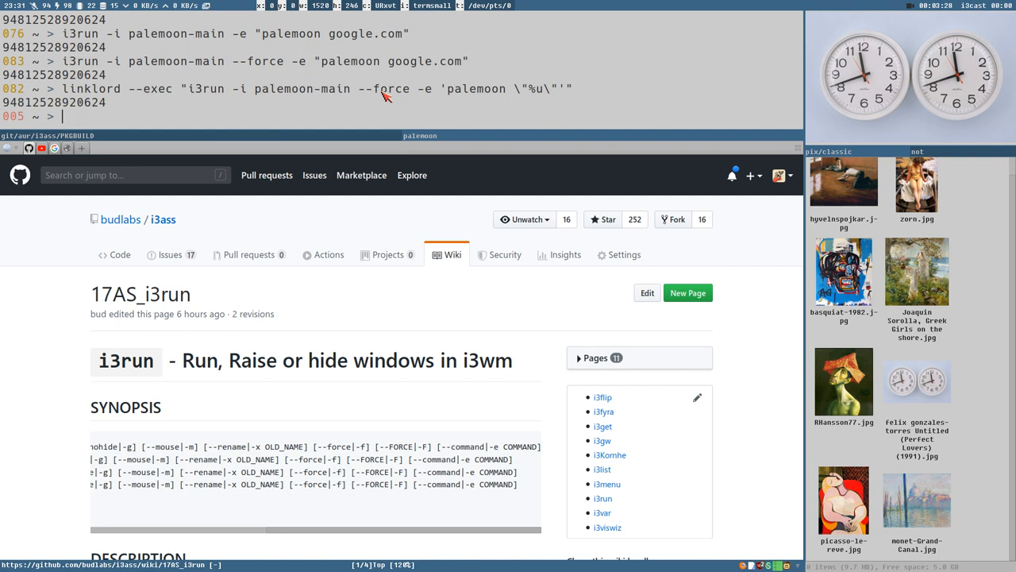
mouse_move(441, 99)
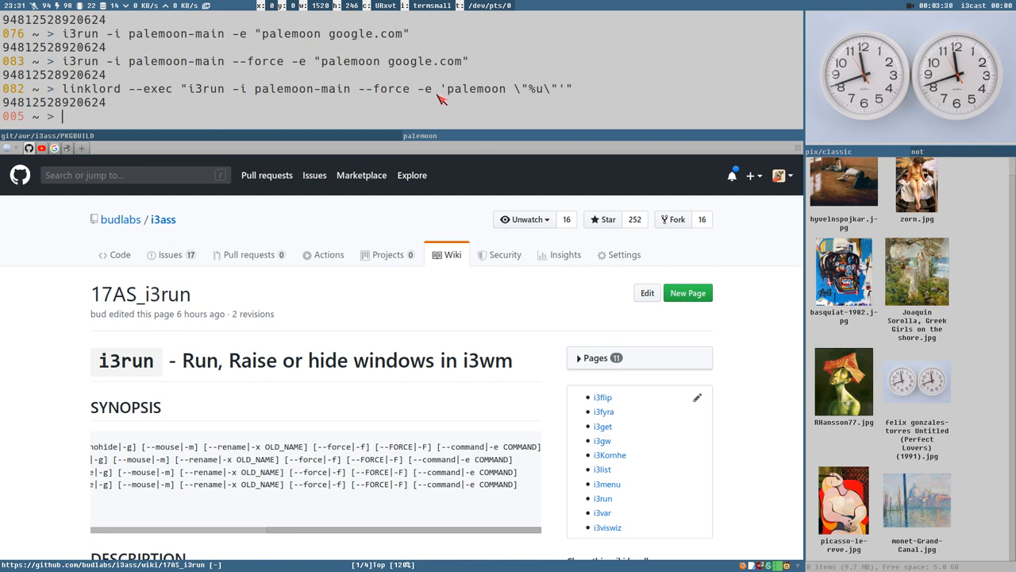
mouse_move(427, 103)
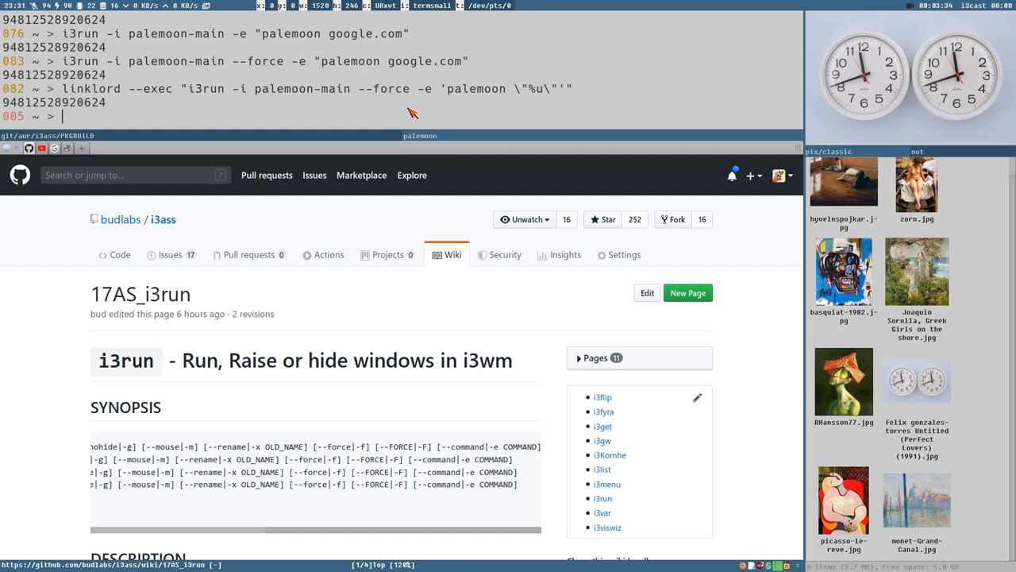
mouse_move(162, 417)
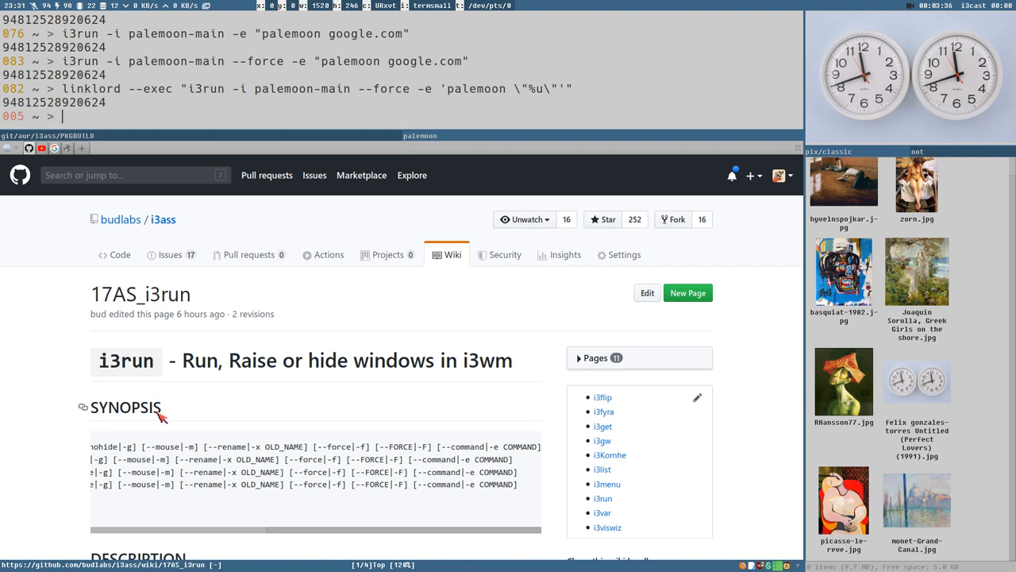
Step: Select the word hide in the i3run wiki page heading
double_click(327, 359)
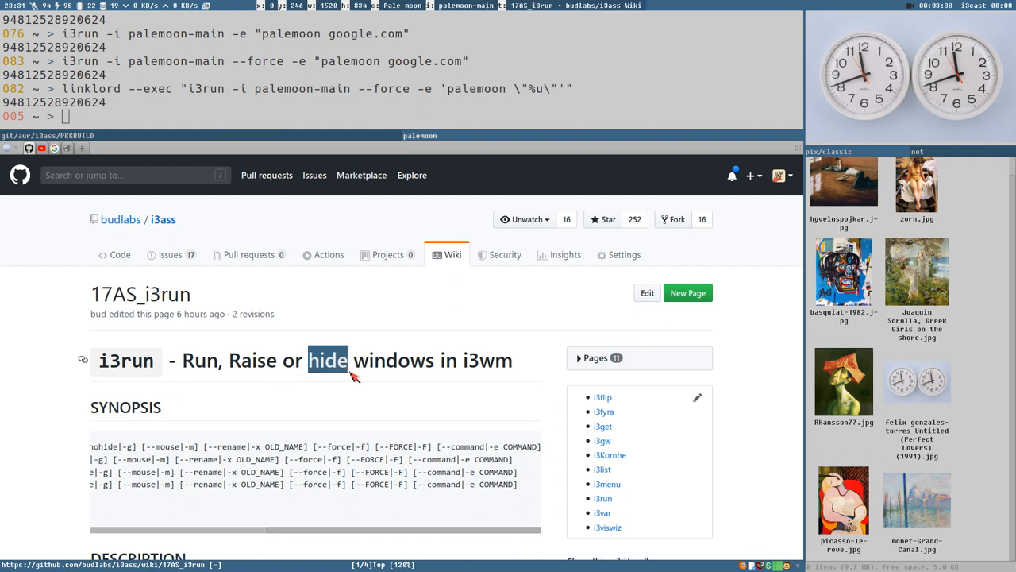
mouse_move(130, 390)
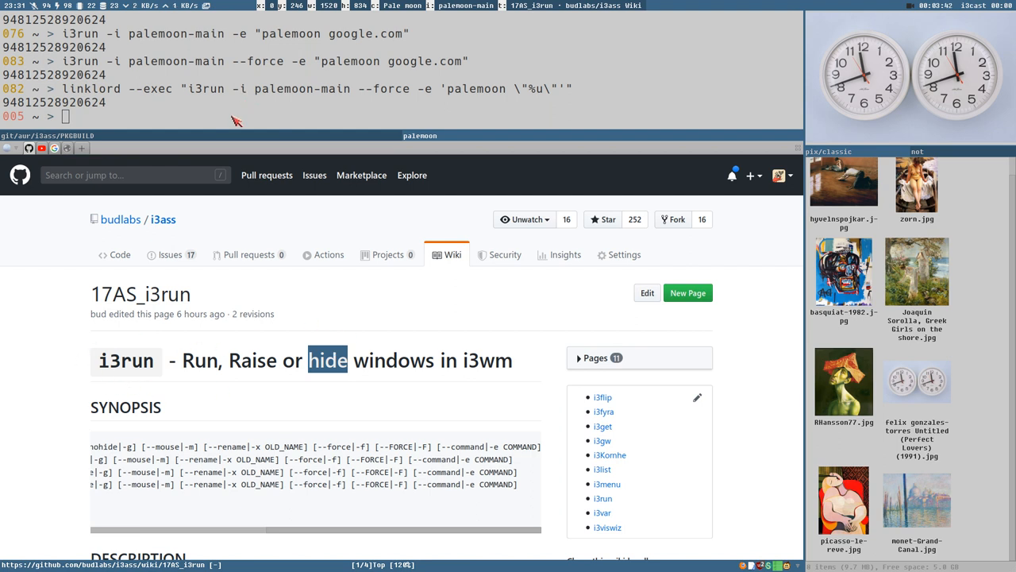
mouse_move(86, 257)
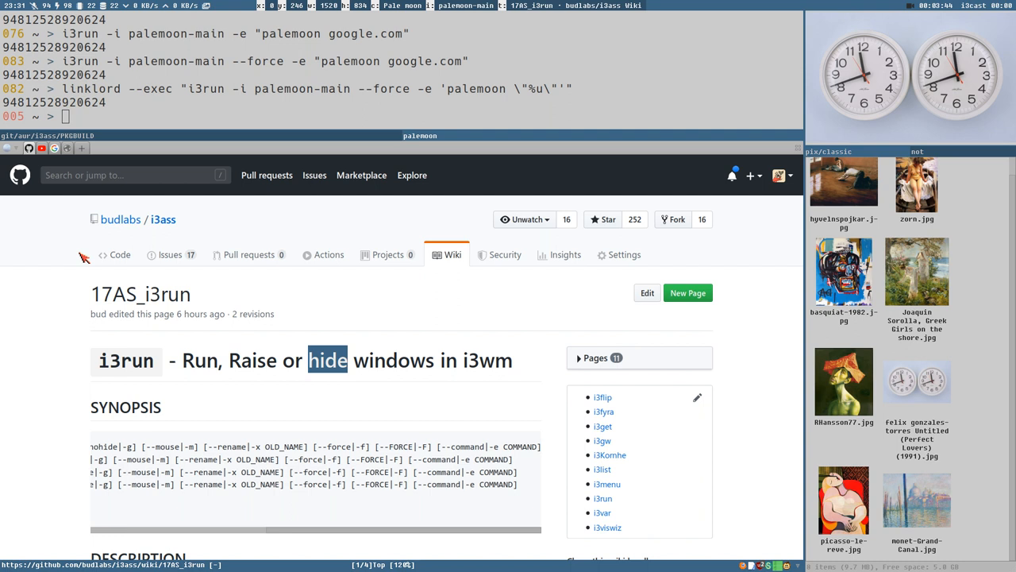
mouse_move(427, 319)
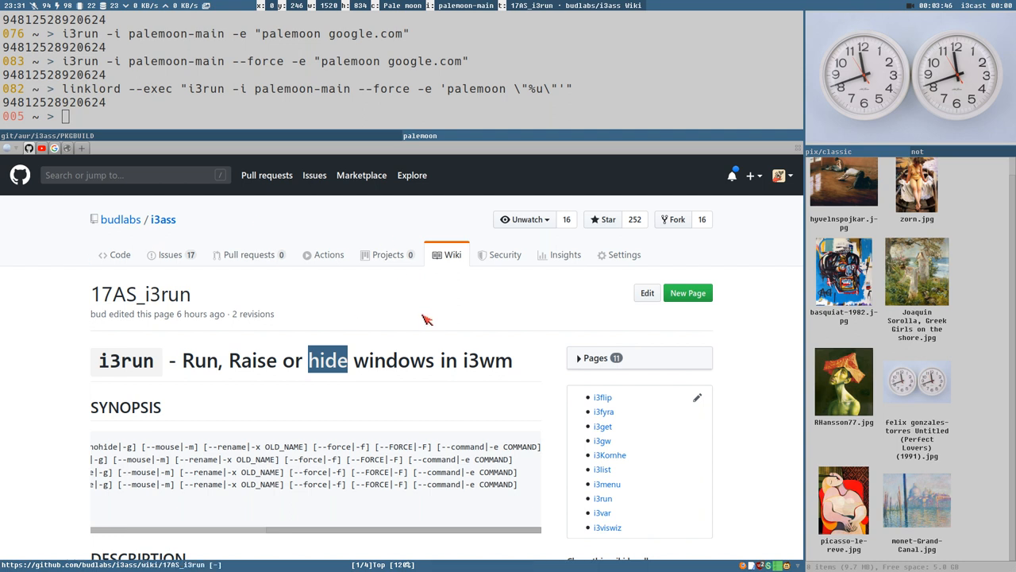
mouse_move(427, 324)
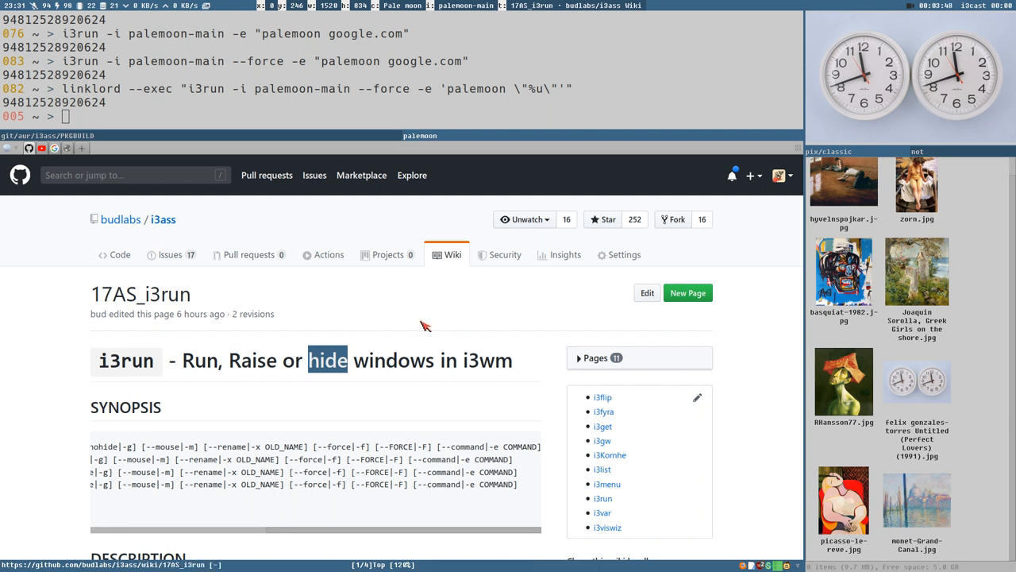
mouse_move(423, 325)
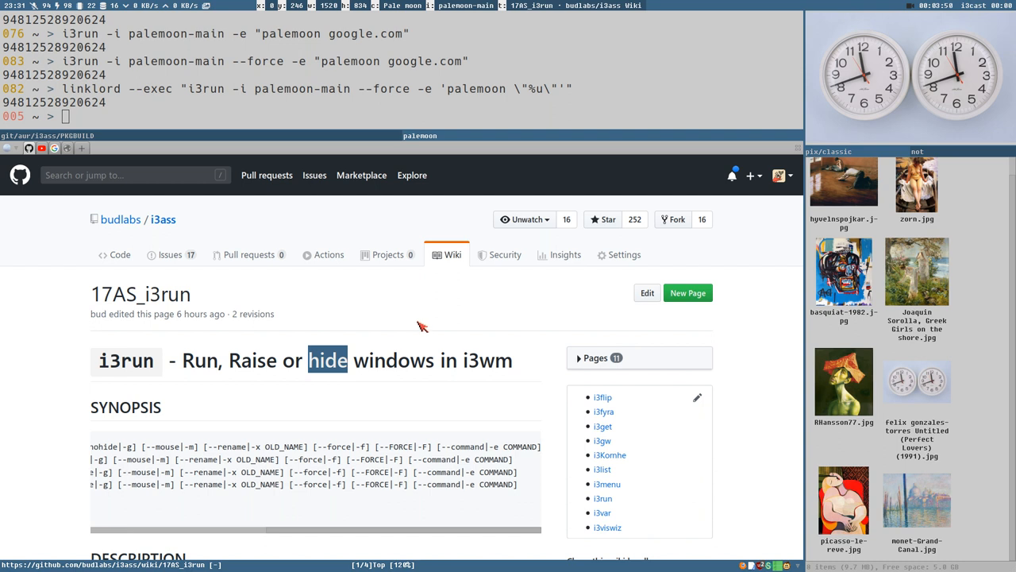
mouse_move(340, 309)
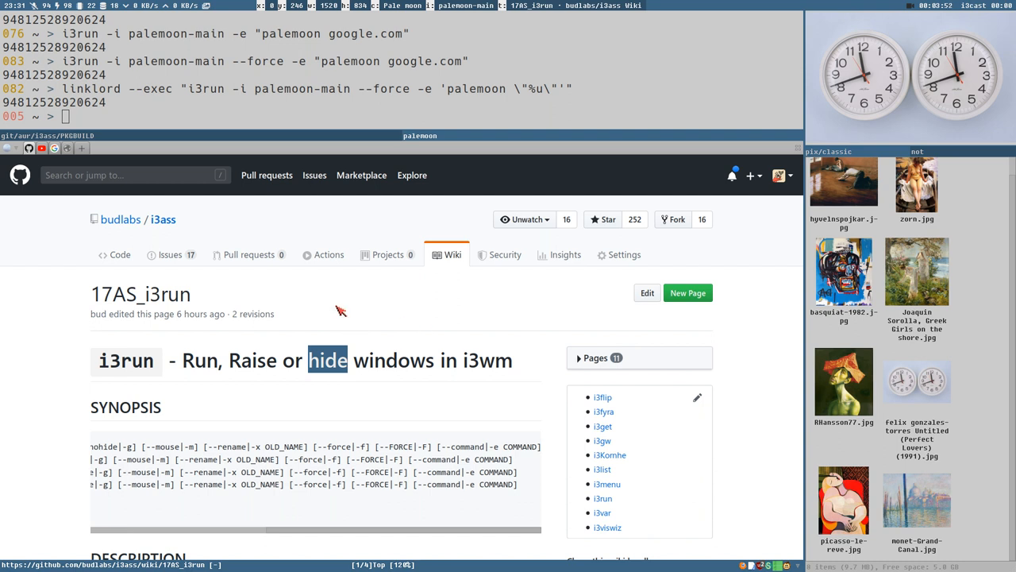
mouse_move(222, 296)
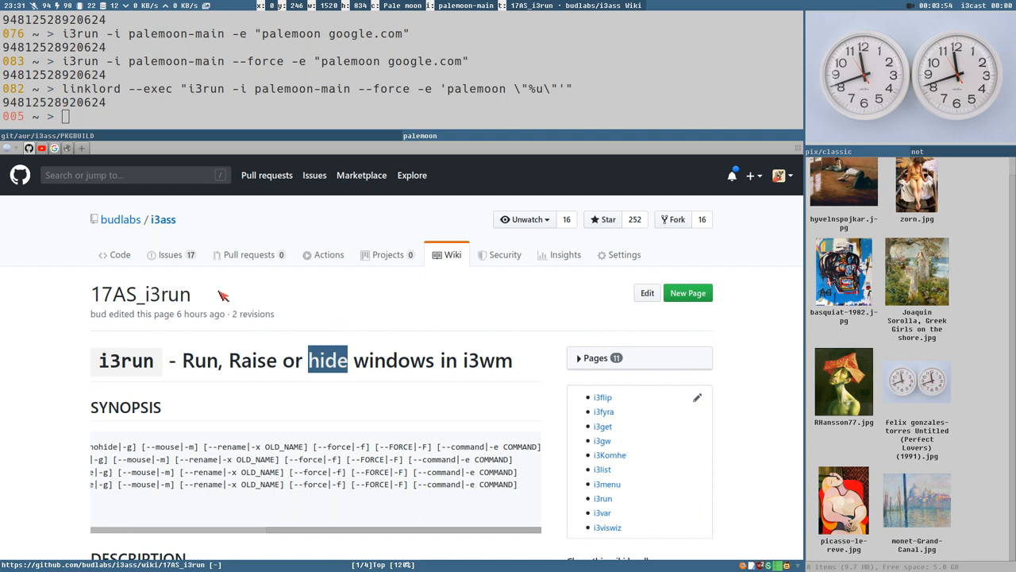
mouse_move(273, 208)
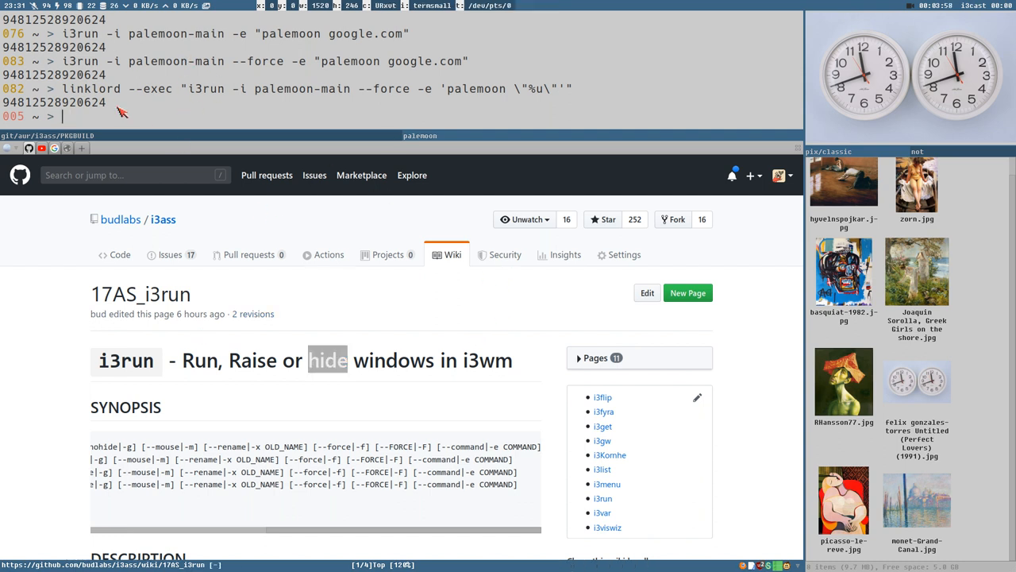
mouse_move(267, 113)
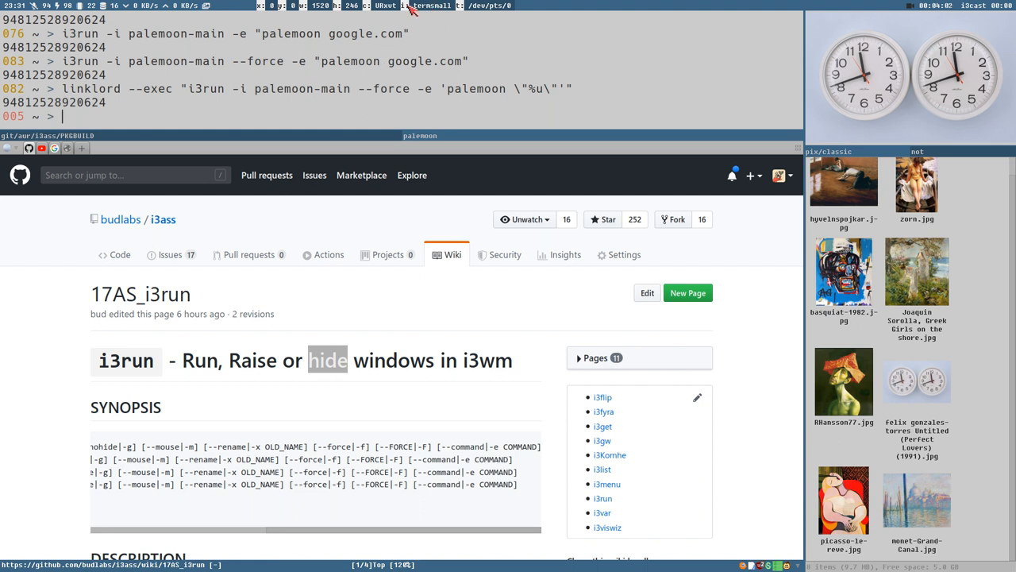
mouse_move(426, 12)
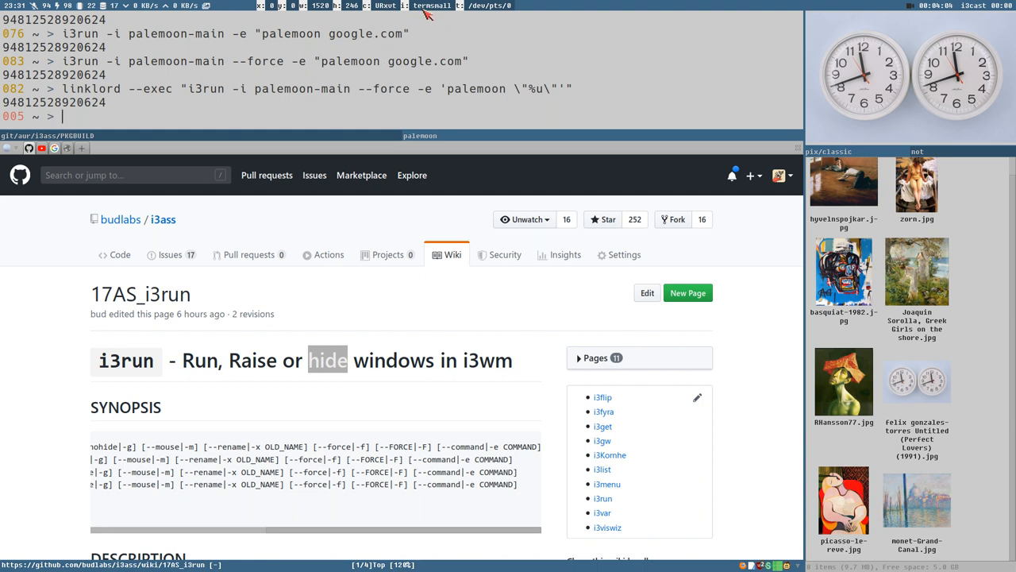
mouse_move(362, 60)
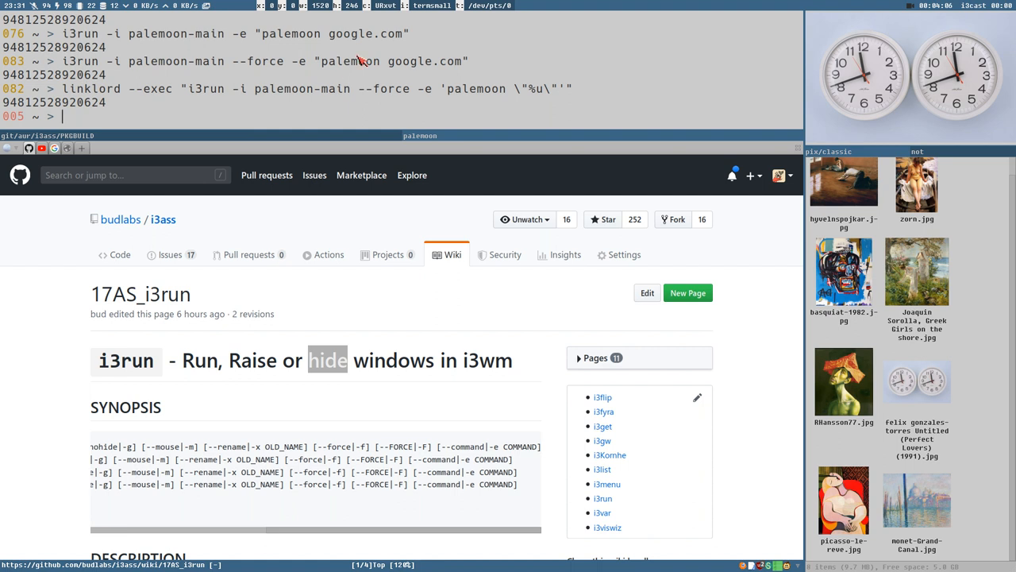
mouse_move(332, 97)
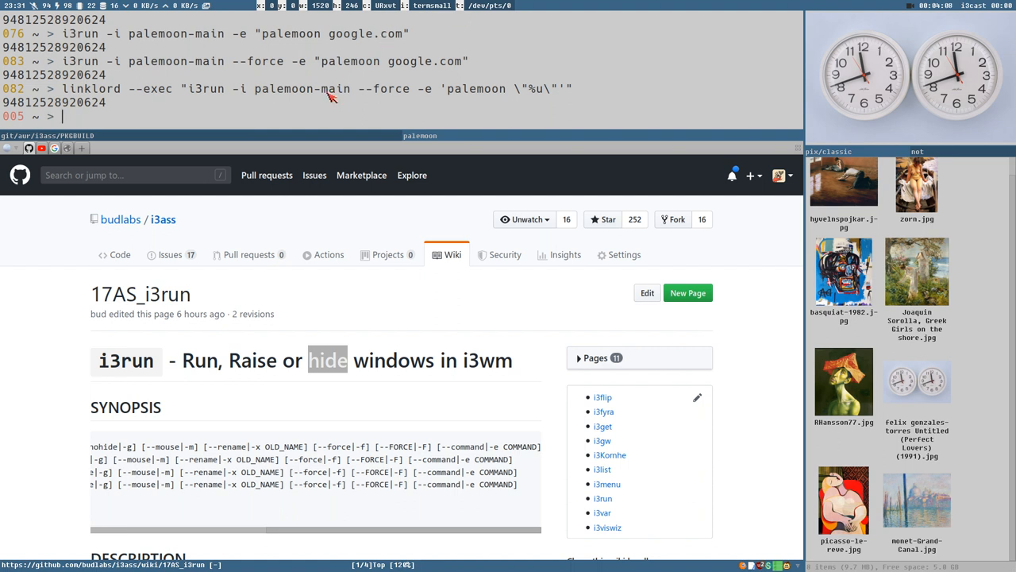
Step: Type i3run --instance termsmall --command 'dunstify works' without running it
type("i3run --inst")
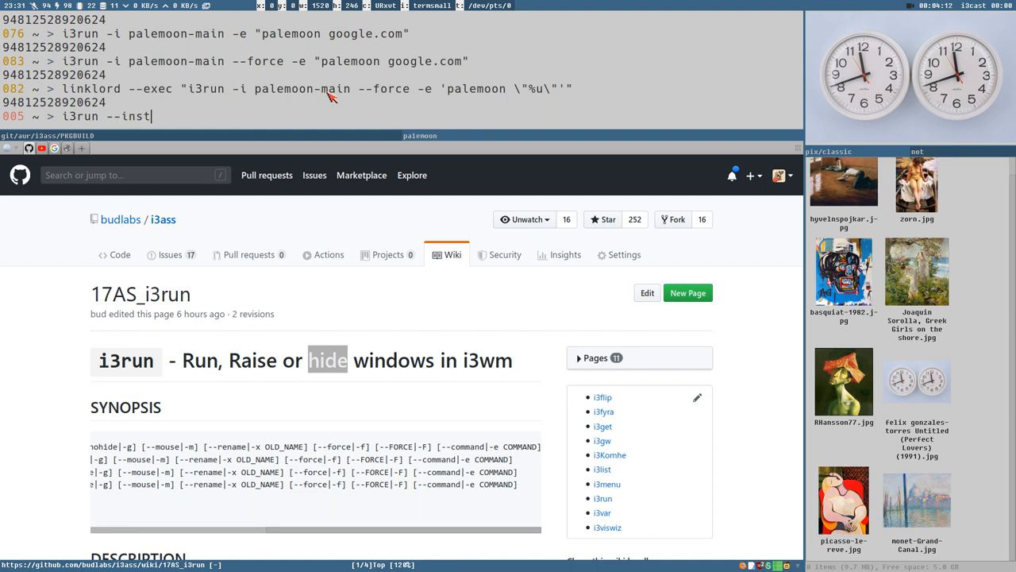
type("ance terms")
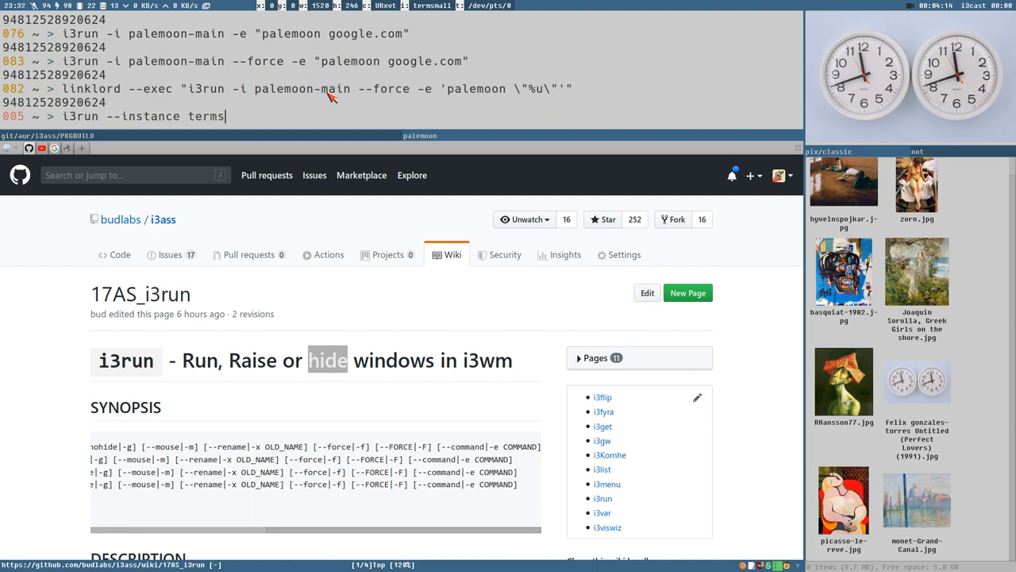
type("mall")
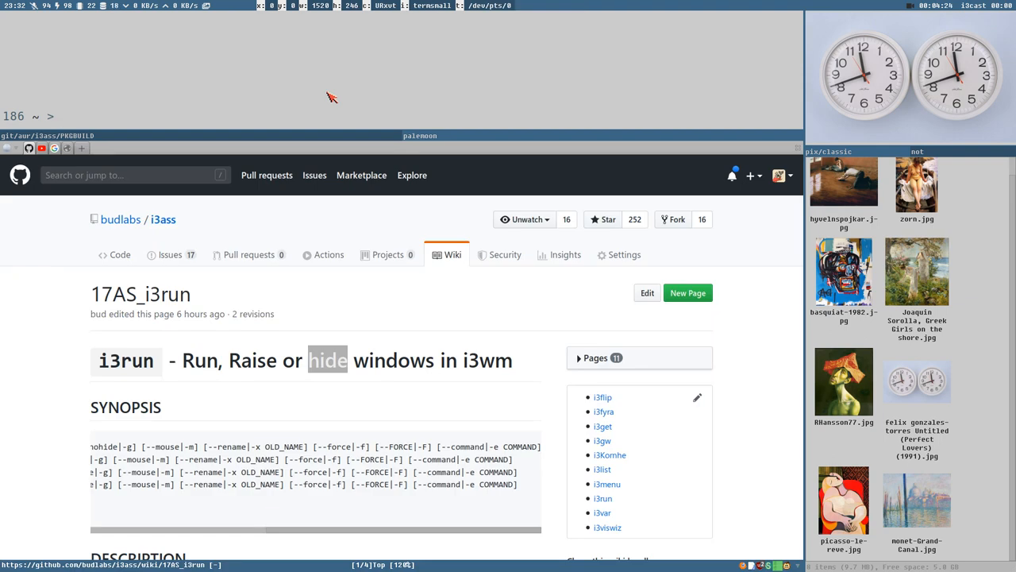
type("i3run --instance termsmall")
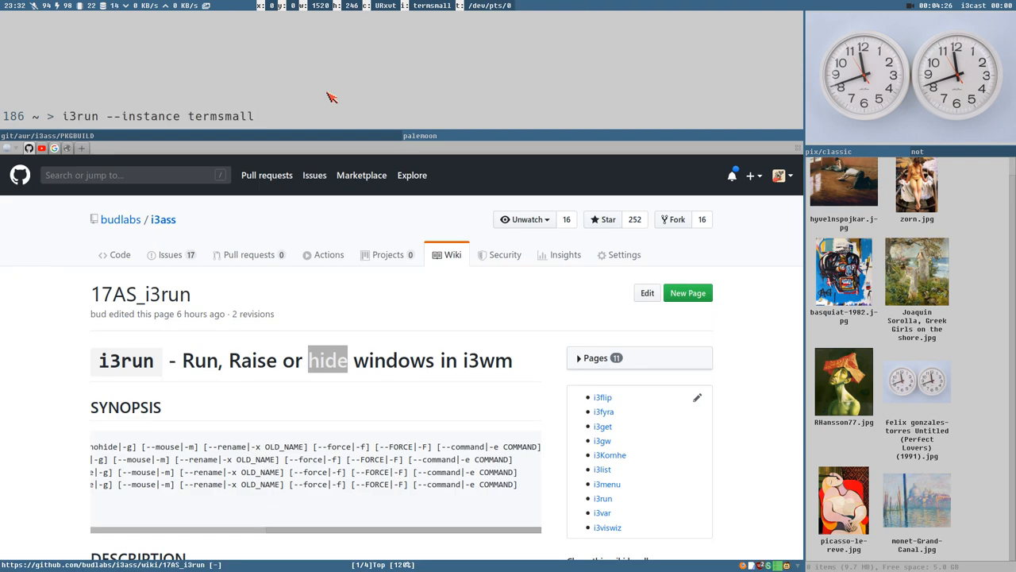
type("-")
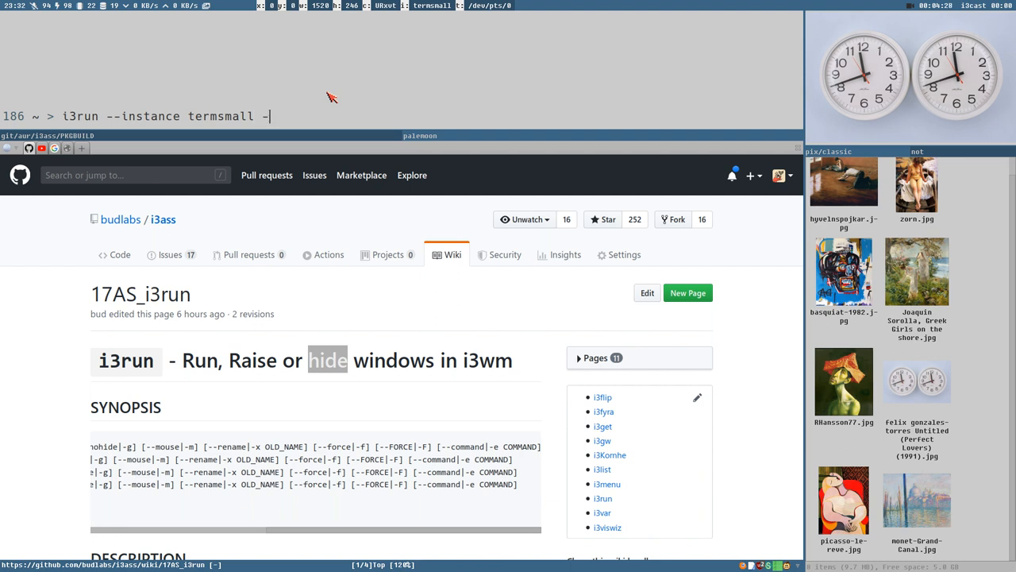
type("-command")
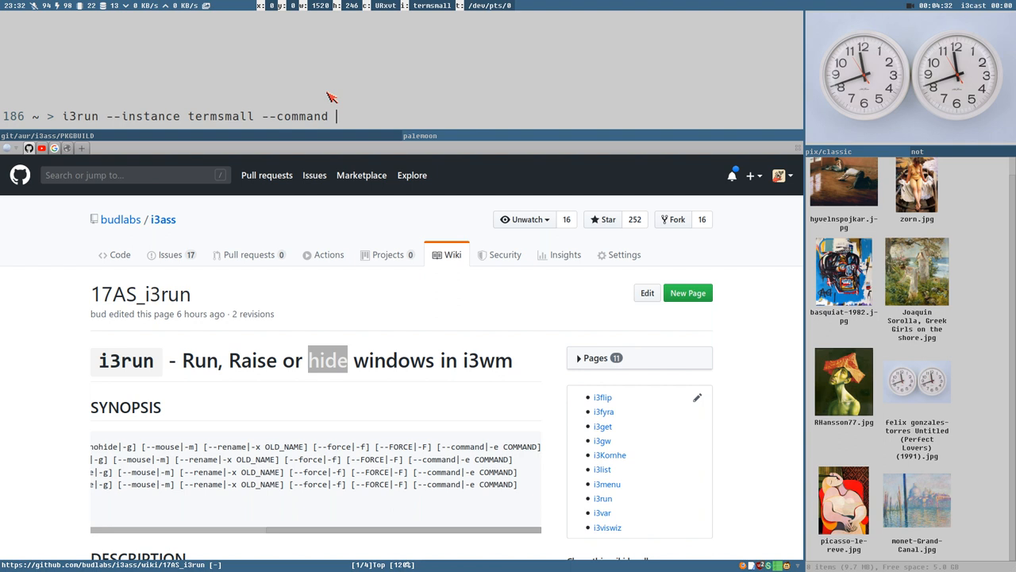
type("'dunst")
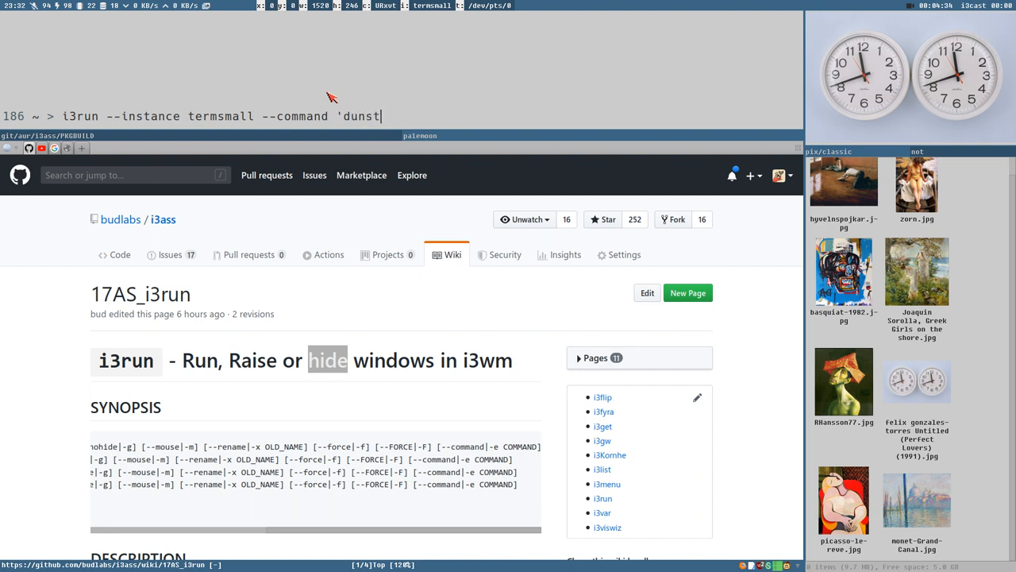
type("ify")
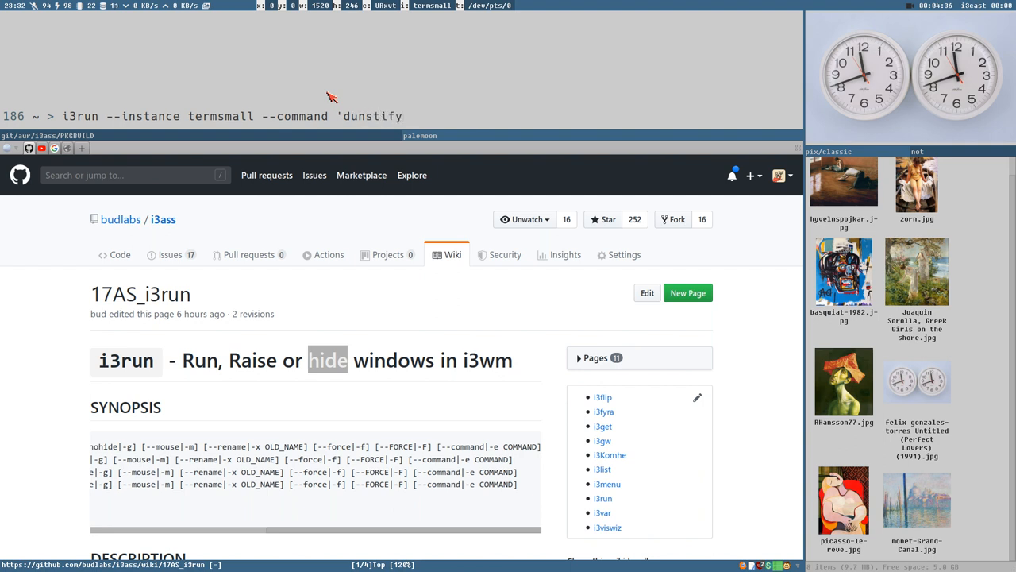
type("works")
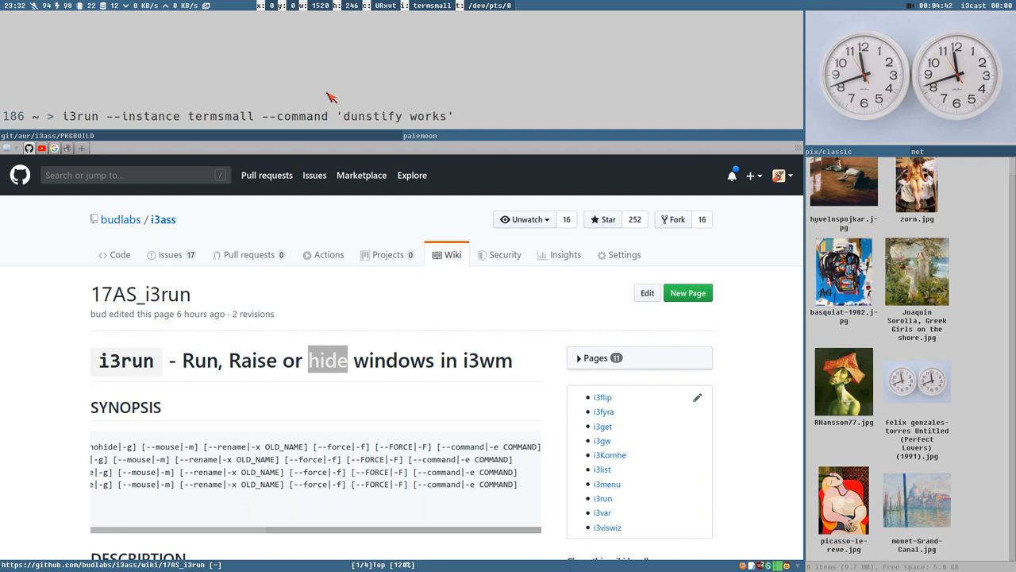
mouse_move(485, 95)
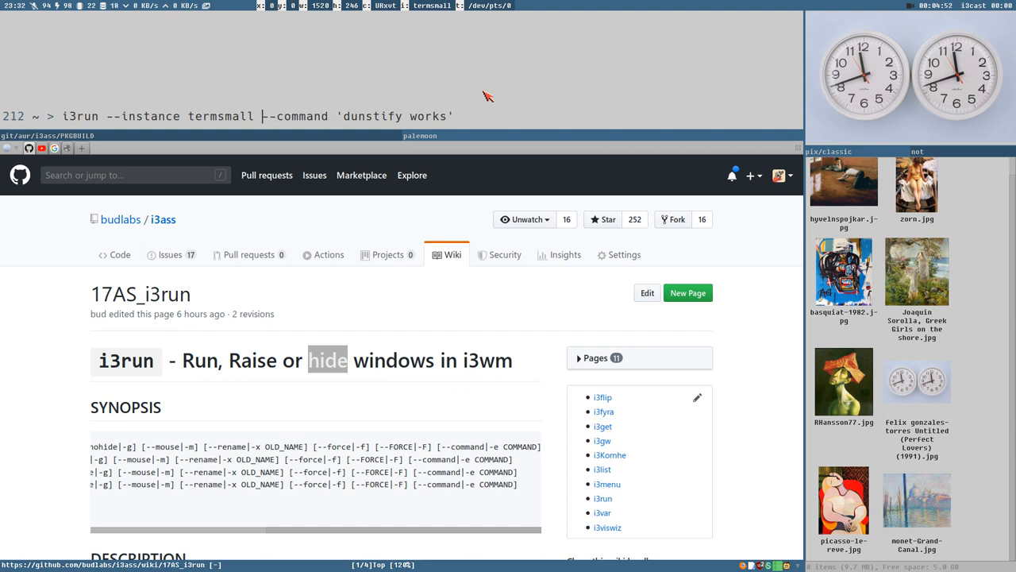
Step: Insert --force before --command in the termsmall i3run command
type("--force --")
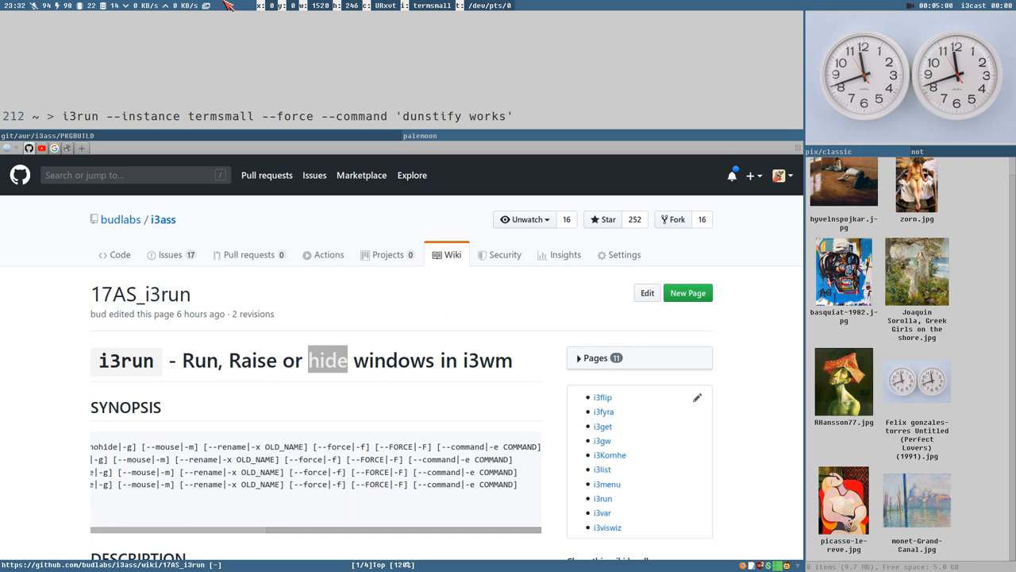
mouse_move(435, 102)
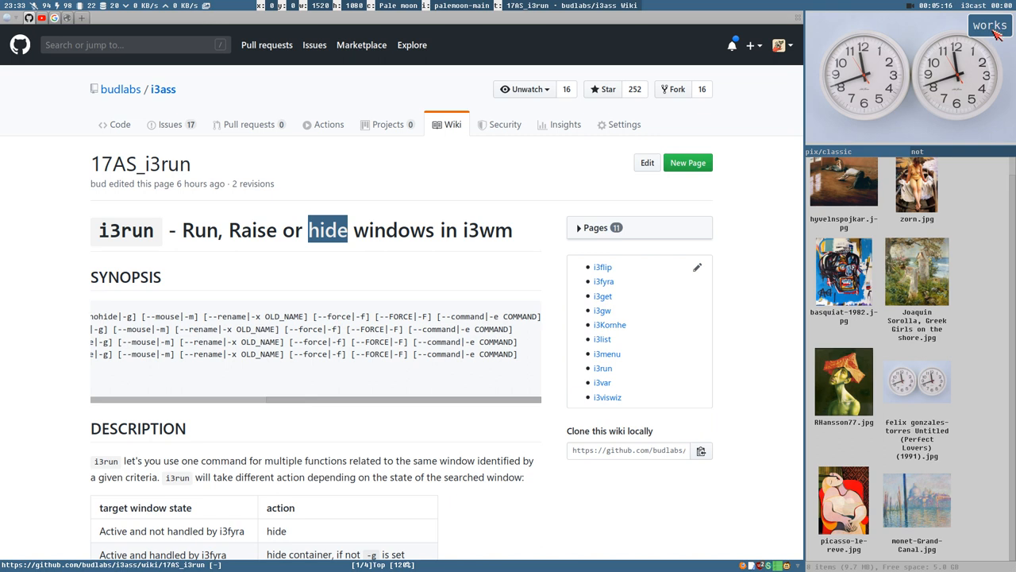
mouse_move(400, 409)
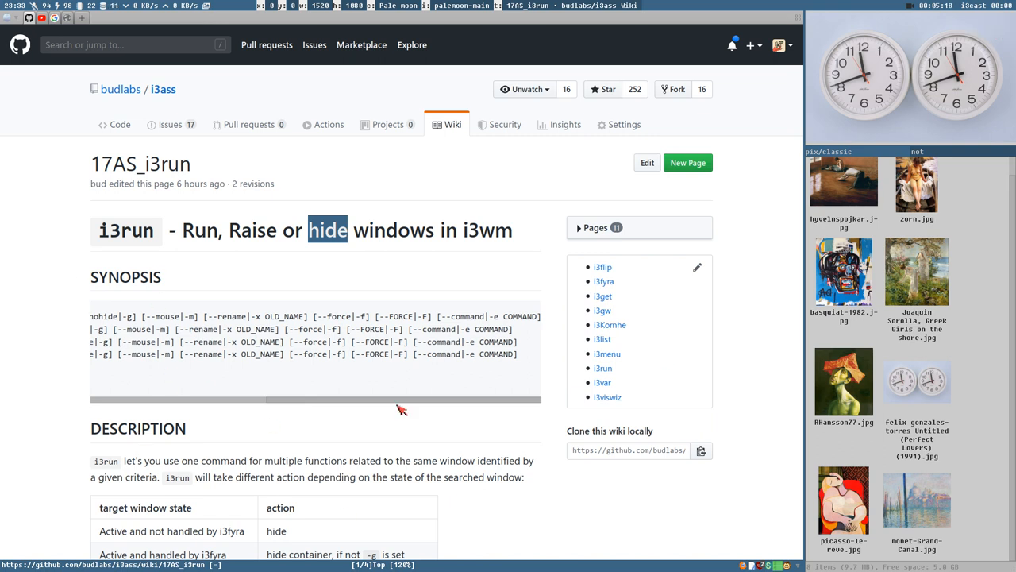
Step: Select the --FORCE option in the i3run wiki synopsis
double_click(374, 352)
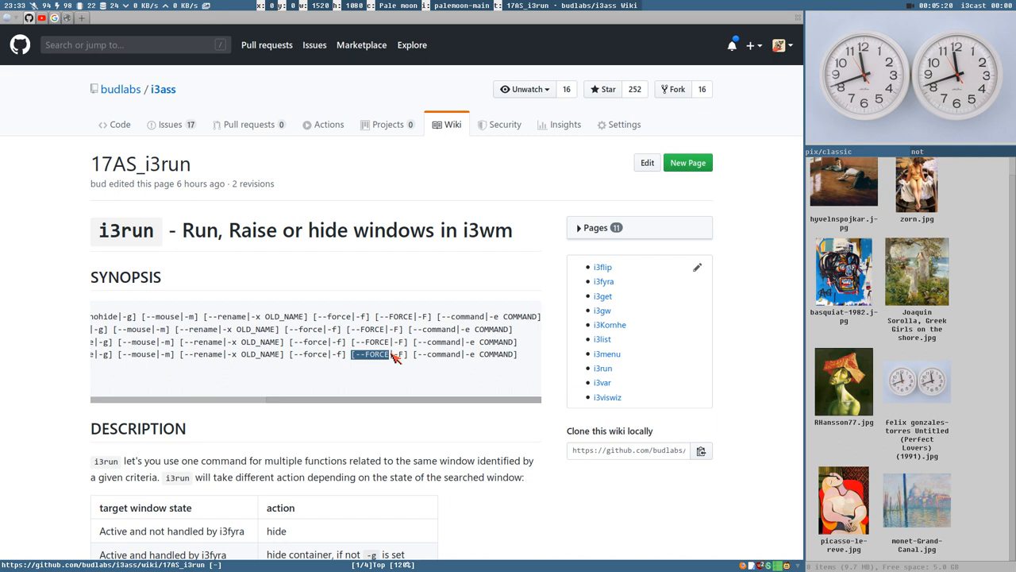
mouse_move(404, 356)
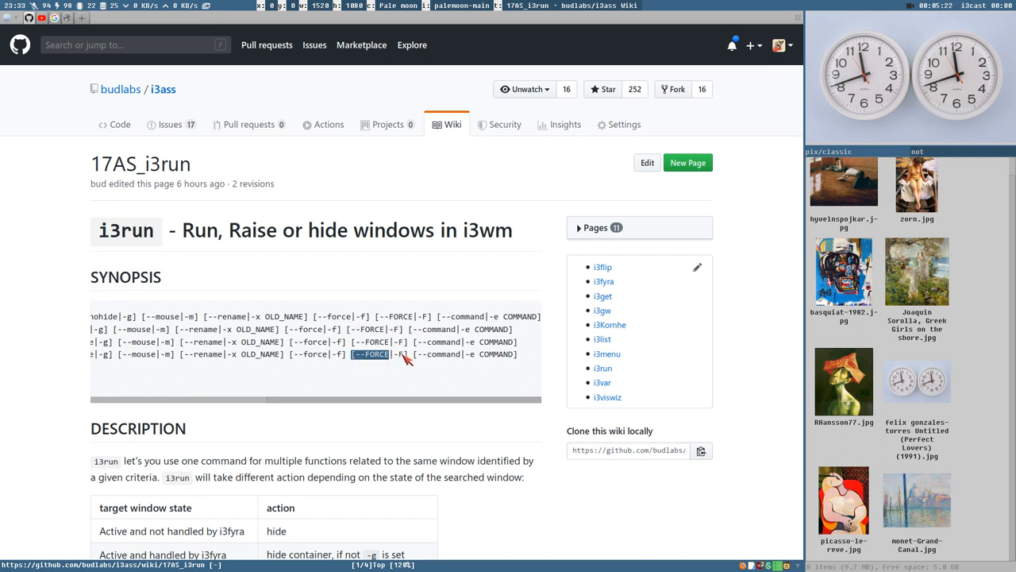
mouse_move(400, 389)
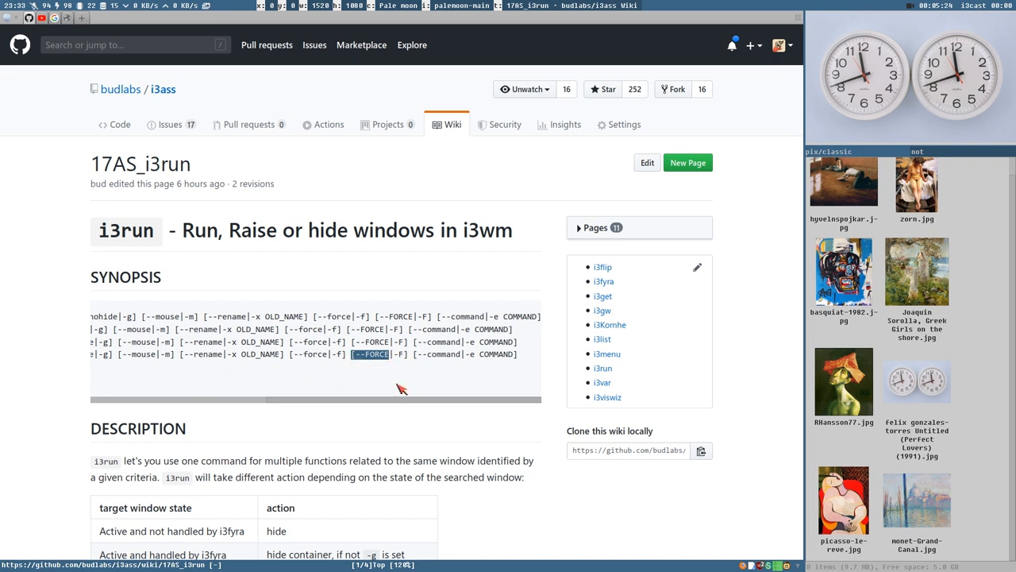
mouse_move(214, 289)
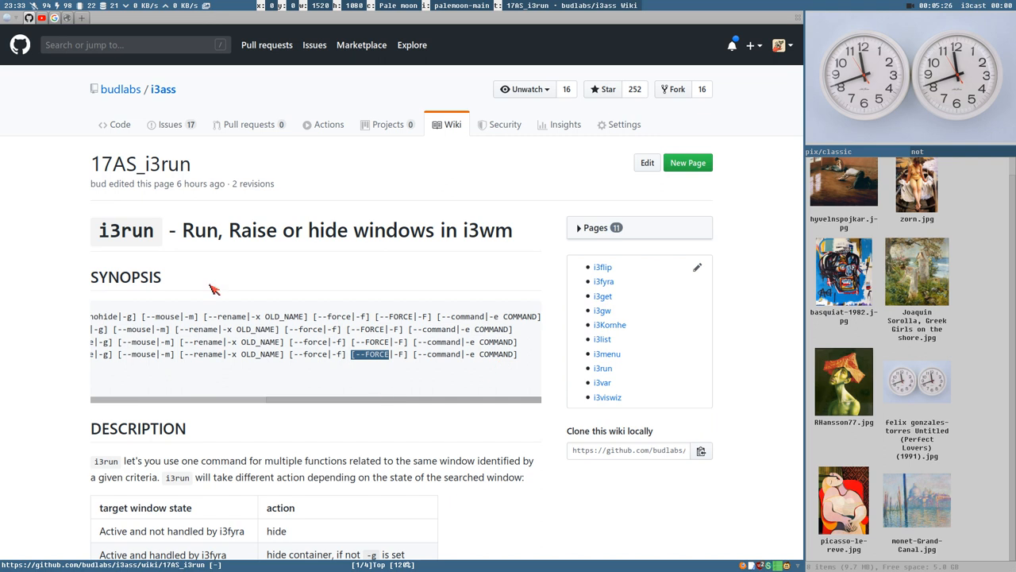
mouse_move(316, 347)
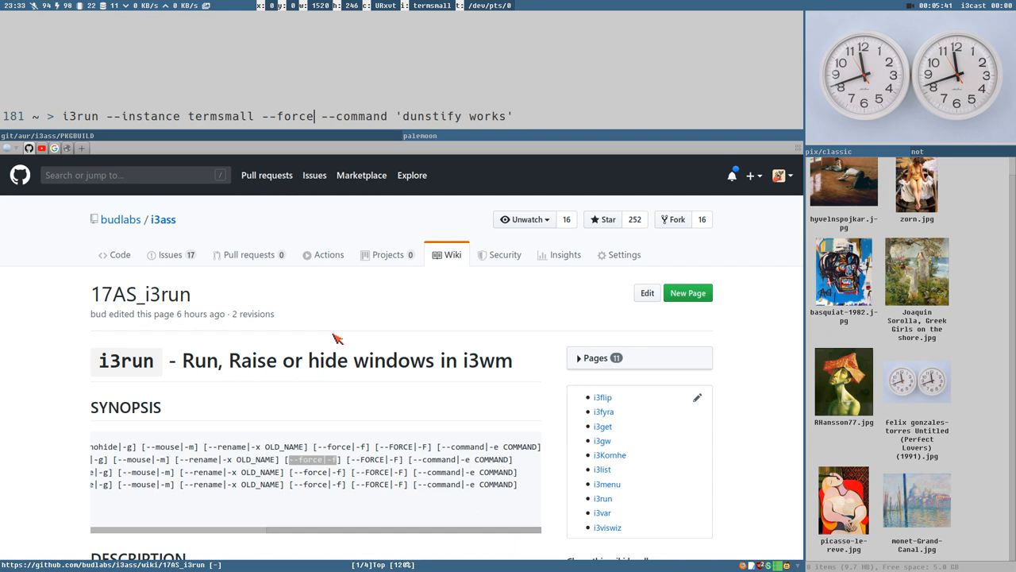
mouse_move(492, 113)
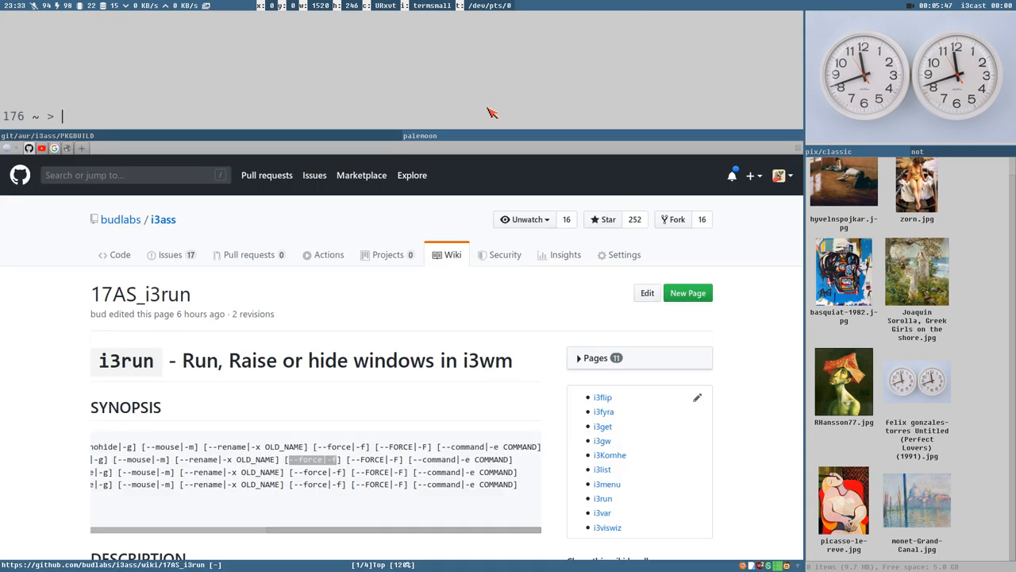
Step: Run i3run --instance termsmall --force --nohide --command 'dunstify works', showing the works notification
type("i3run --instance termsmall --force --command 'dunstify works'")
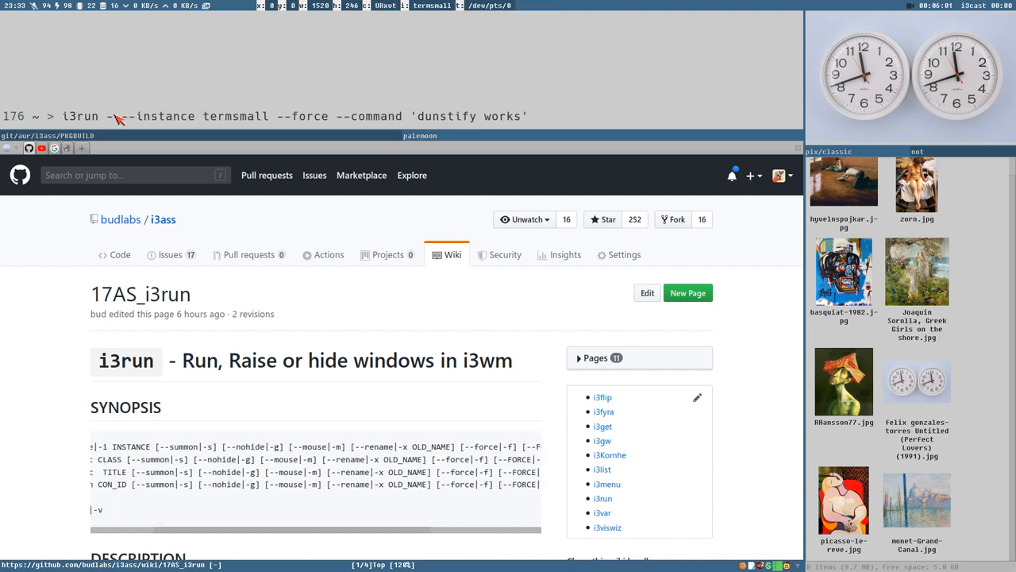
type("modi")
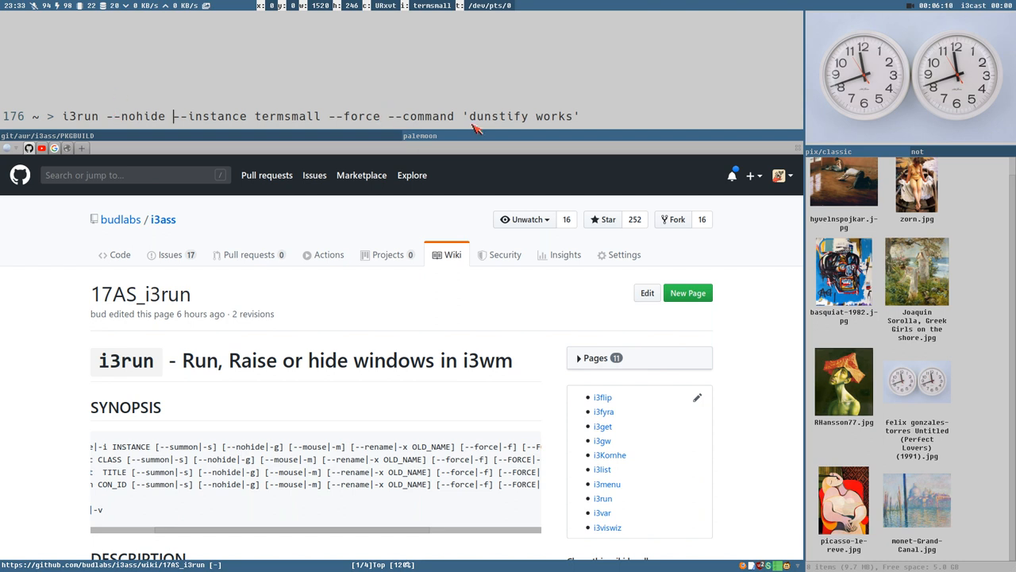
mouse_move(613, 125)
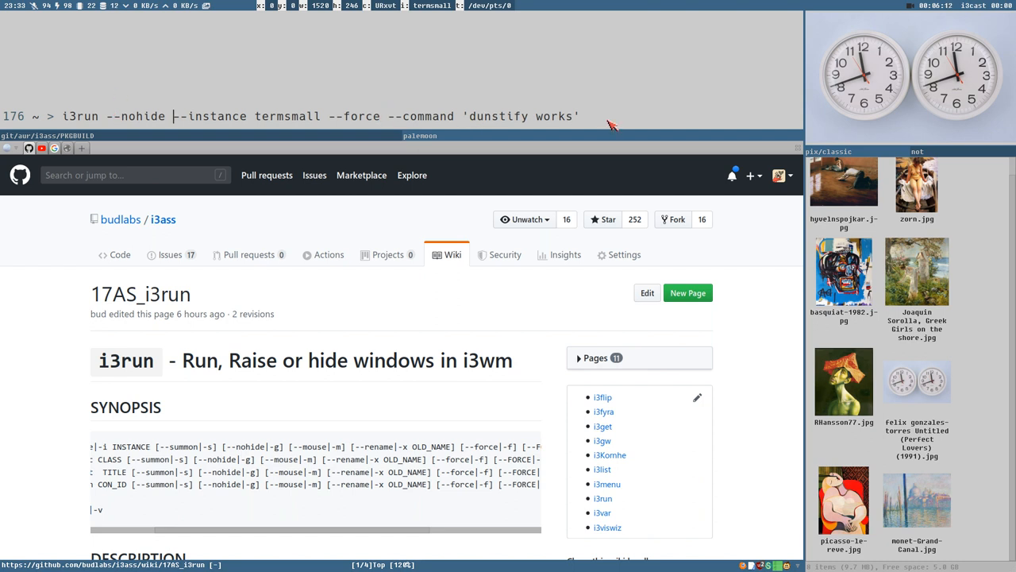
mouse_move(543, 108)
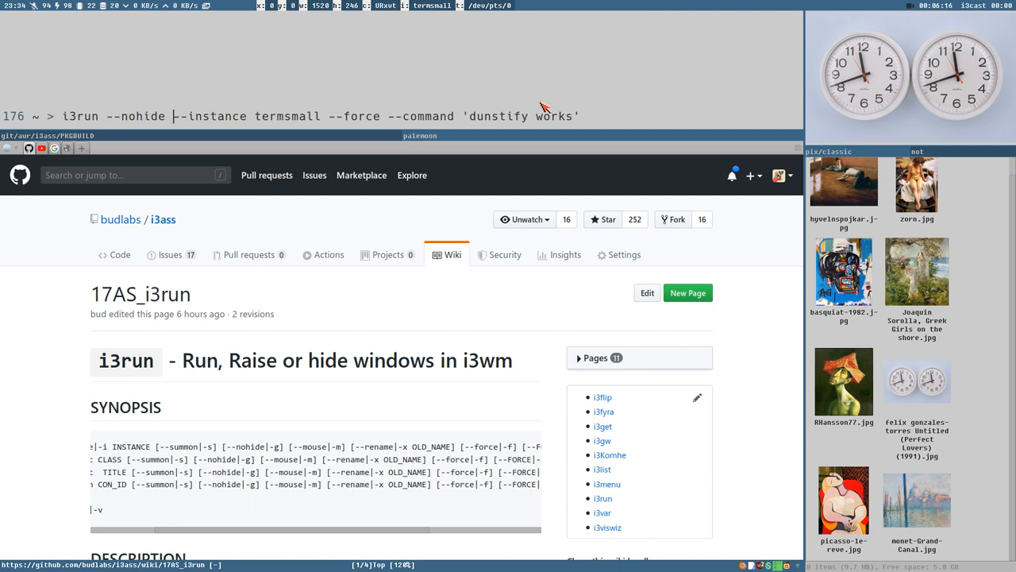
key("Return")
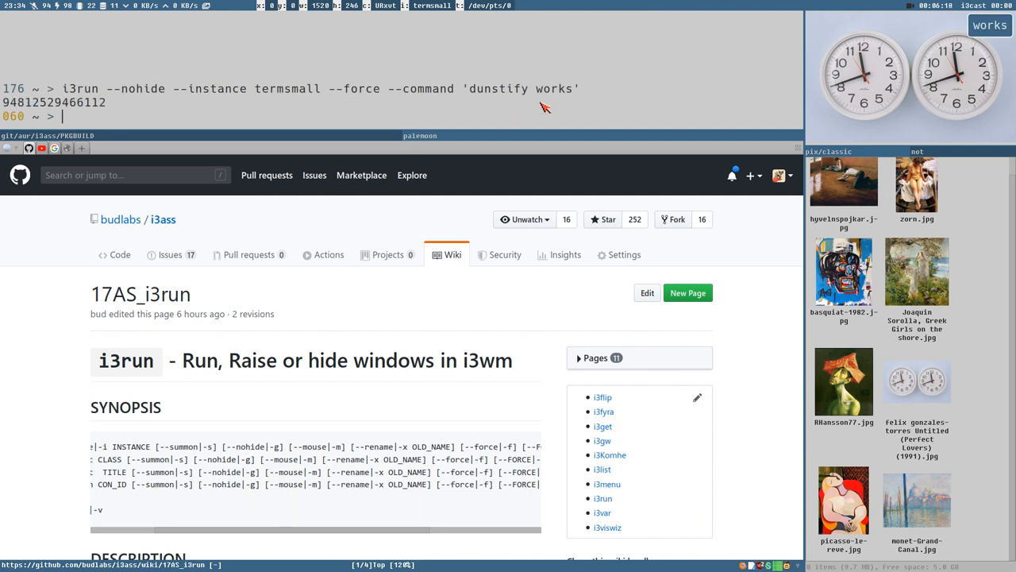
mouse_move(477, 158)
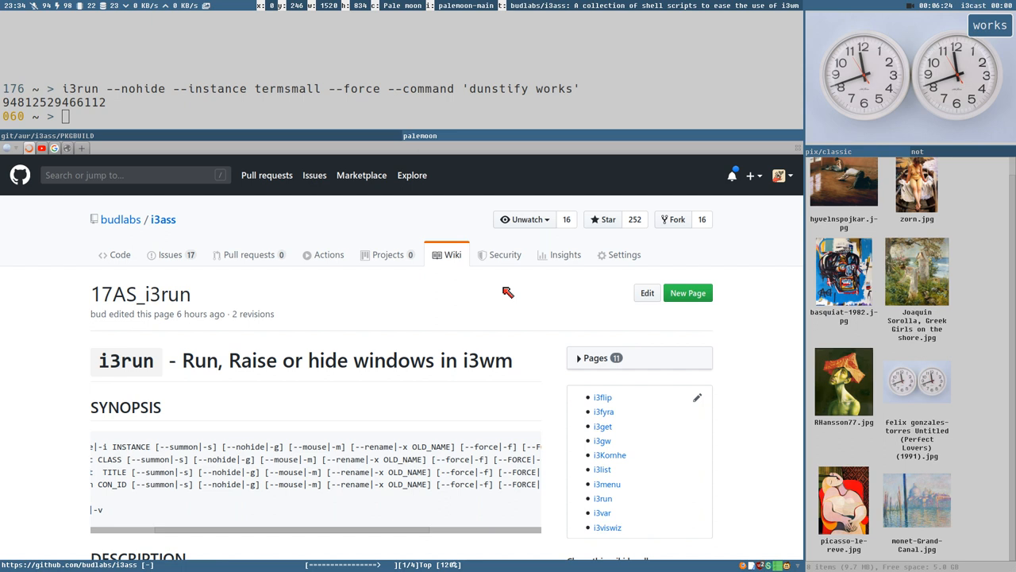
Step: Go to the i3ass repository, its 23 releases list, and the TWENTY TVENNY notes on --force and --FORCE
left_click(114, 254)
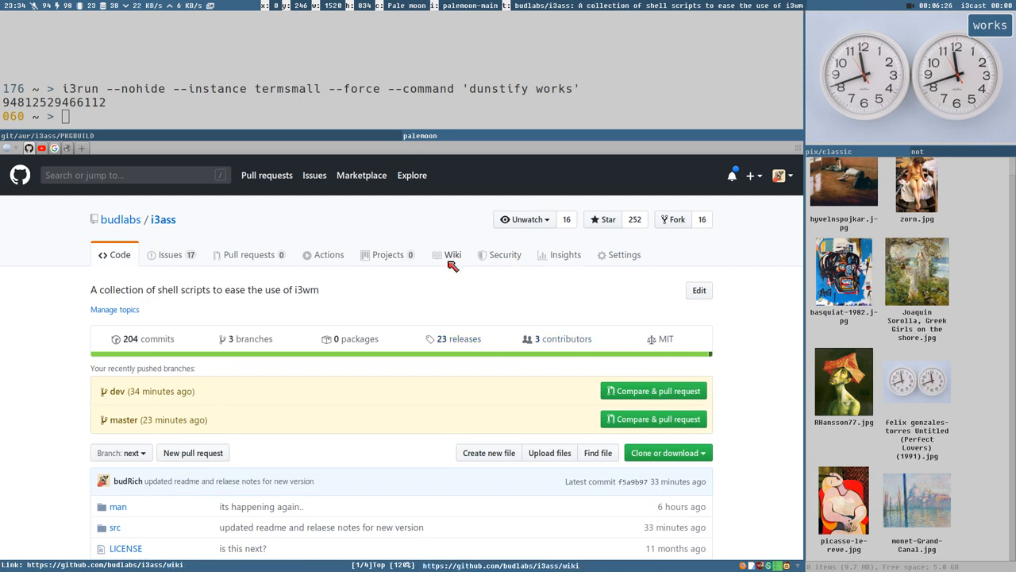
left_click(467, 339)
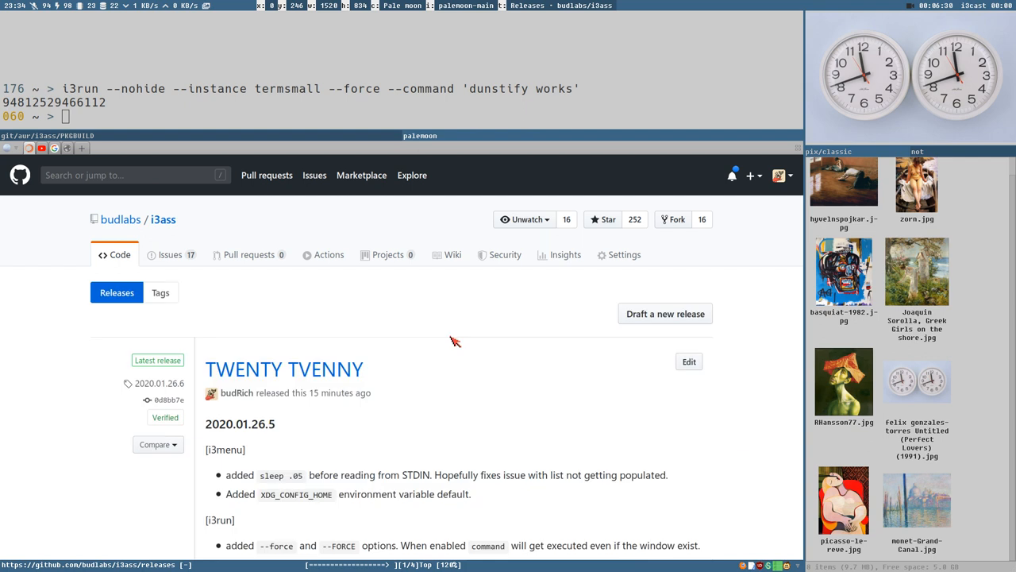
scroll("down", 3)
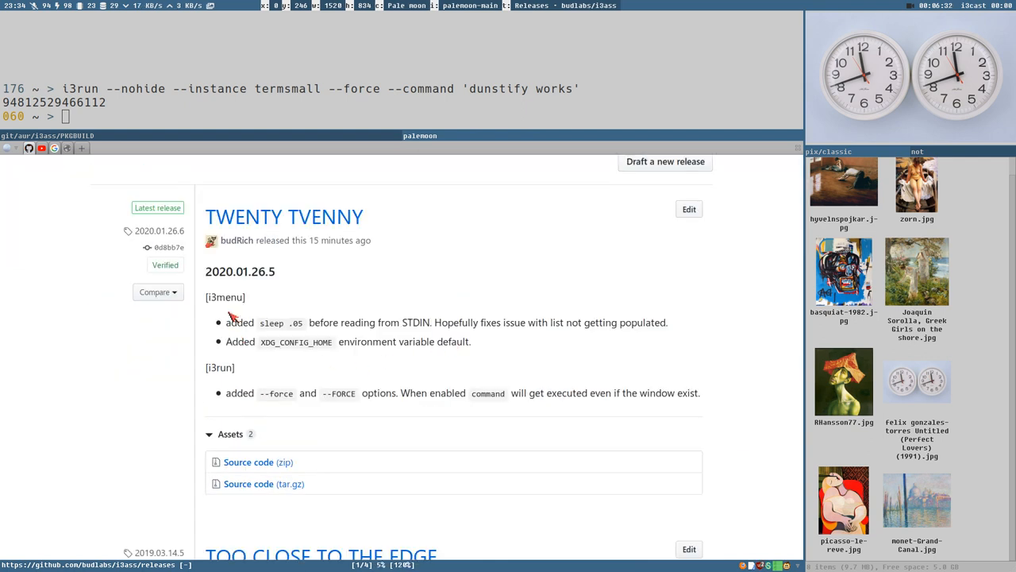
mouse_move(318, 328)
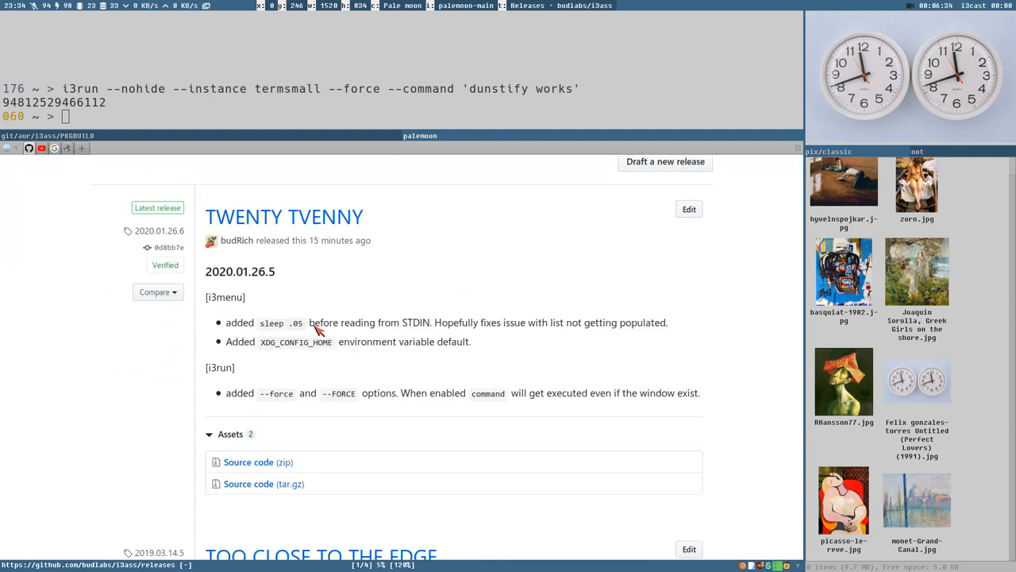
mouse_move(308, 329)
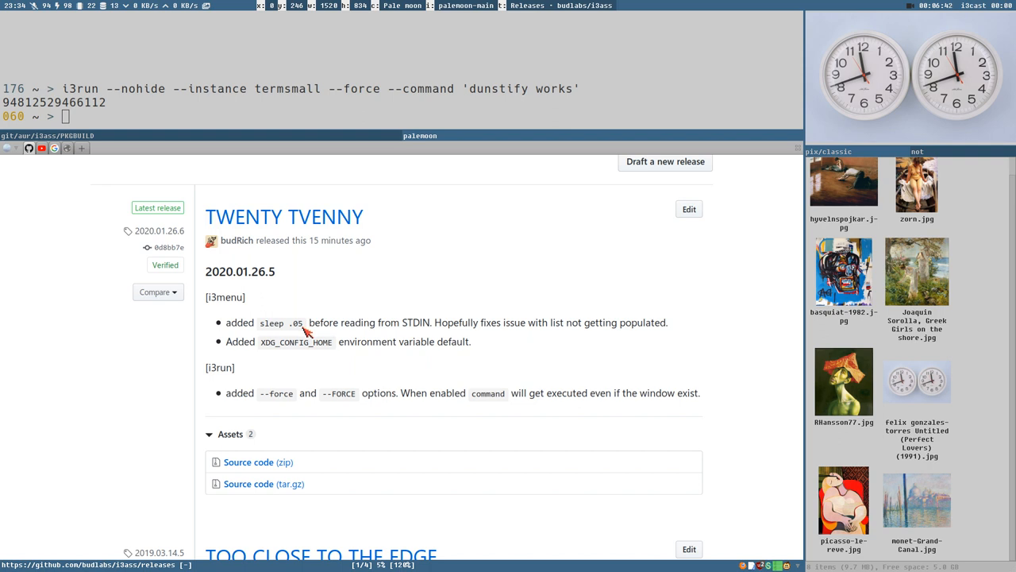
mouse_move(423, 311)
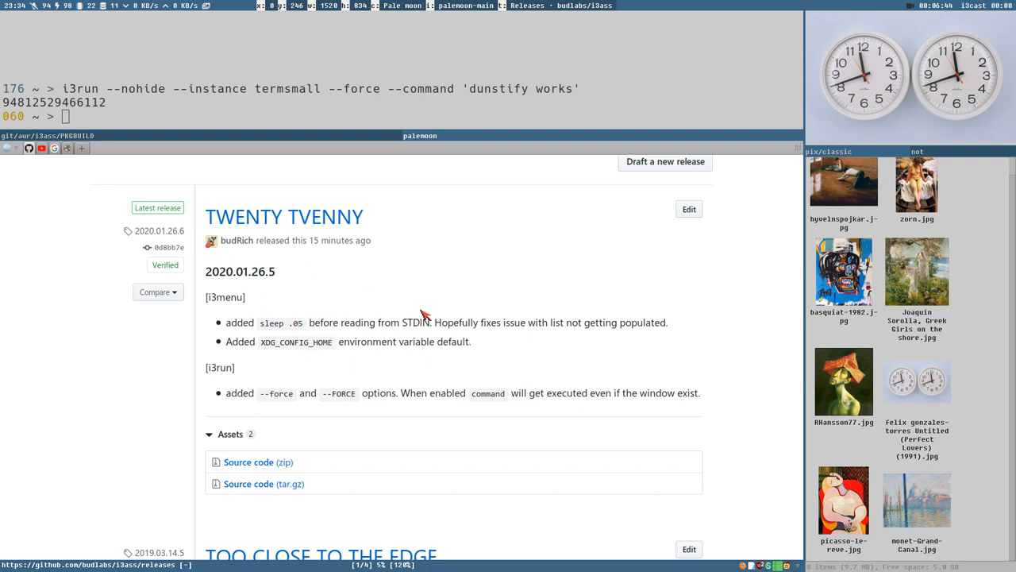
mouse_move(510, 284)
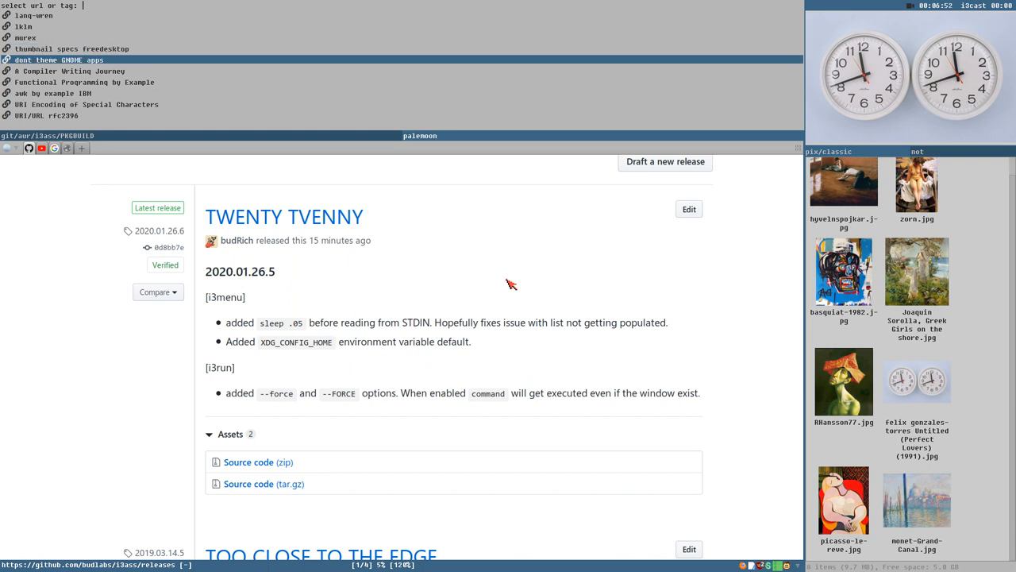
mouse_move(225, 310)
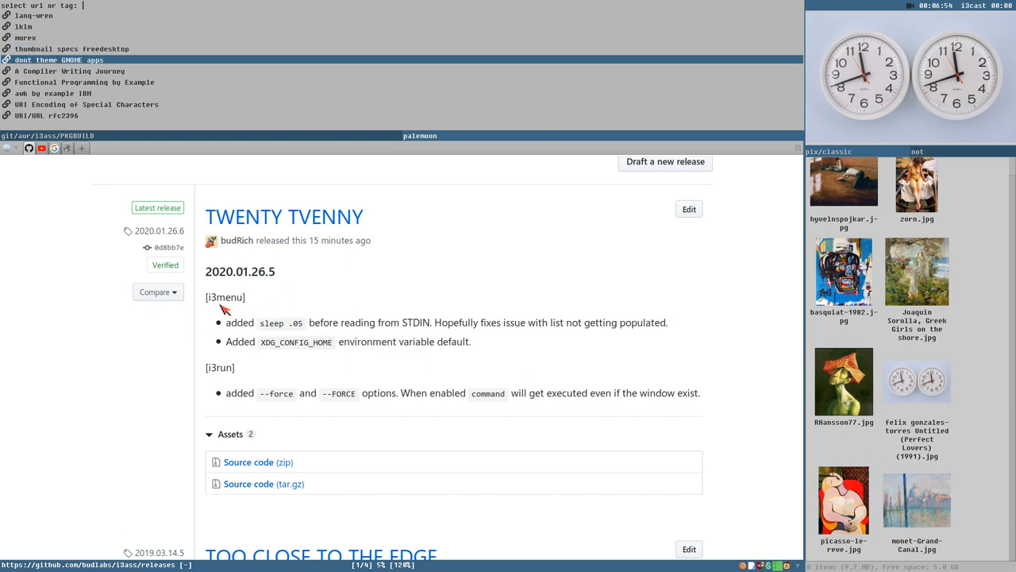
mouse_move(231, 205)
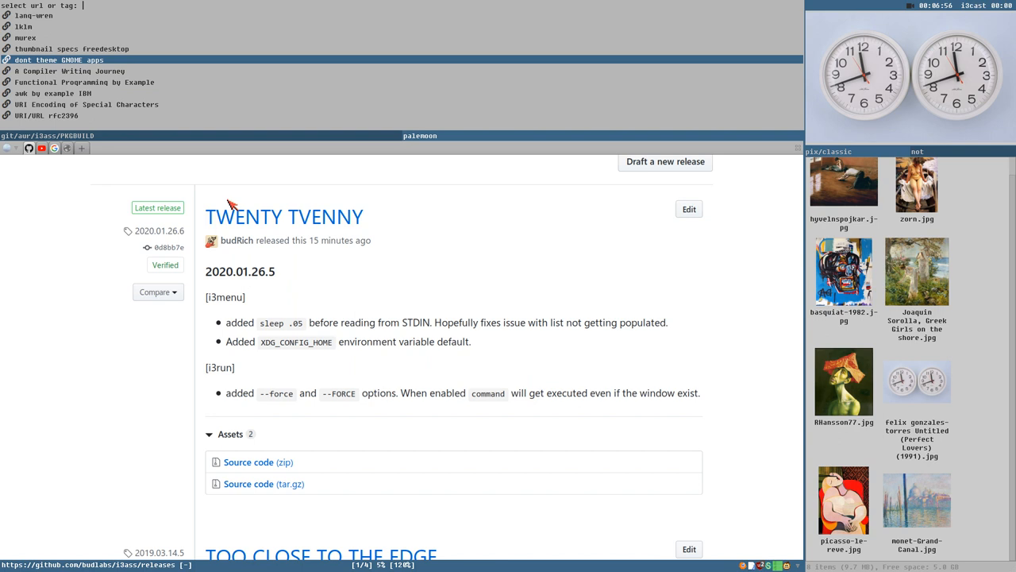
mouse_move(231, 329)
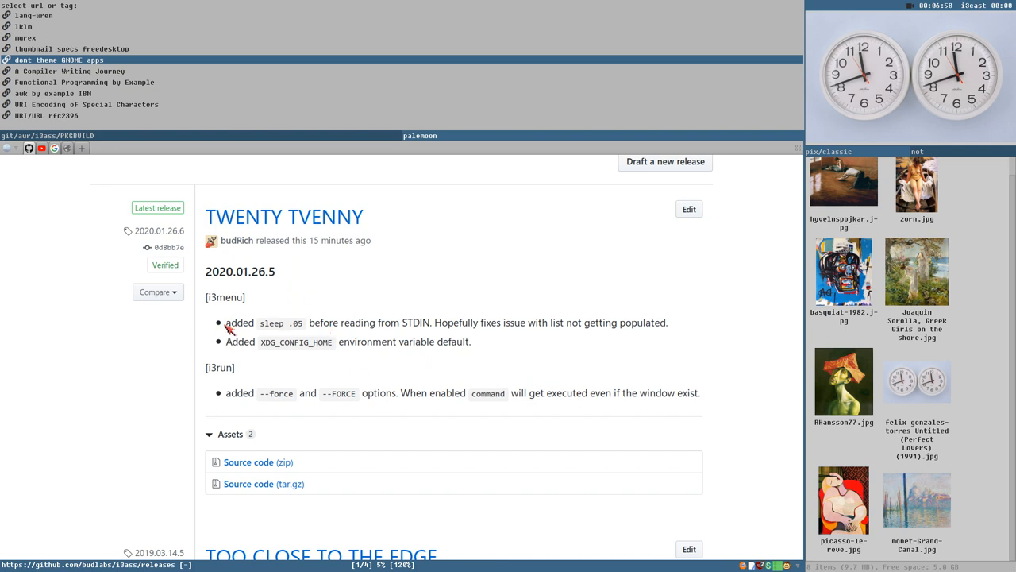
mouse_move(325, 329)
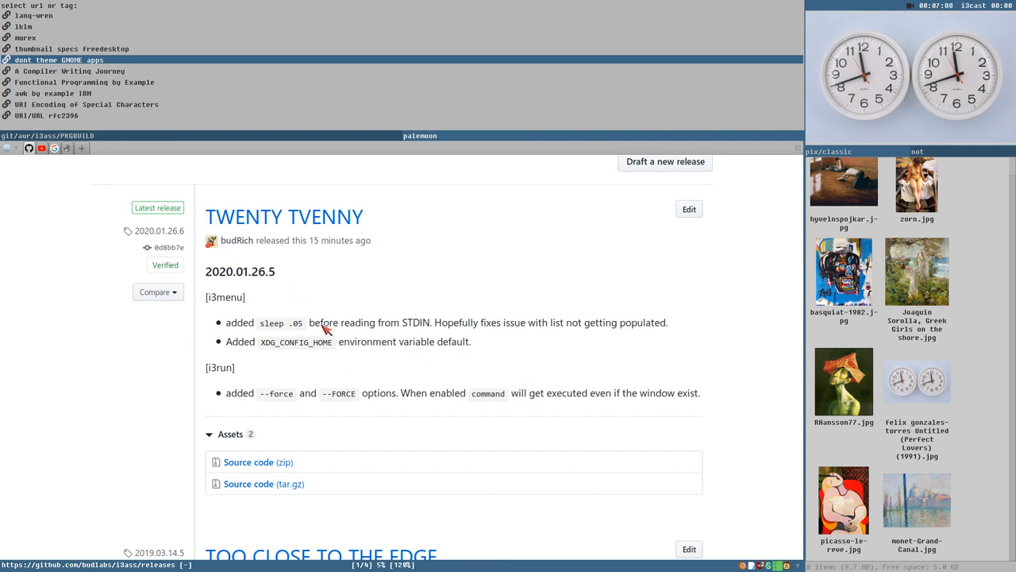
mouse_move(286, 326)
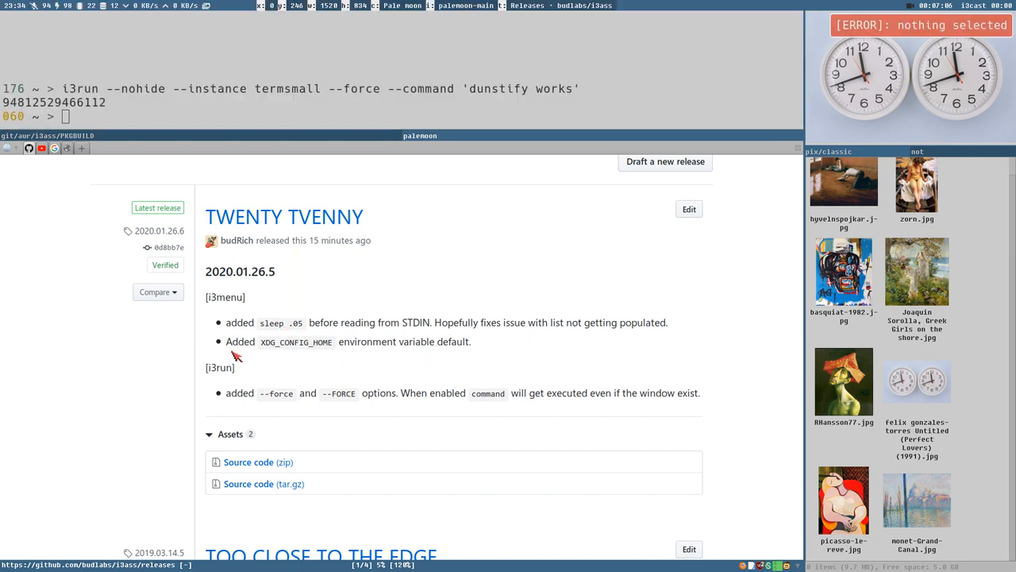
Step: Mark XDG_CONFIG_HOME in the release notes and head back to the i3ass repository home
double_click(296, 341)
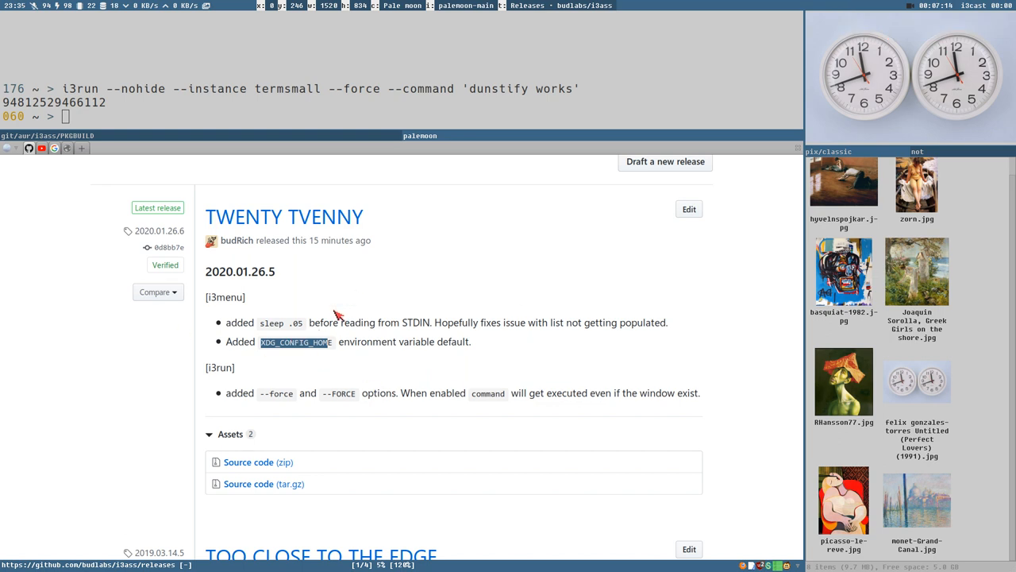
mouse_move(257, 378)
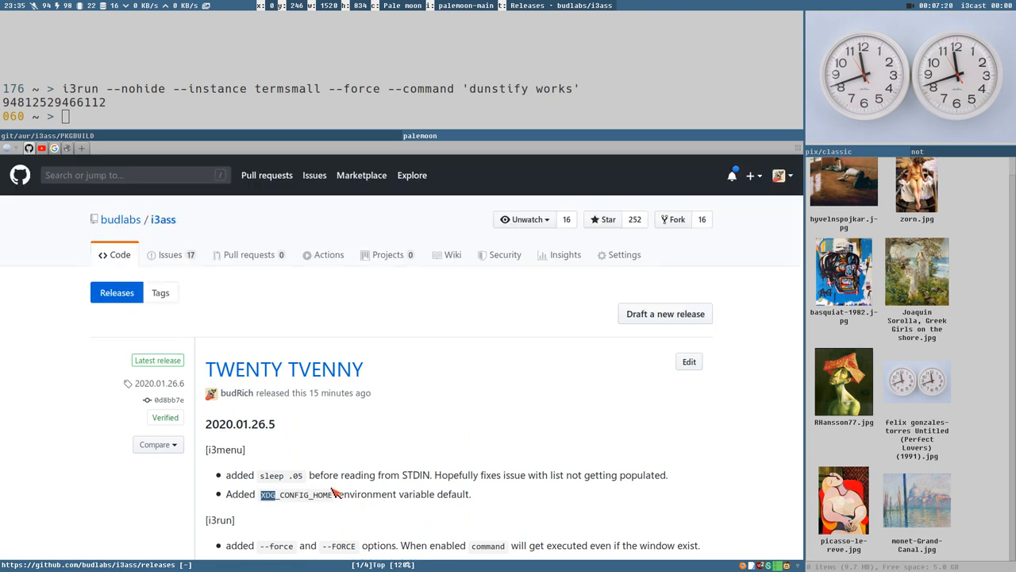
mouse_move(146, 410)
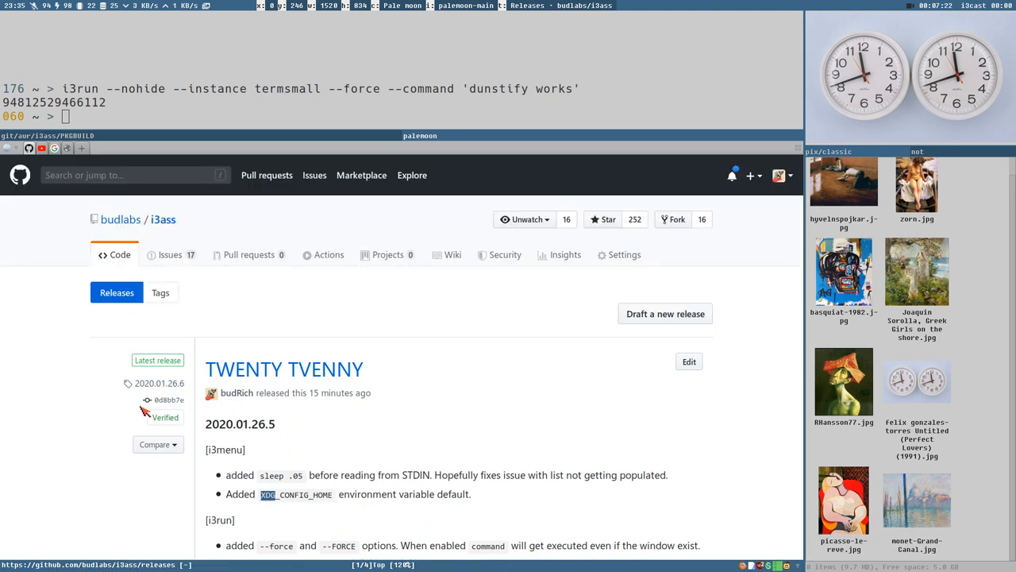
scroll("down", 3)
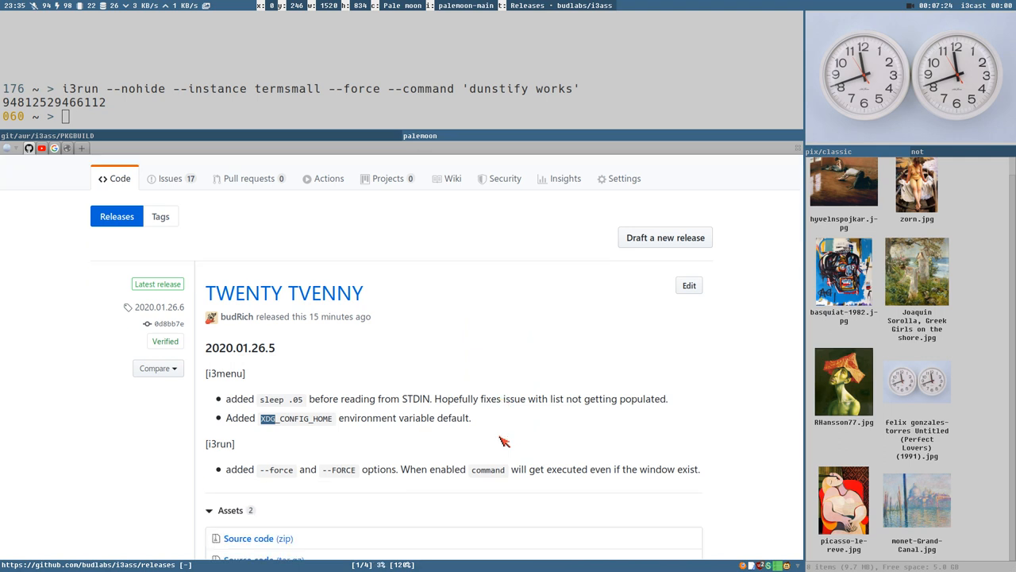
scroll("down", 3)
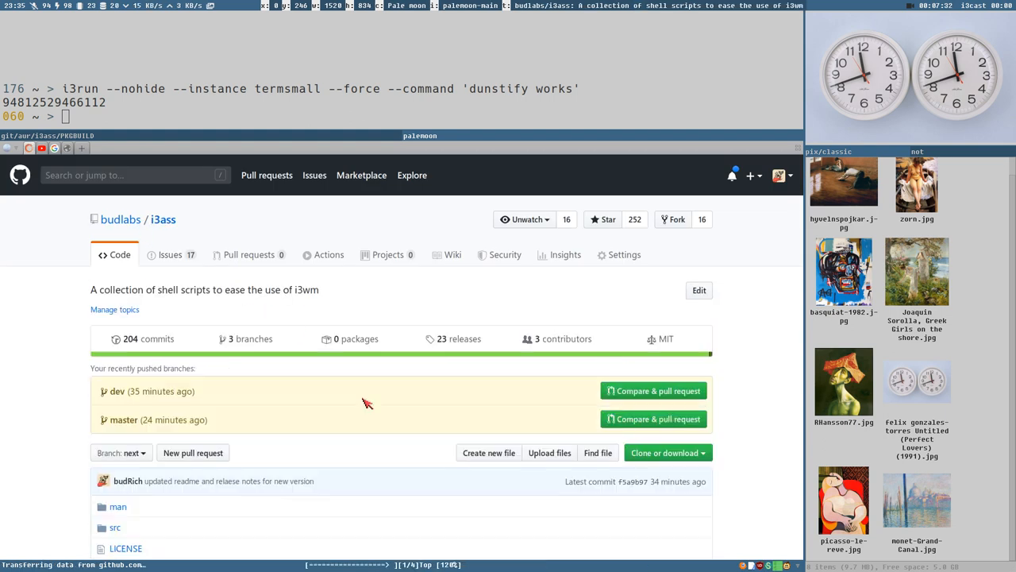
scroll("down", 3)
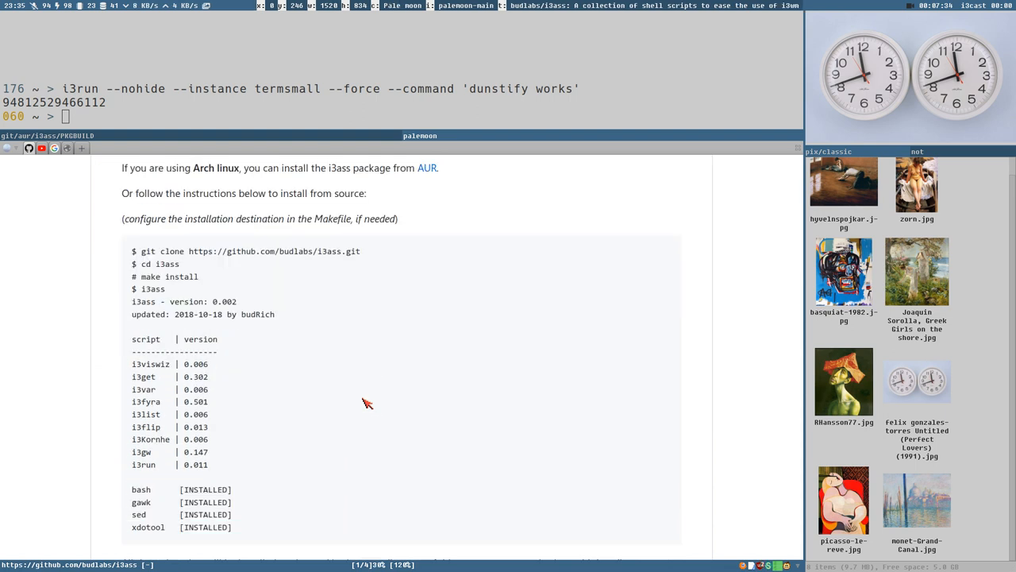
mouse_move(225, 350)
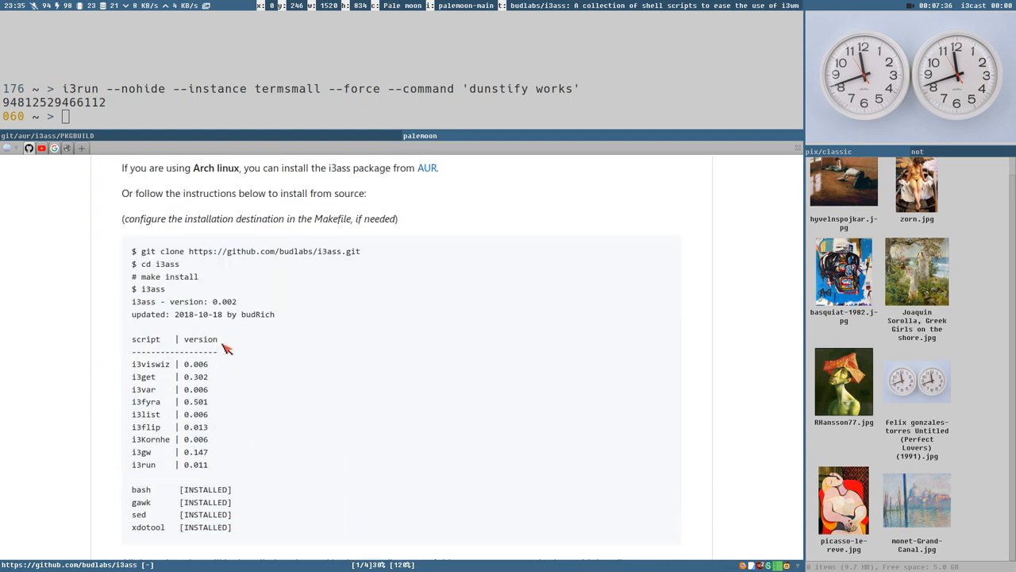
mouse_move(238, 435)
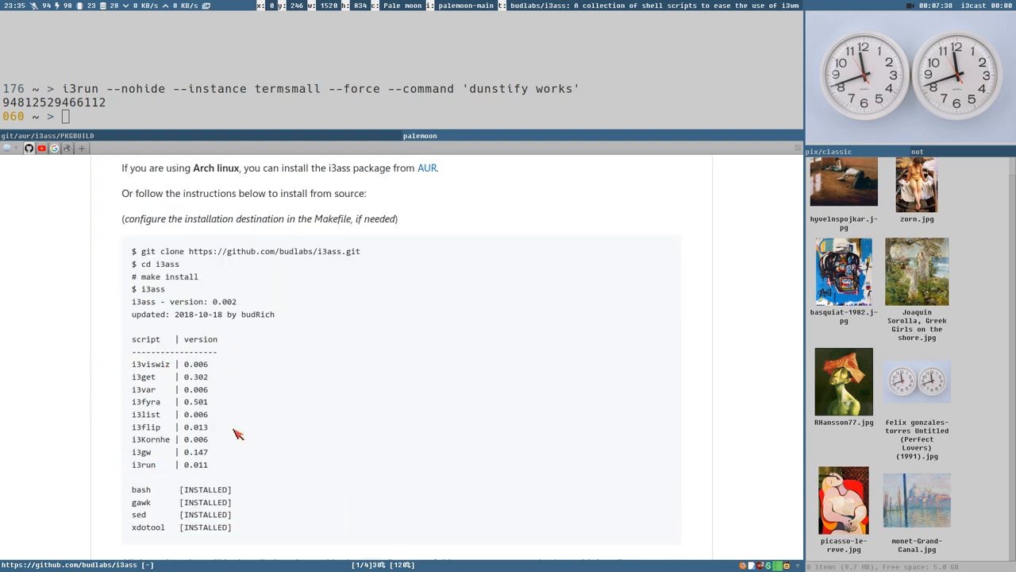
mouse_move(244, 425)
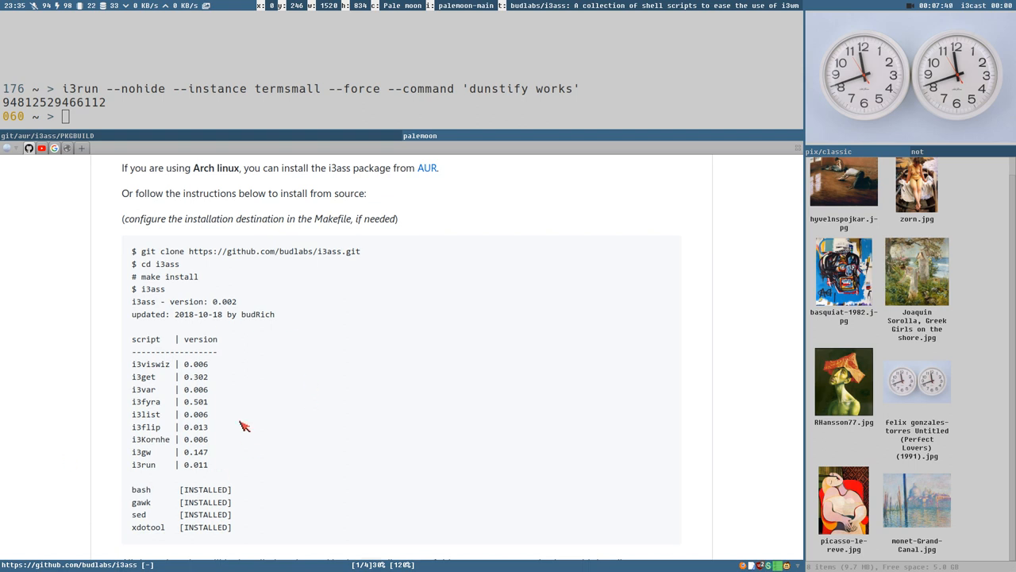
mouse_move(289, 460)
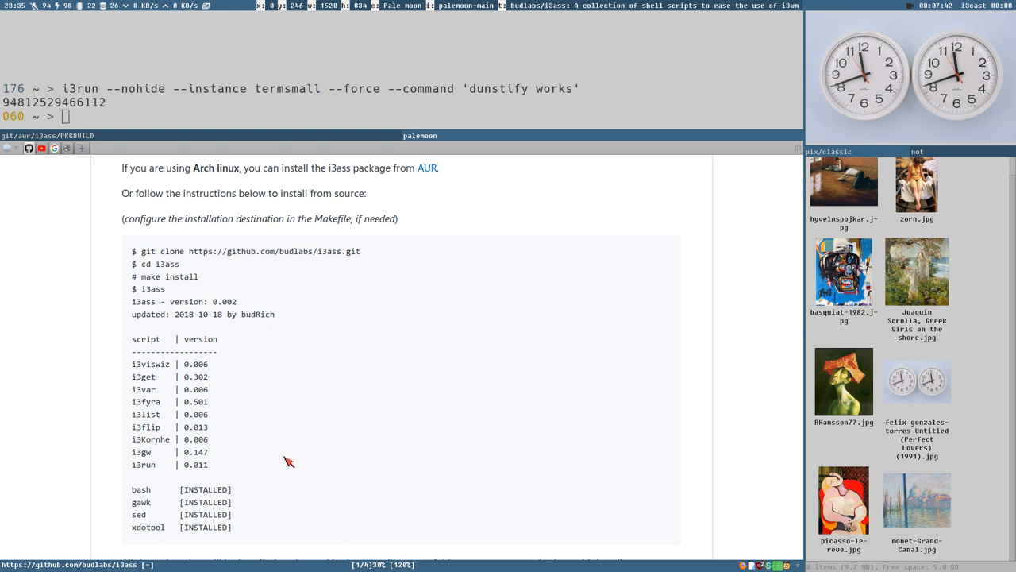
mouse_move(209, 400)
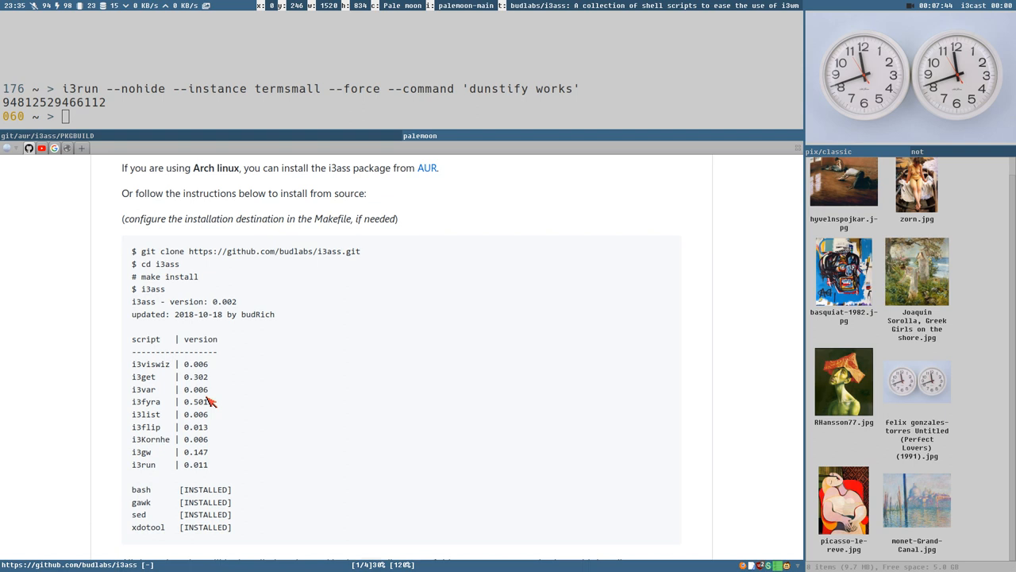
double_click(143, 463)
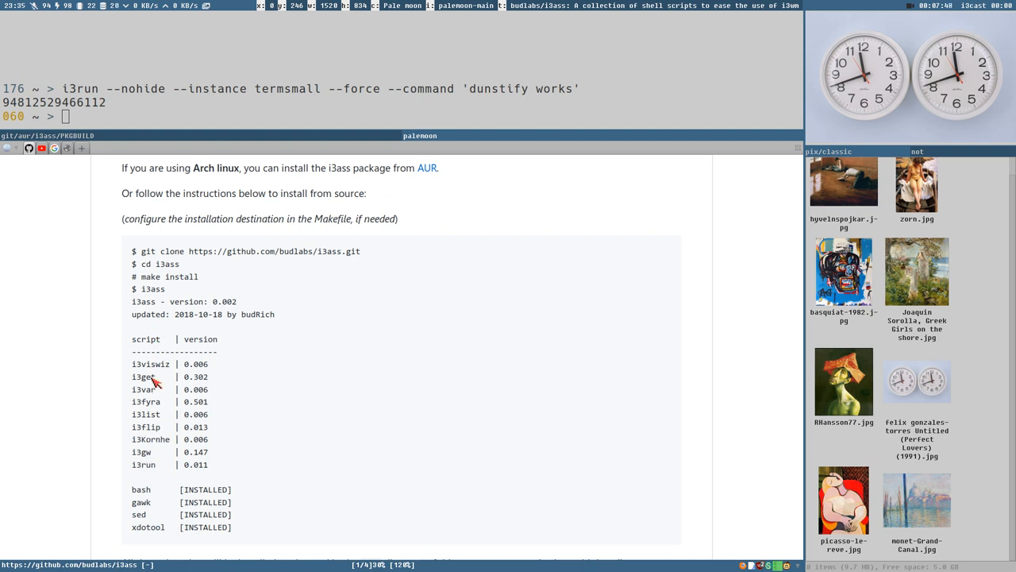
mouse_move(339, 532)
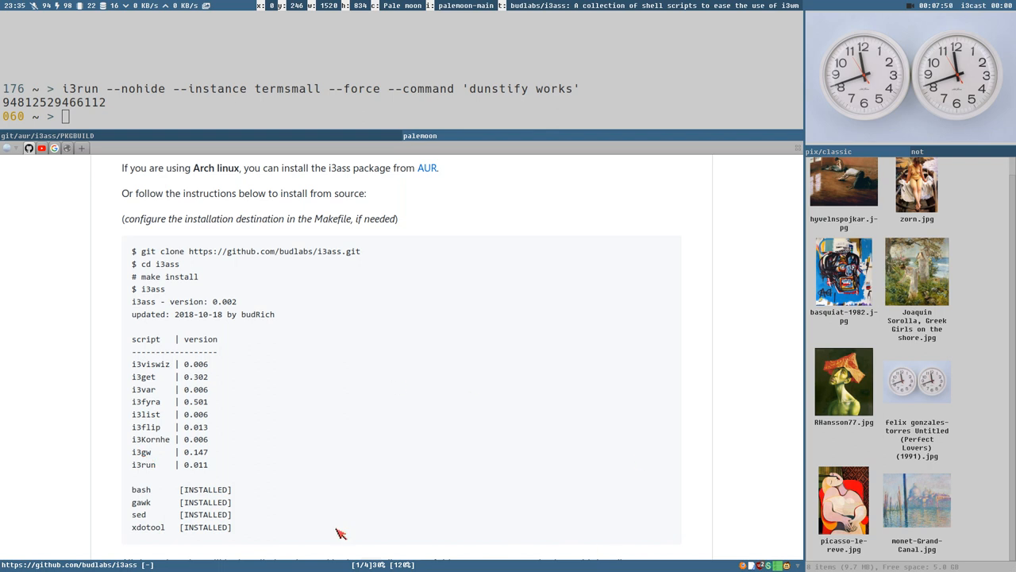
mouse_move(311, 464)
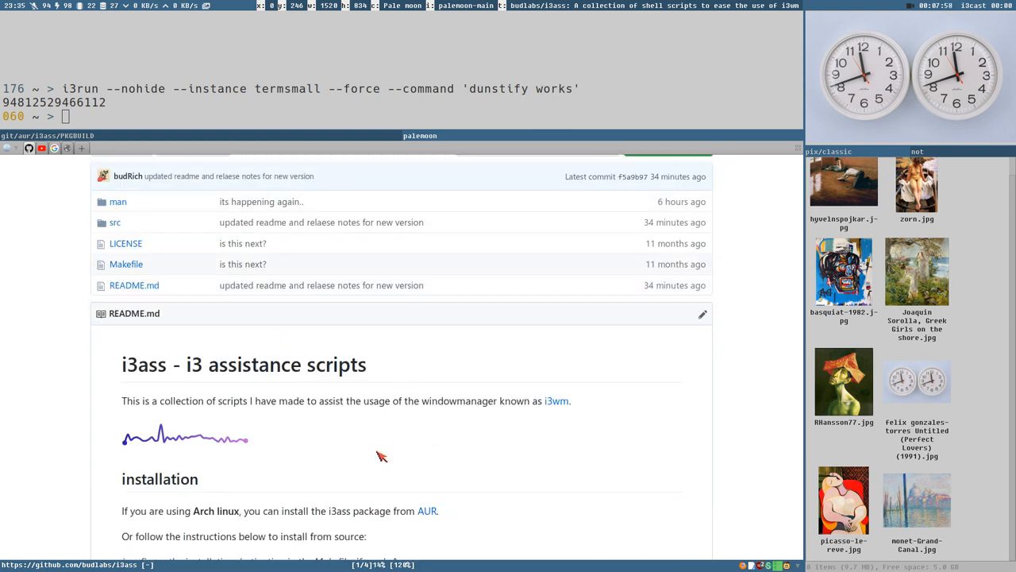
Step: Scroll the repository page down into the README's installation section and script version table
scroll("down", 3)
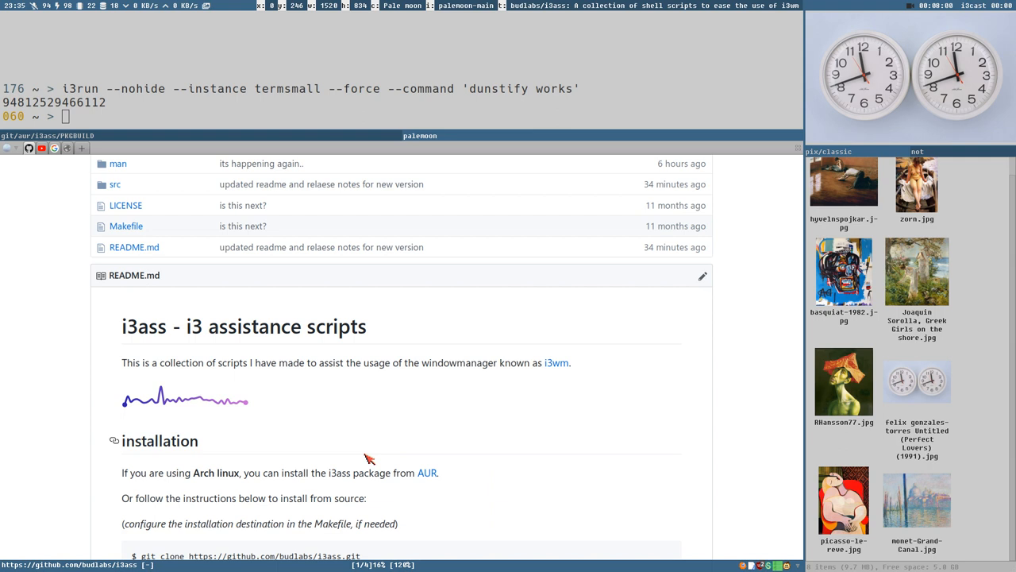
mouse_move(521, 442)
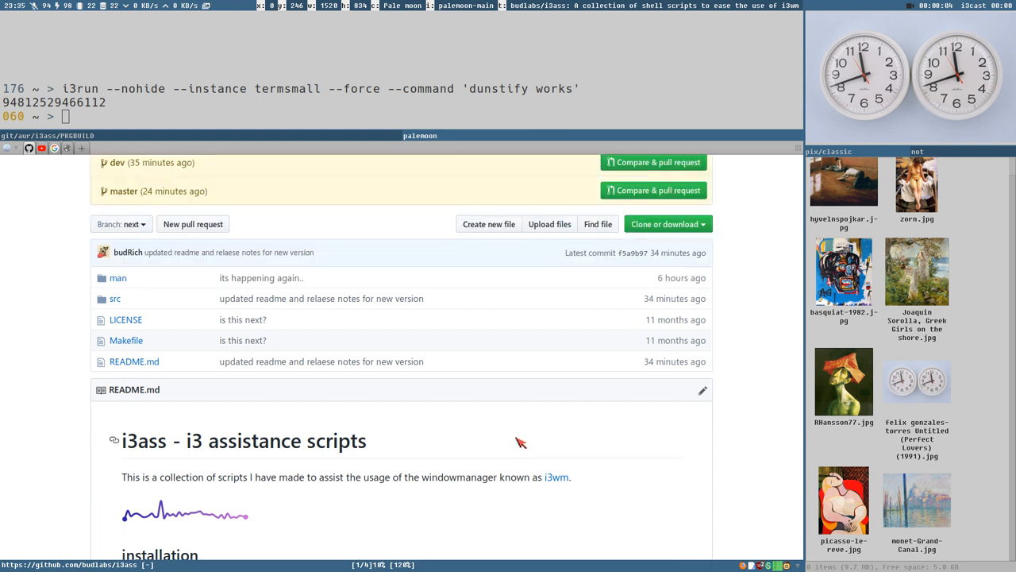
mouse_move(480, 454)
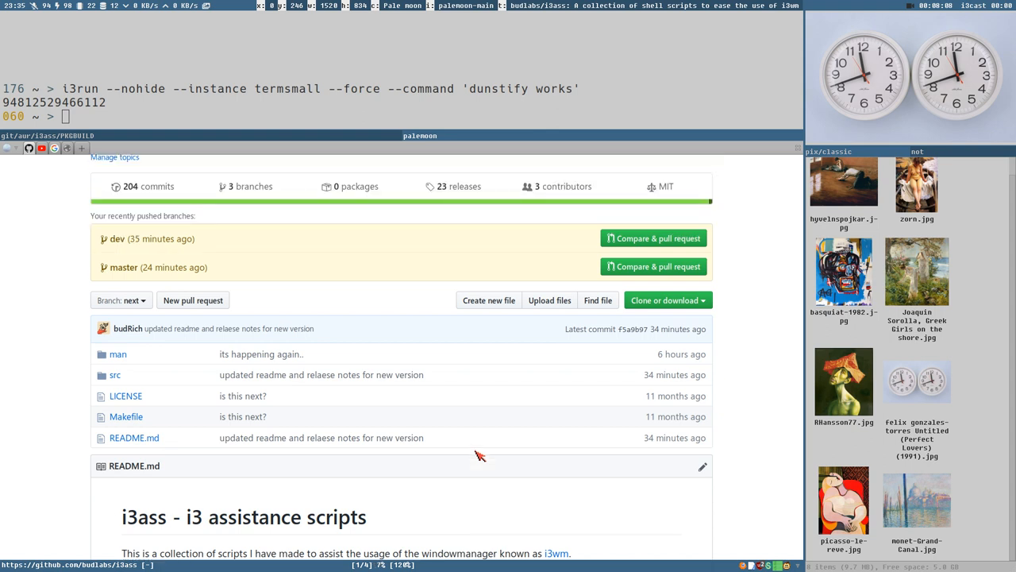
scroll("down", 3)
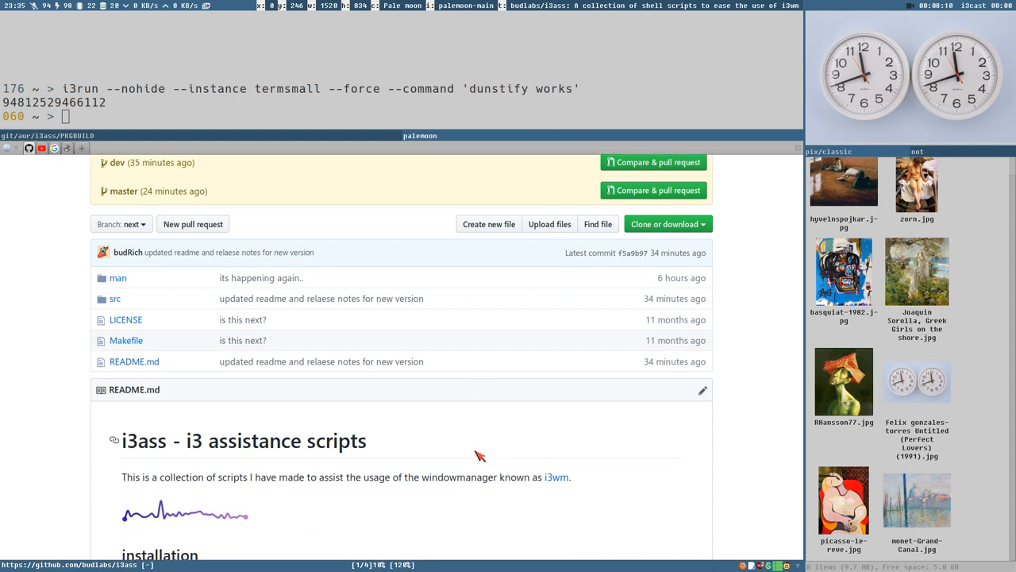
mouse_move(397, 387)
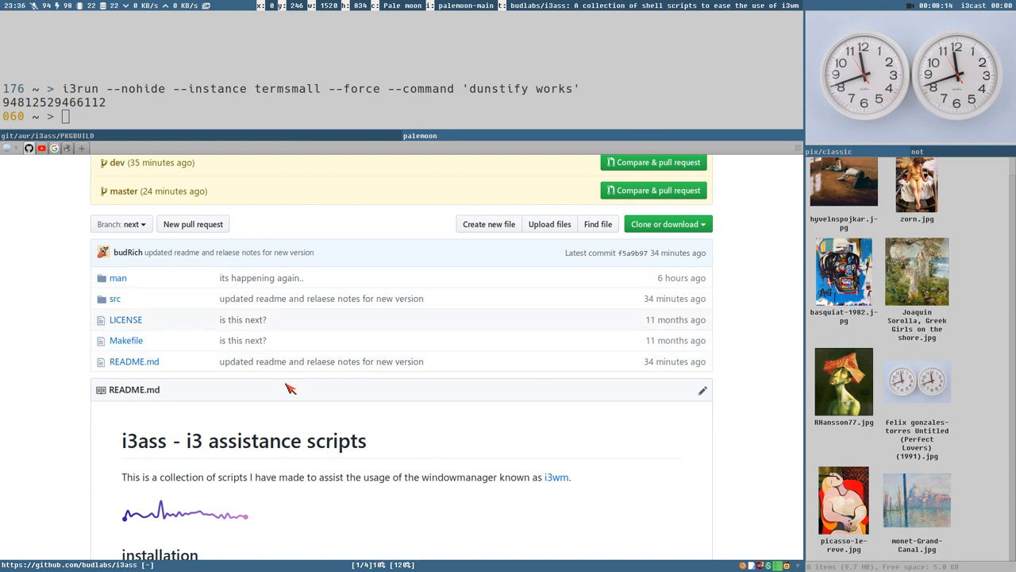
mouse_move(651, 339)
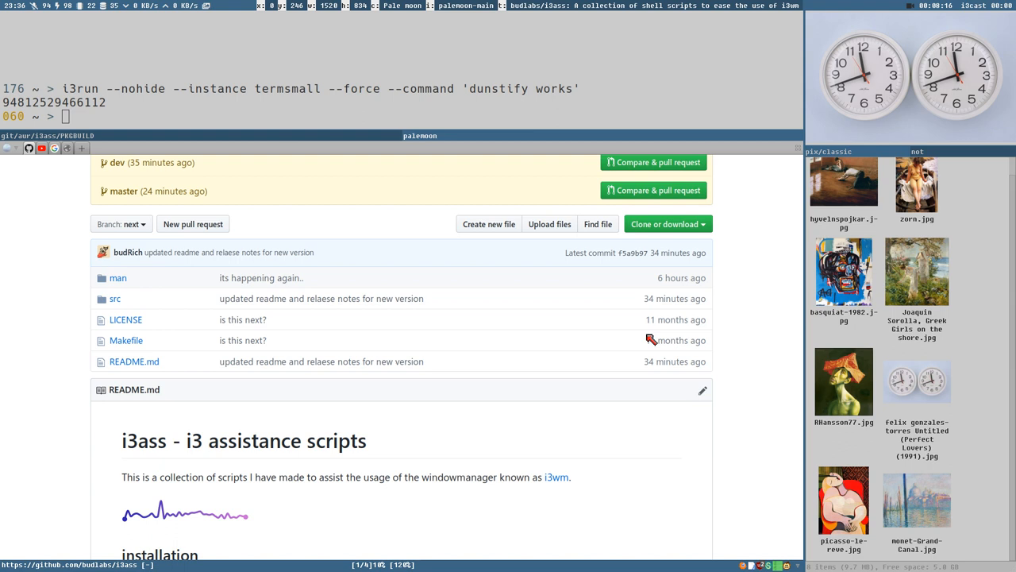
scroll("down", 3)
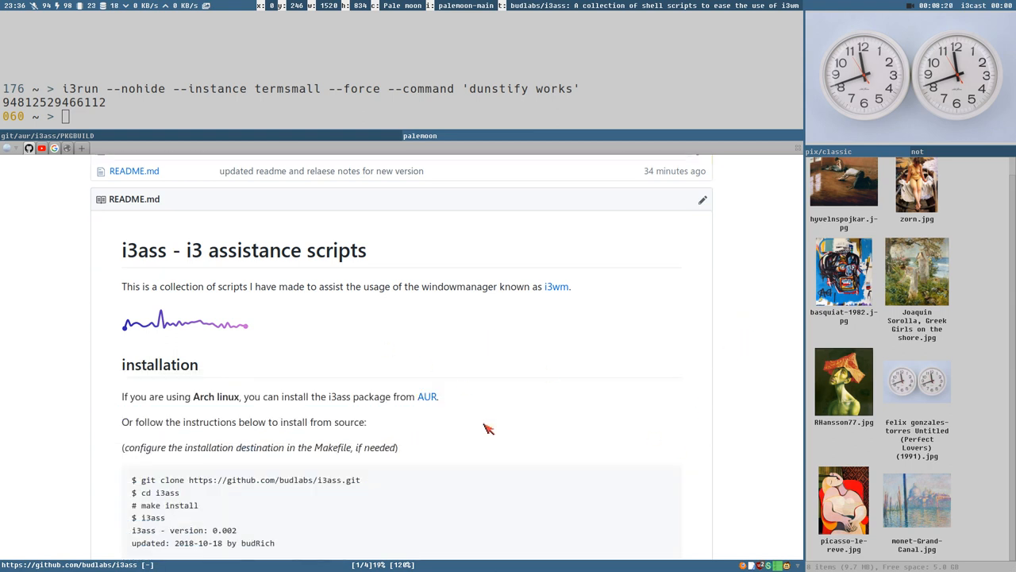
scroll("down", 3)
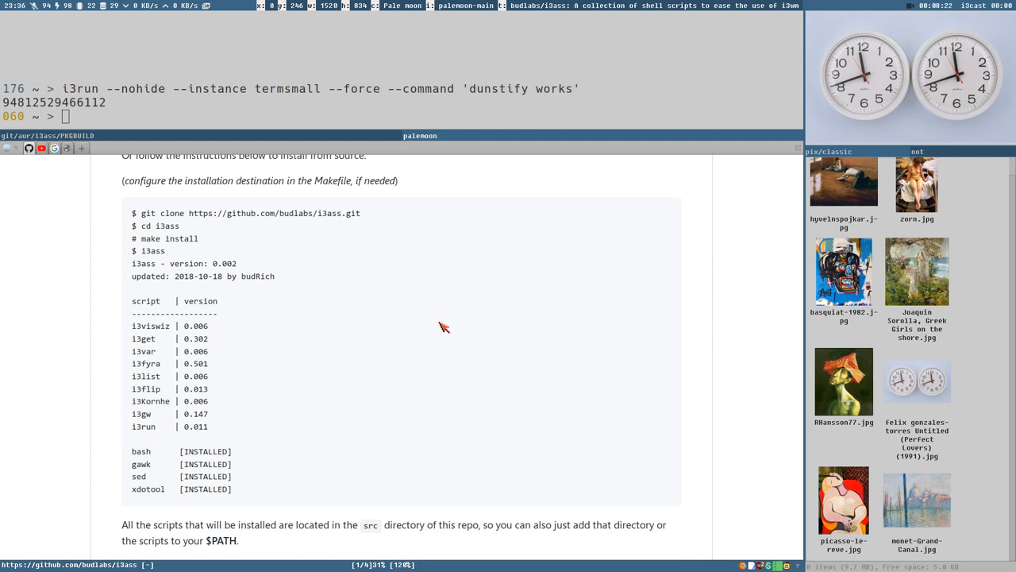
Step: Scroll the README down to the script-to-function table and the start of the EXAMPLES section
scroll("down", 3)
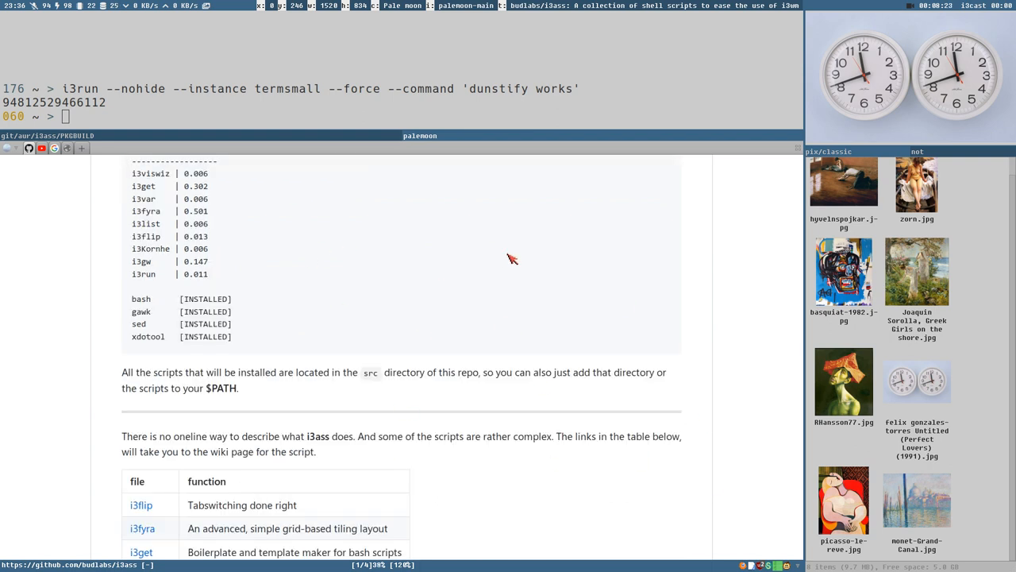
scroll("down", 3)
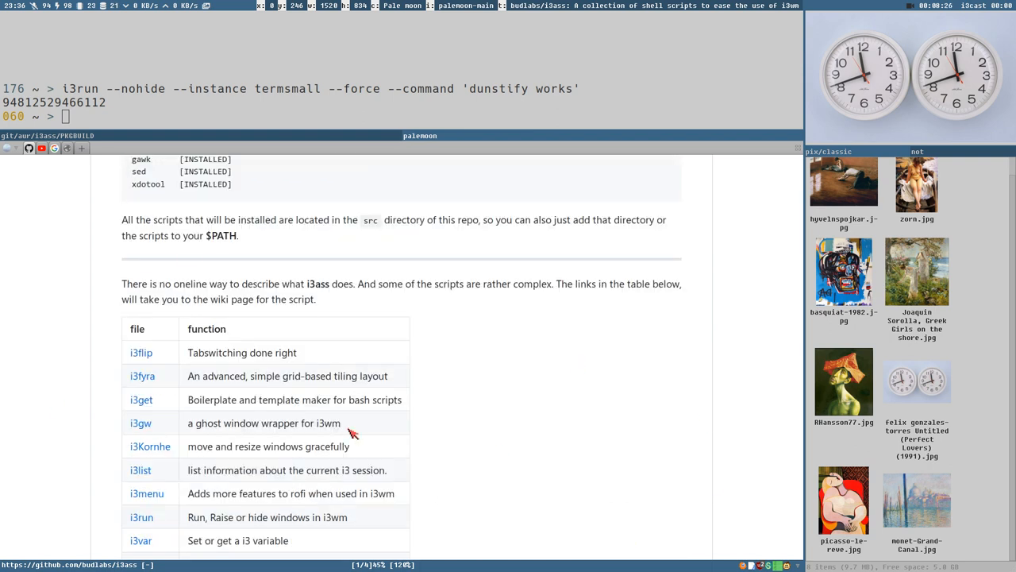
scroll("down", 3)
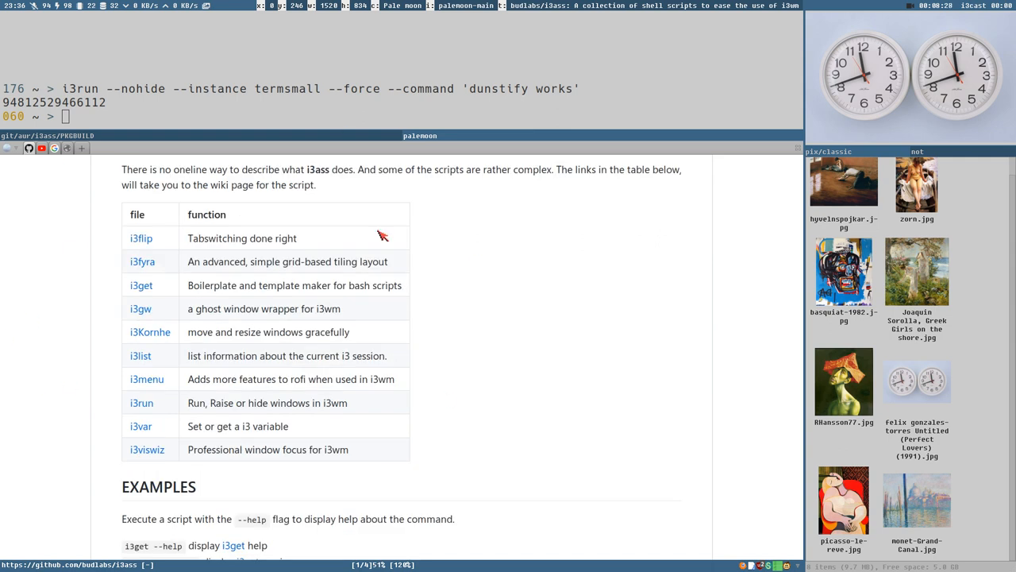
mouse_move(216, 321)
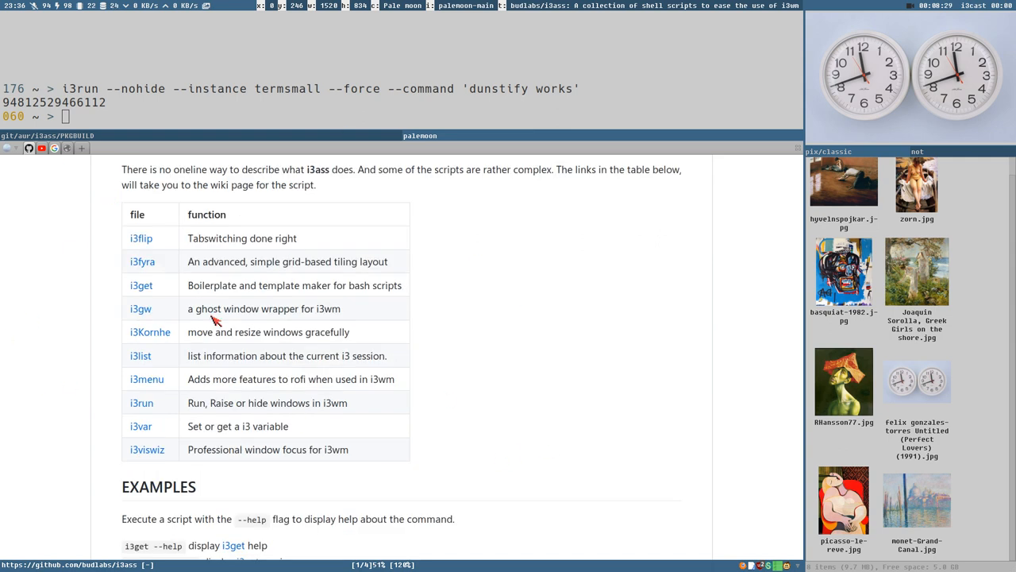
mouse_move(410, 353)
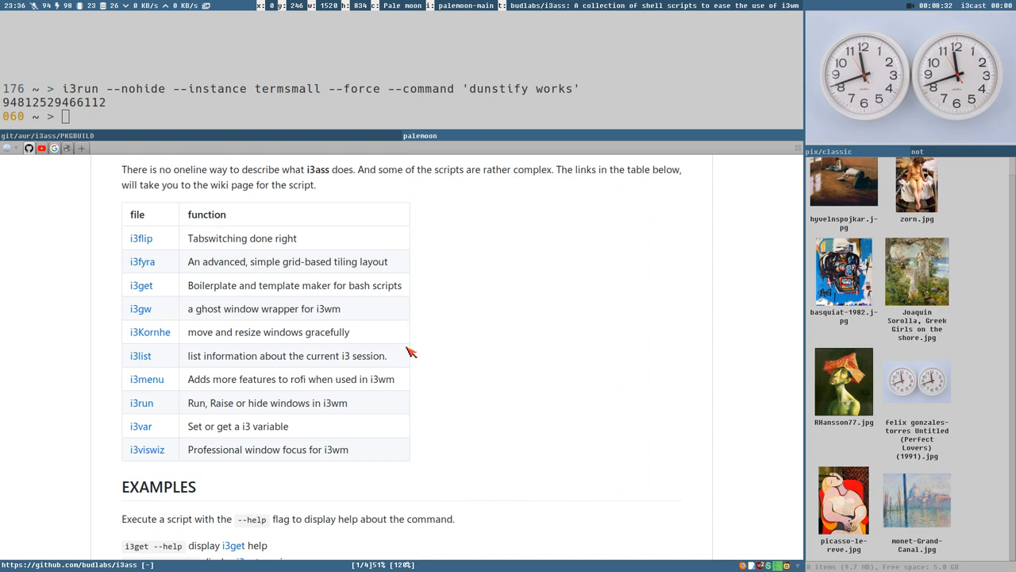
mouse_move(238, 165)
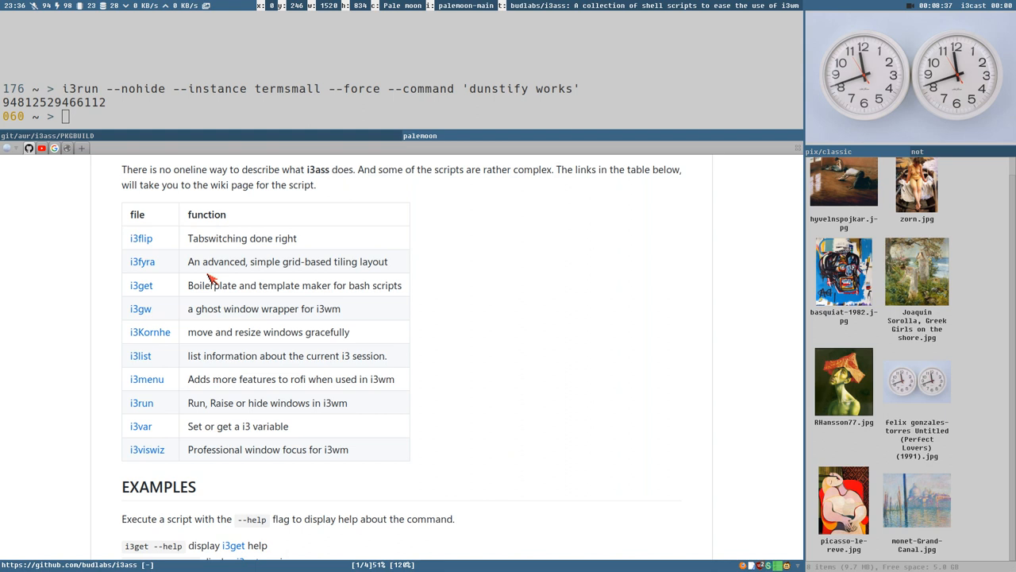
mouse_move(197, 374)
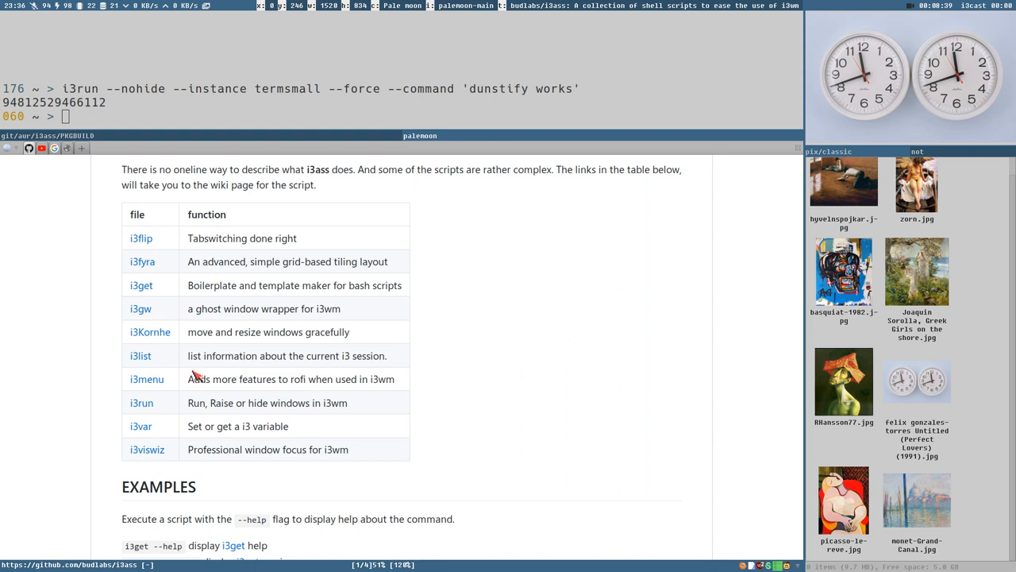
mouse_move(359, 476)
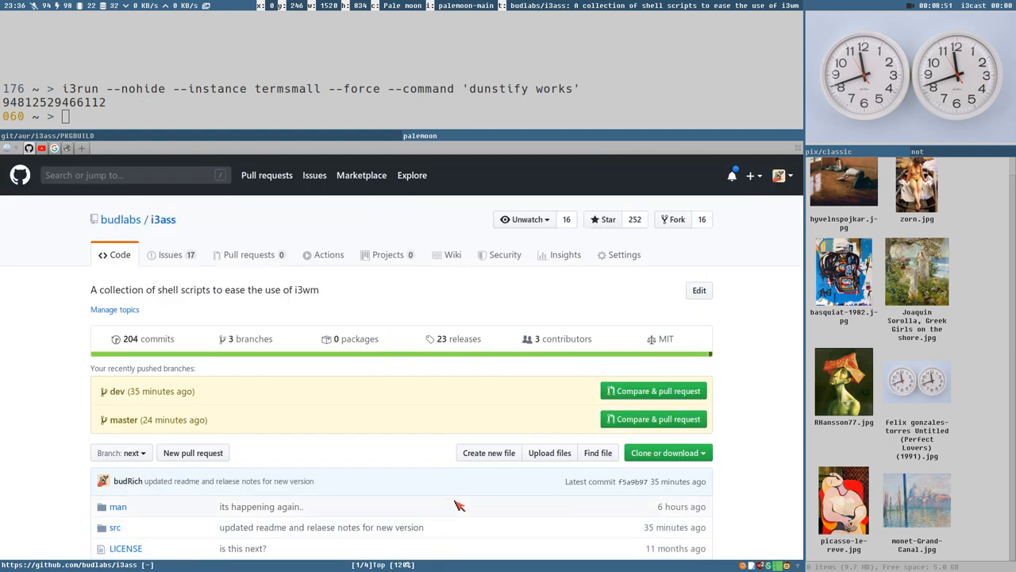
Step: Reach the repository file list and enter the src folder listing the script files
scroll("down", 3)
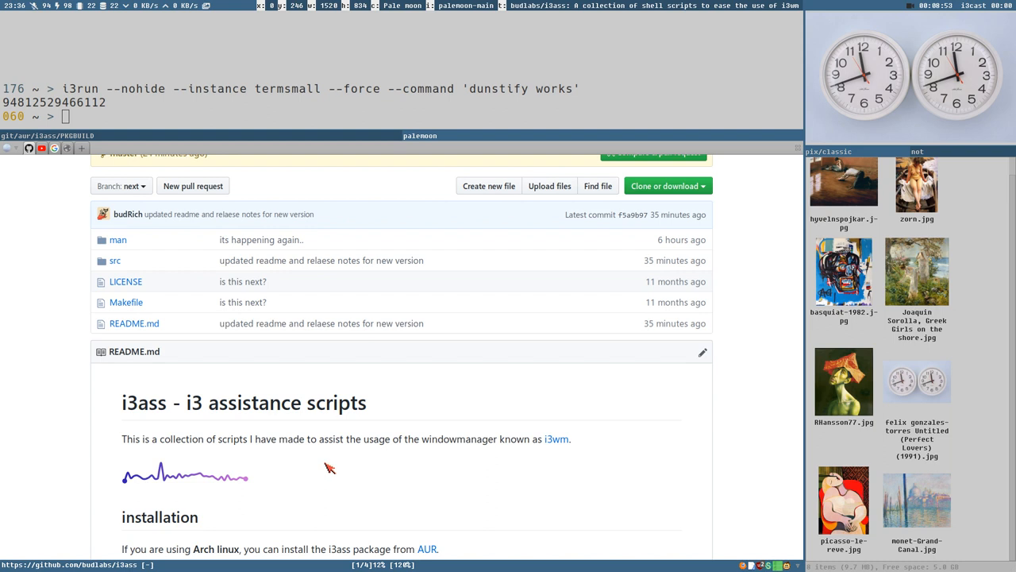
mouse_move(381, 390)
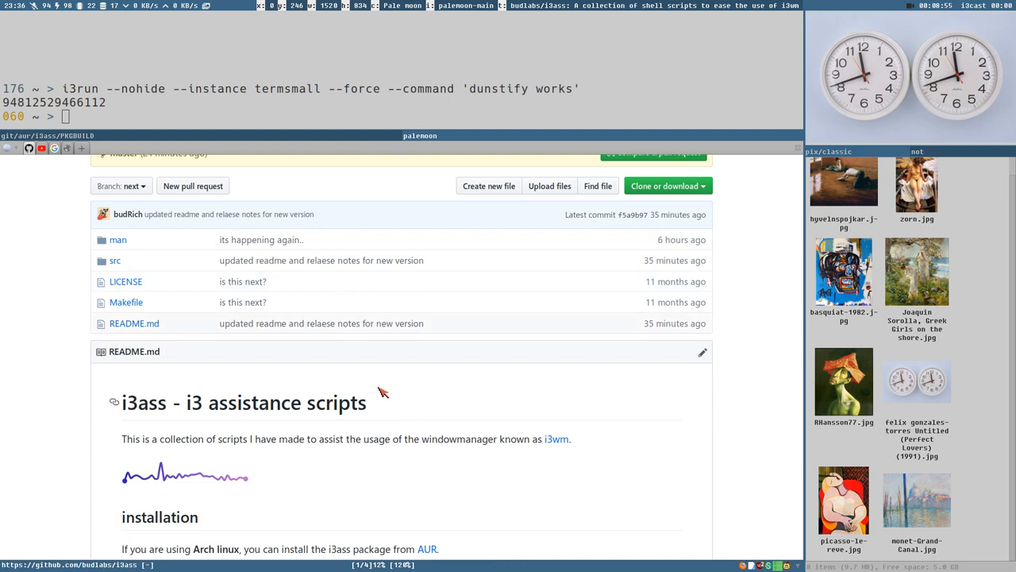
mouse_move(127, 302)
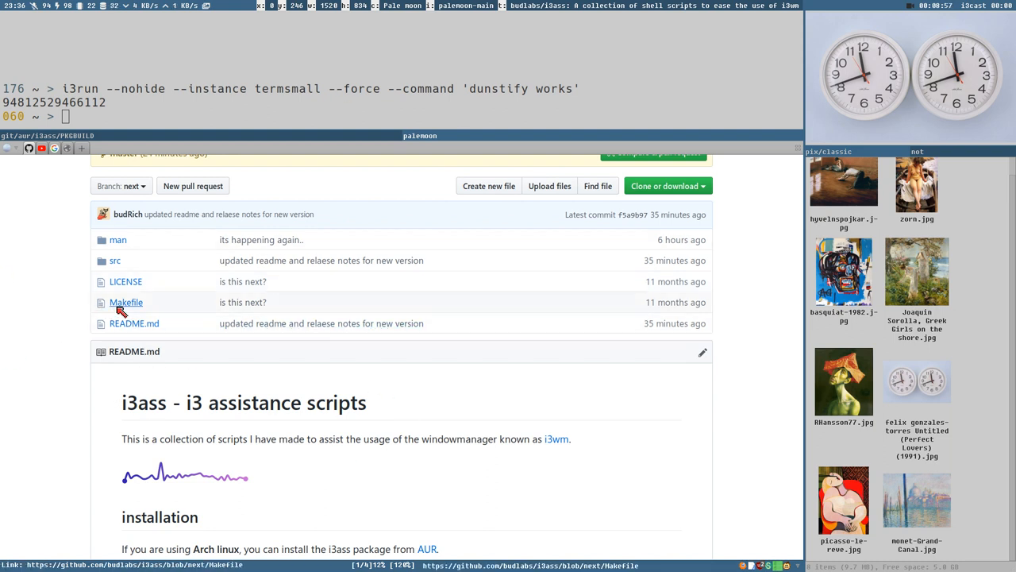
scroll("down", 3)
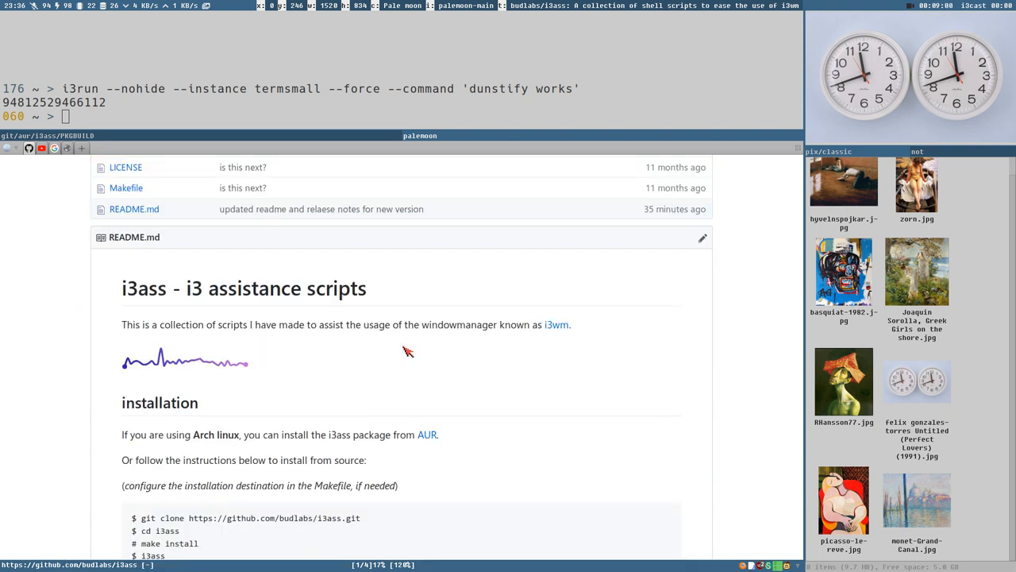
scroll("up", 3)
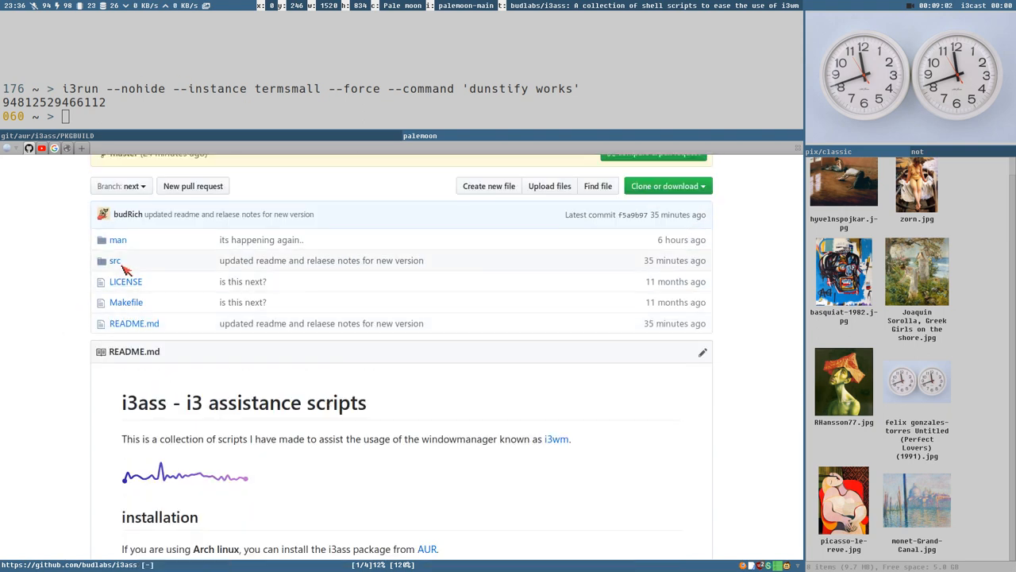
left_click(114, 261)
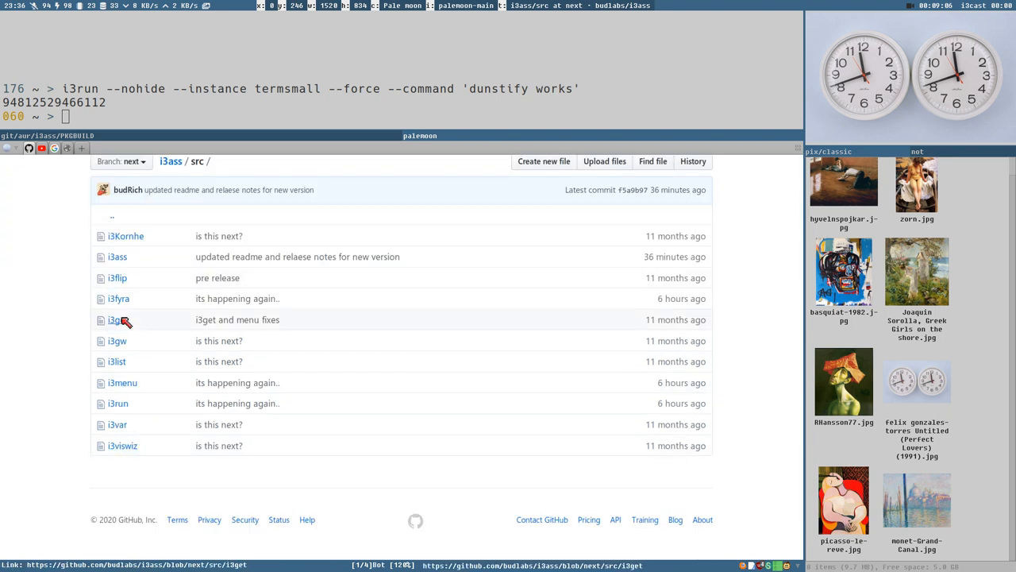
Step: View the i3get script source, then go back through src to the i3ass repository root
left_click(114, 319)
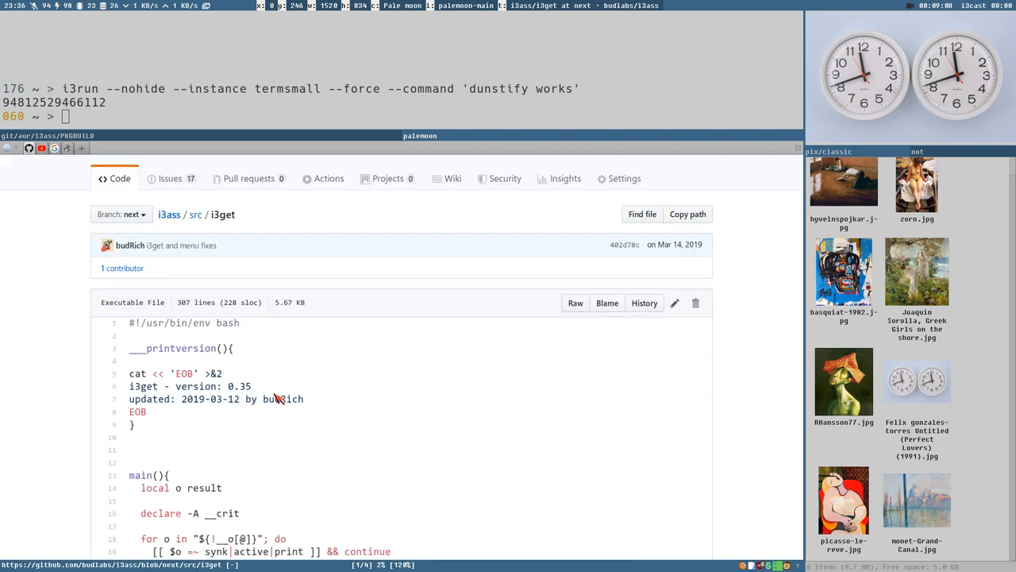
left_click(195, 214)
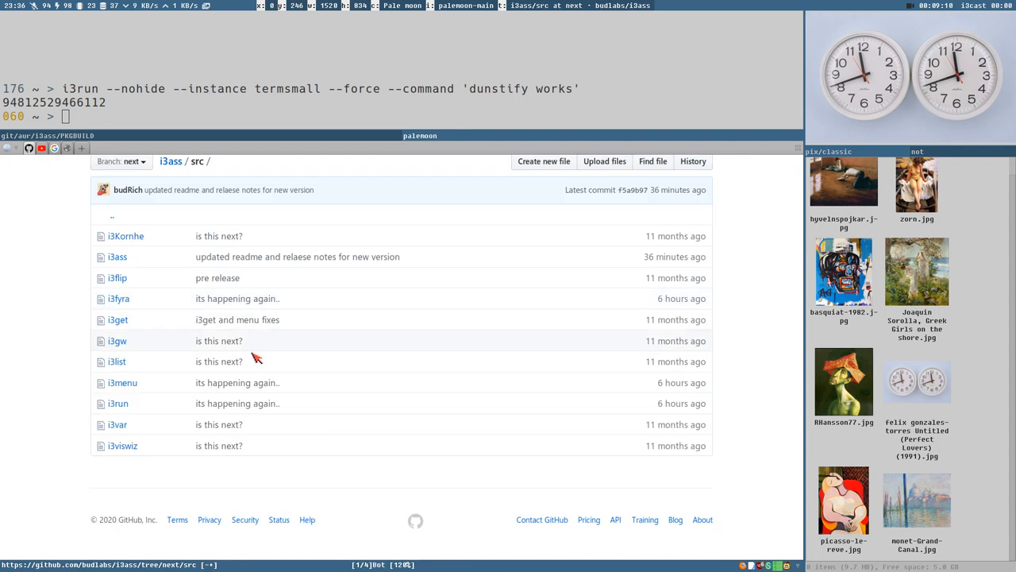
mouse_move(400, 362)
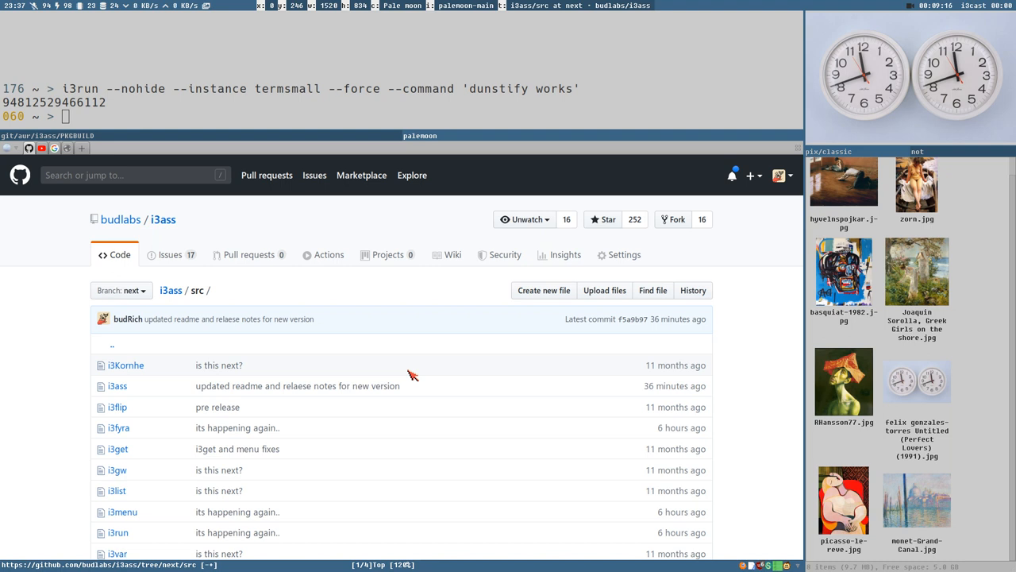
mouse_move(404, 373)
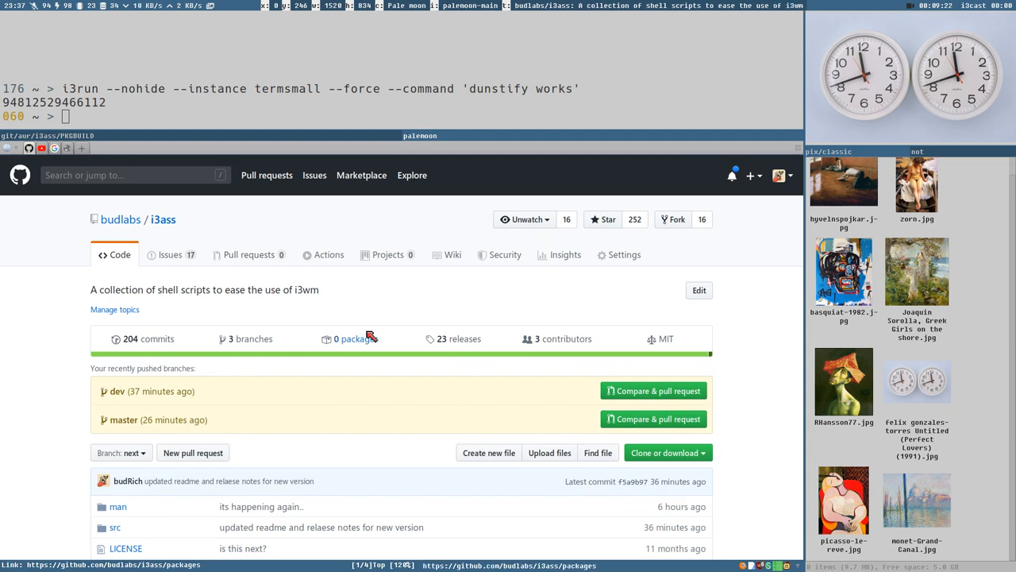
scroll("down", 3)
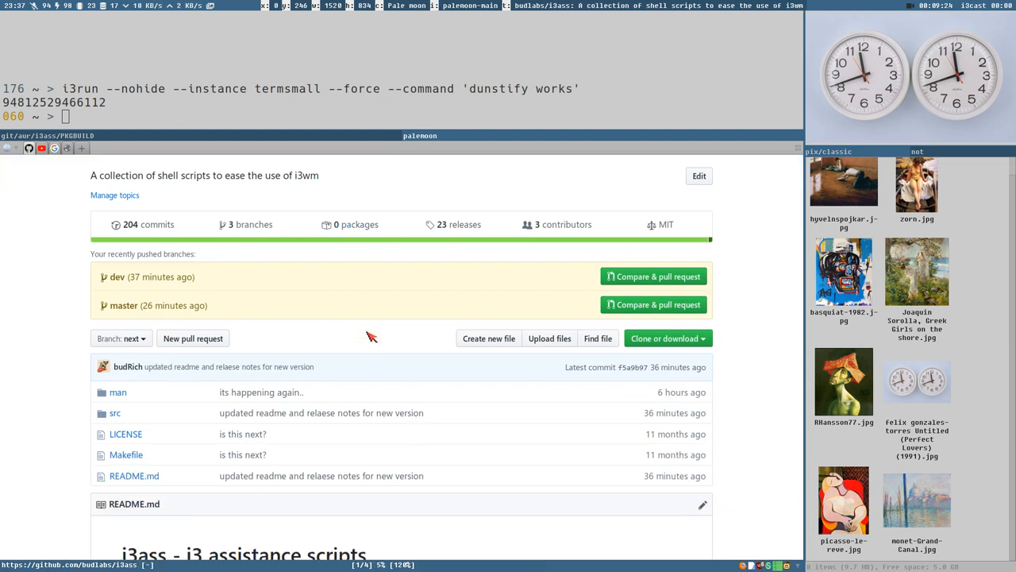
mouse_move(370, 333)
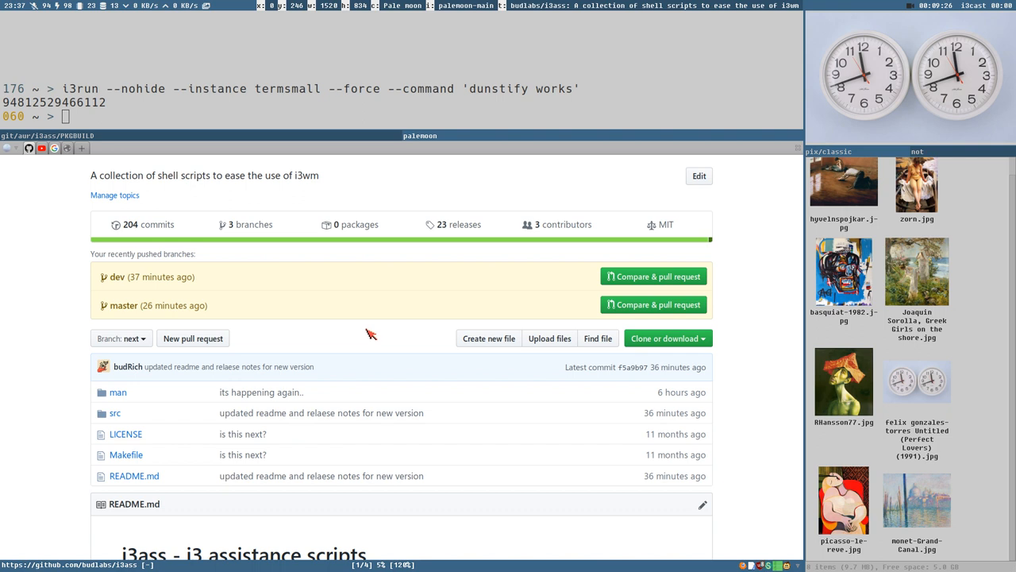